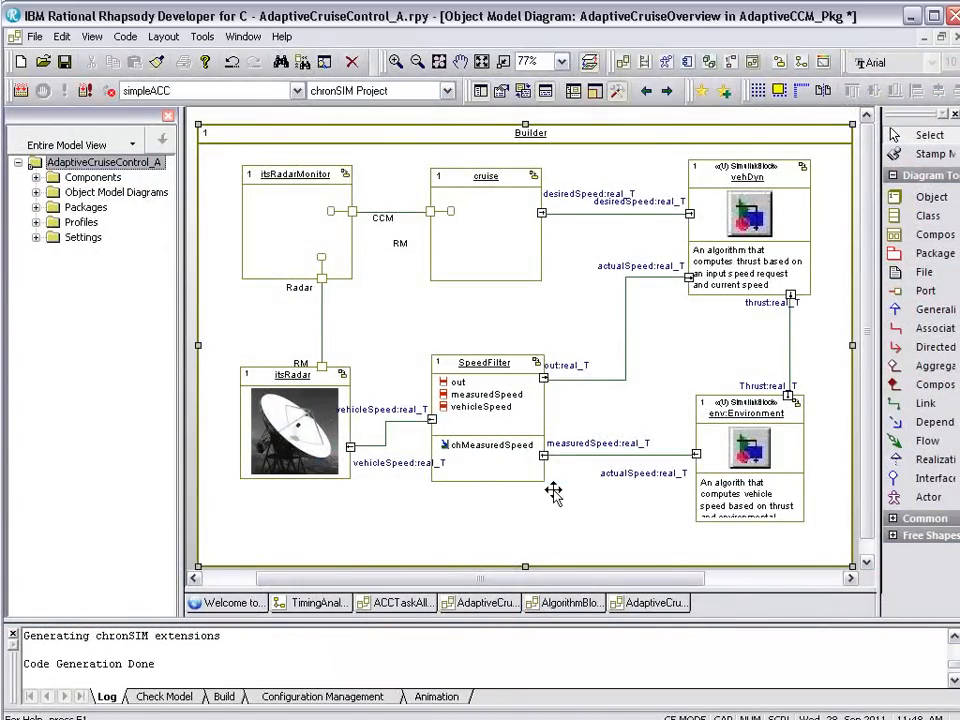
pyautogui.moveTo(544, 524)
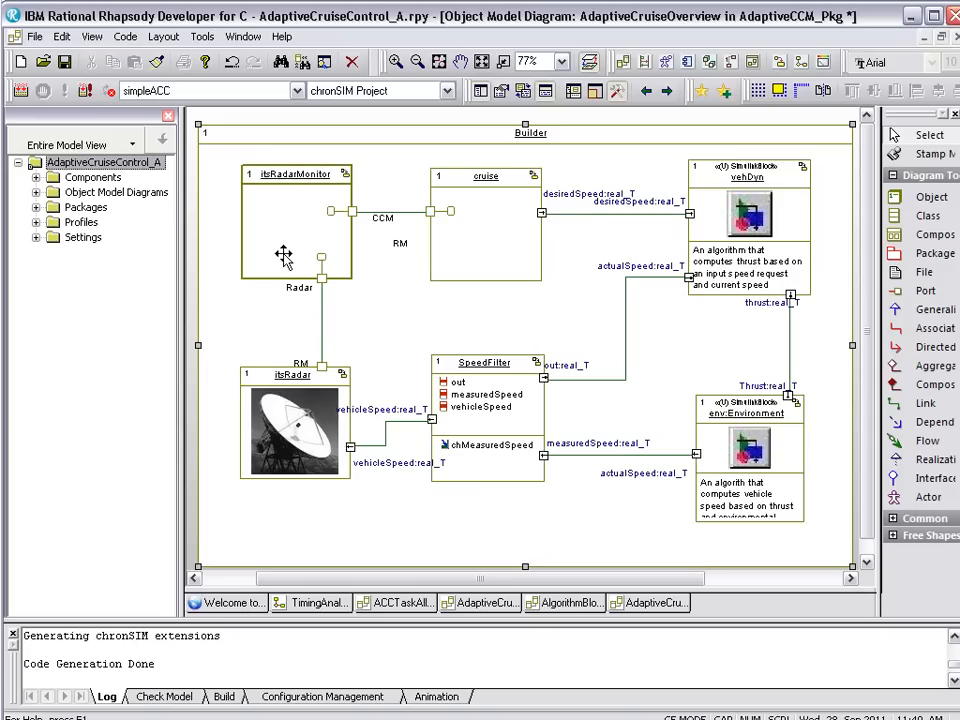
pyautogui.moveTo(282, 258)
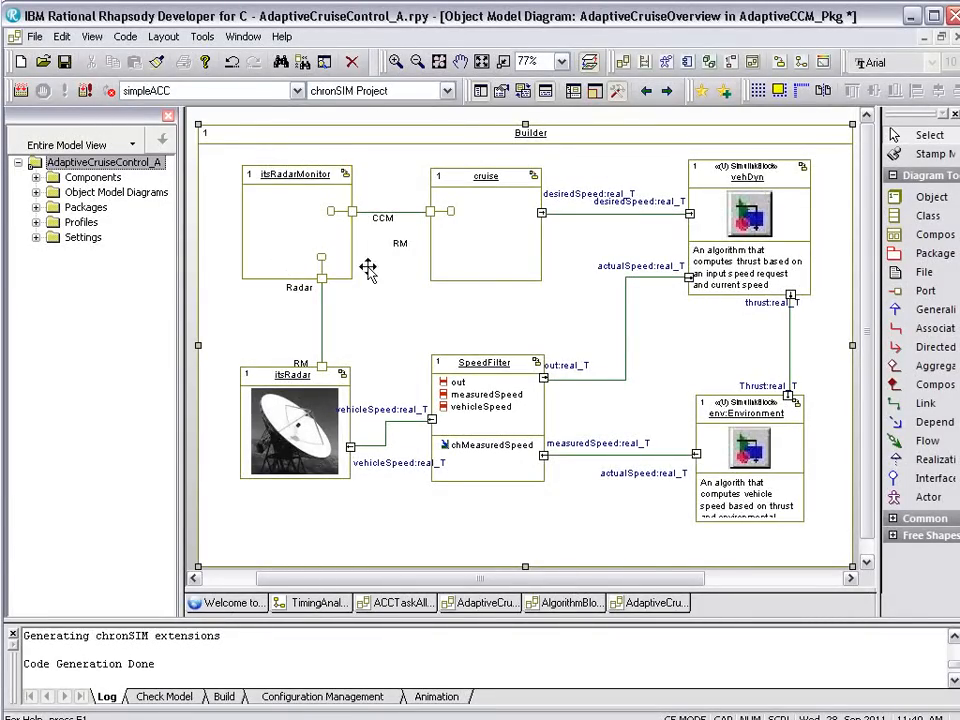
pyautogui.moveTo(472, 298)
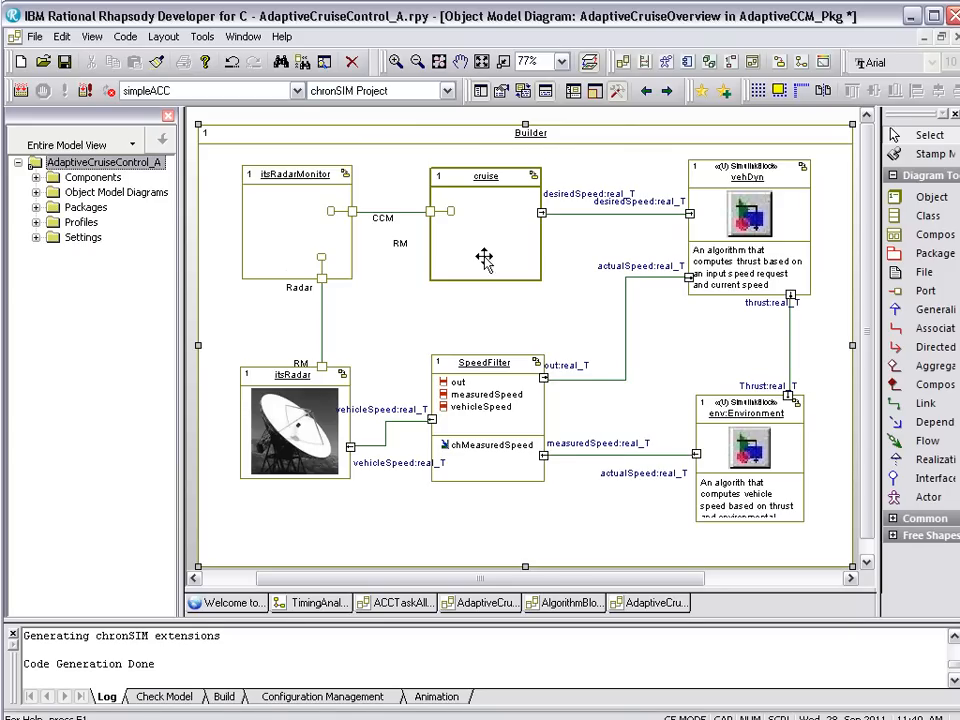
pyautogui.moveTo(676, 332)
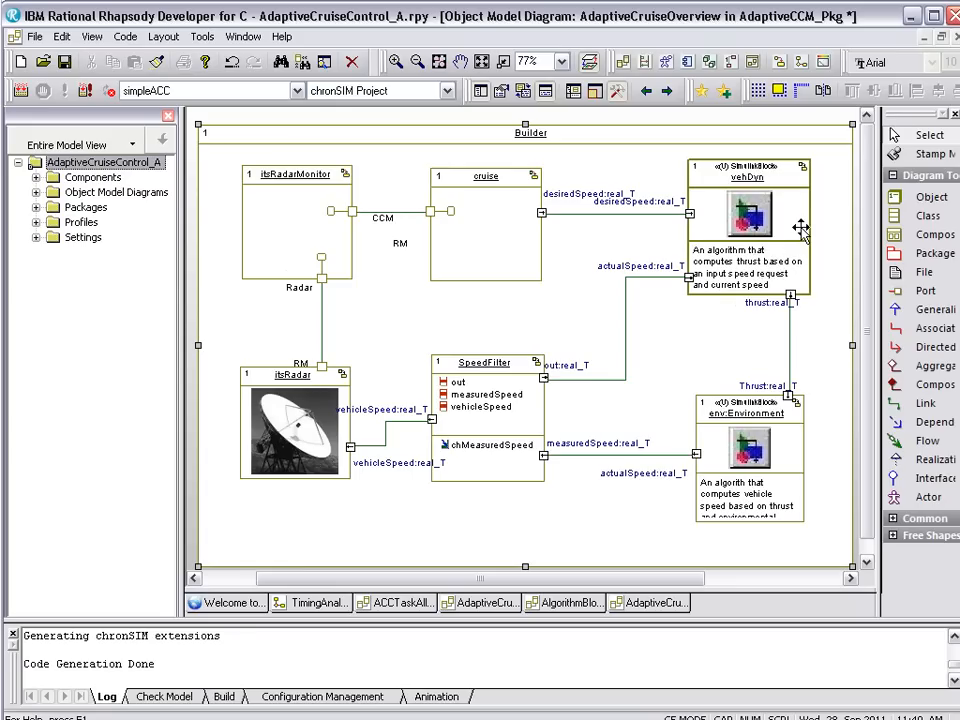
pyautogui.moveTo(832, 232)
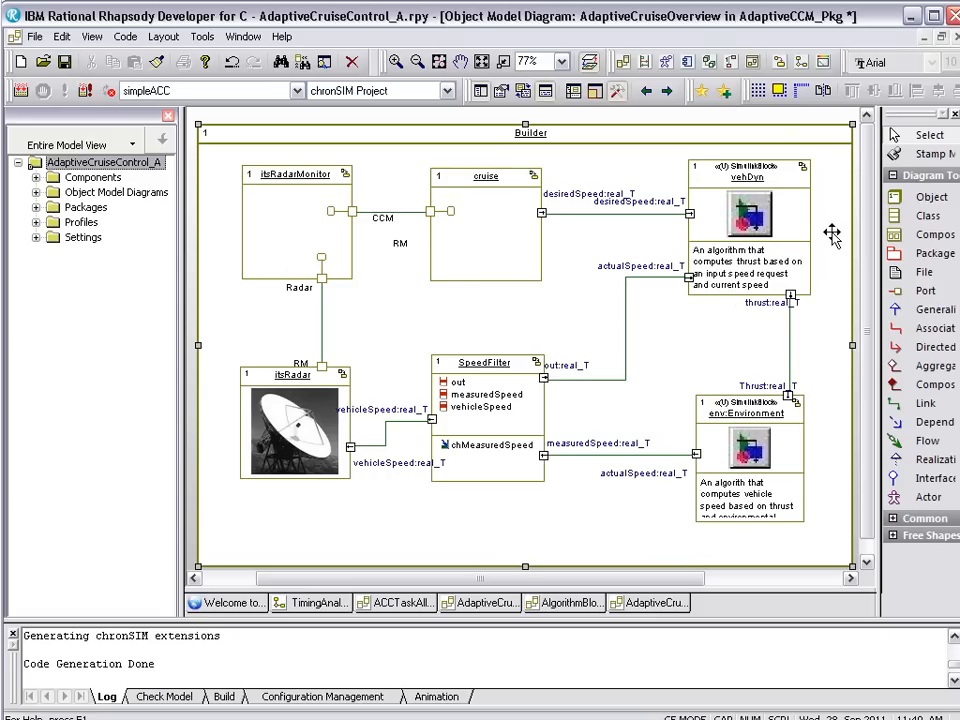
pyautogui.moveTo(820, 332)
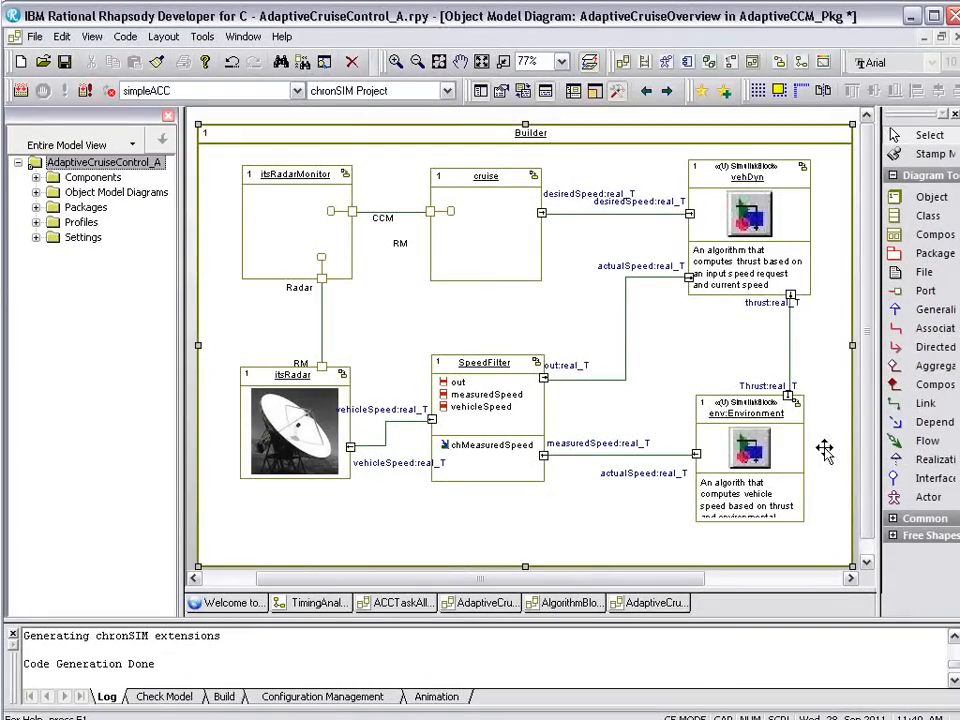
pyautogui.moveTo(538, 498)
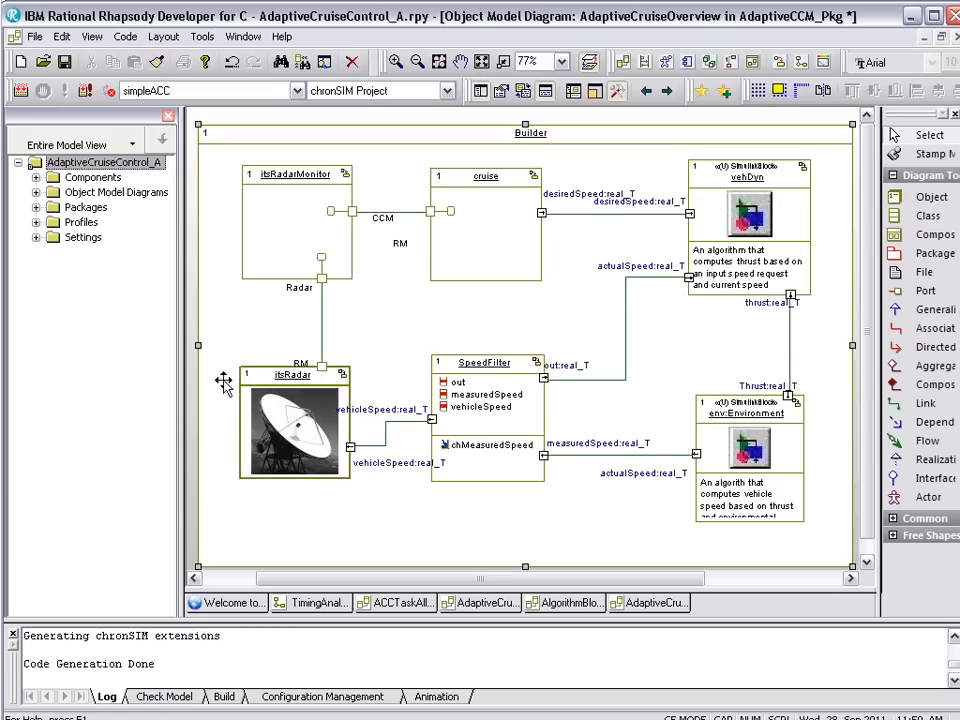
# Expand Profiles and the chronSIM (REF) profile to show its Stereotypes, Tags and Types.
pyautogui.click(36, 222)
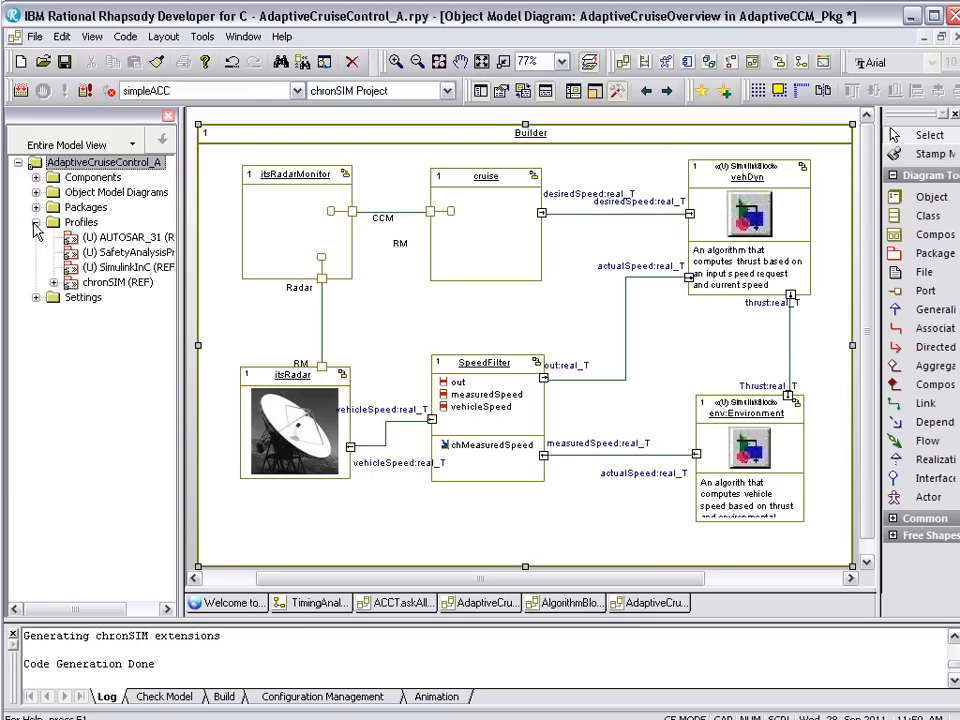
pyautogui.click(54, 288)
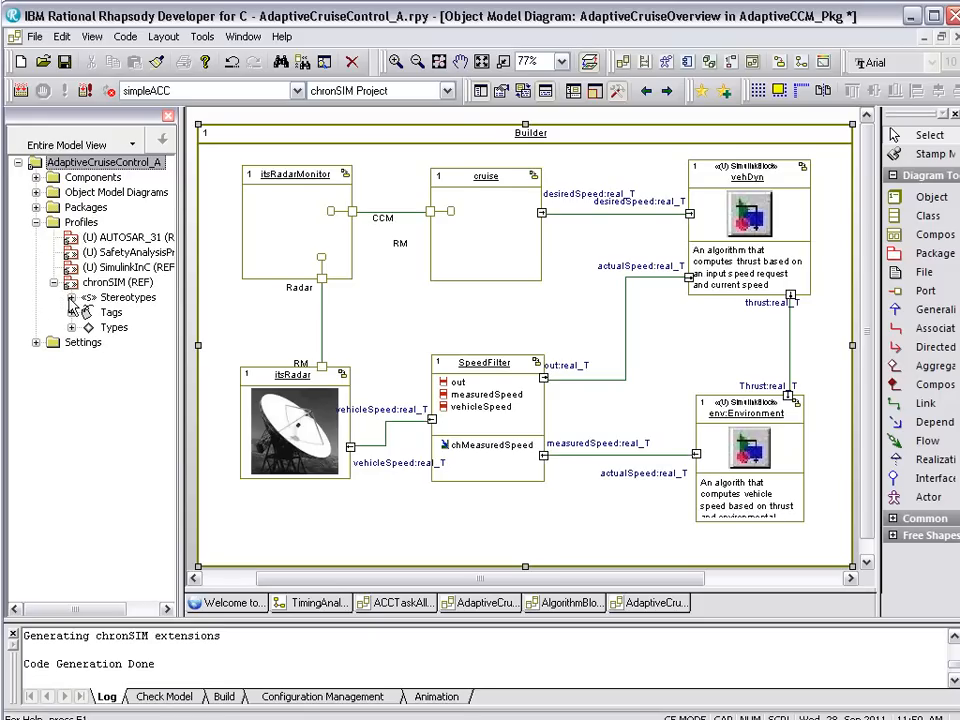
pyautogui.moveTo(68, 304)
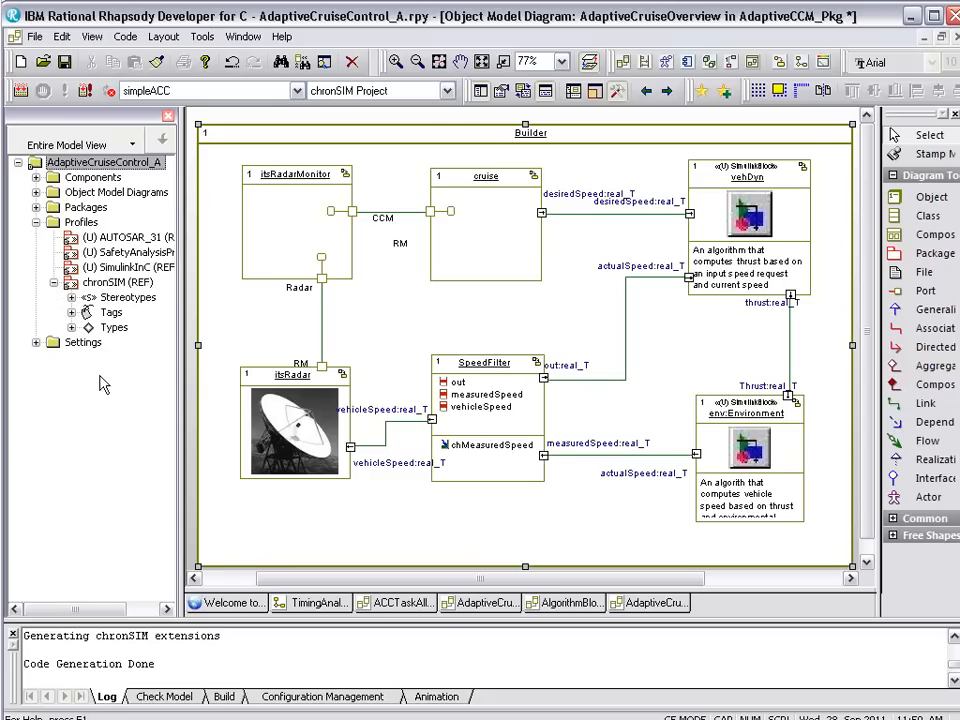
pyautogui.moveTo(84, 308)
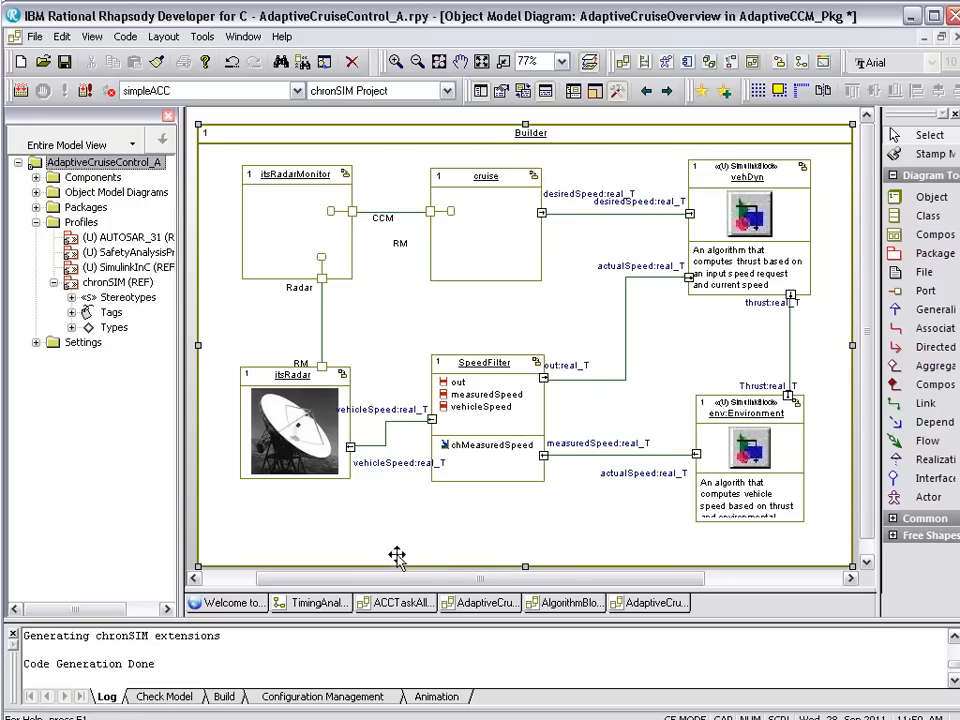
# Show the ACCTaskAllocation diagram and select the RadarSensor task among the ECU's tasks.
pyautogui.click(398, 604)
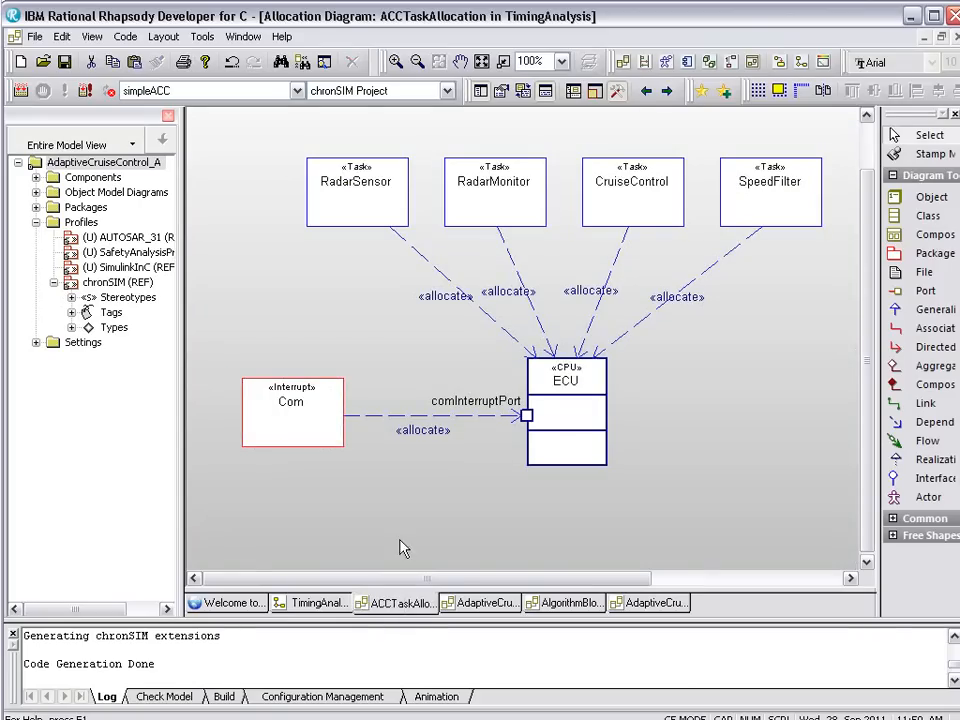
pyautogui.moveTo(384, 510)
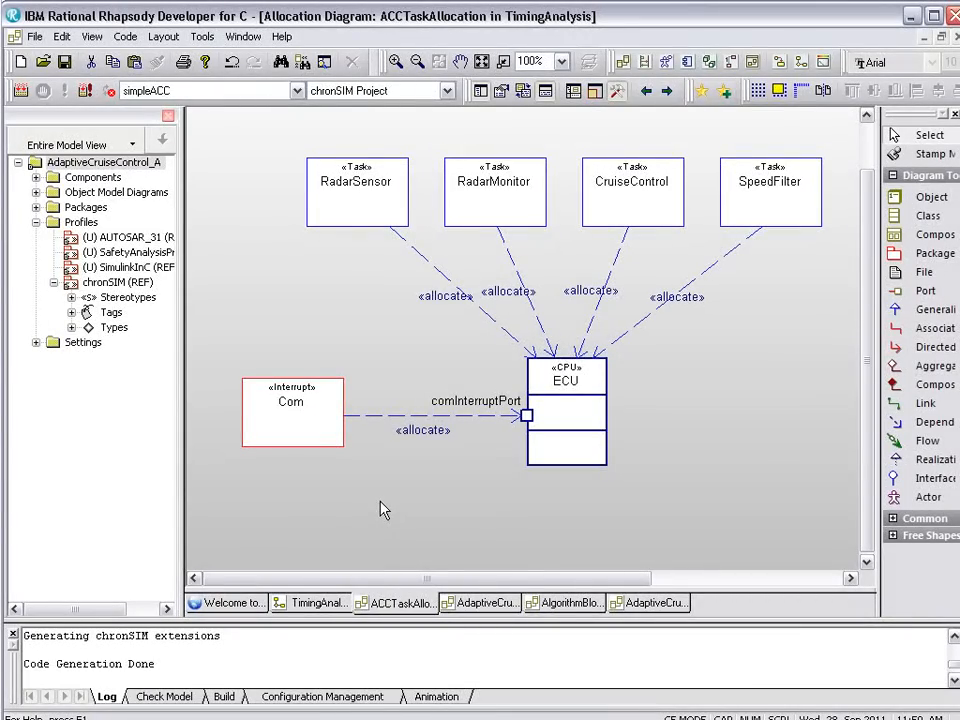
pyautogui.click(568, 412)
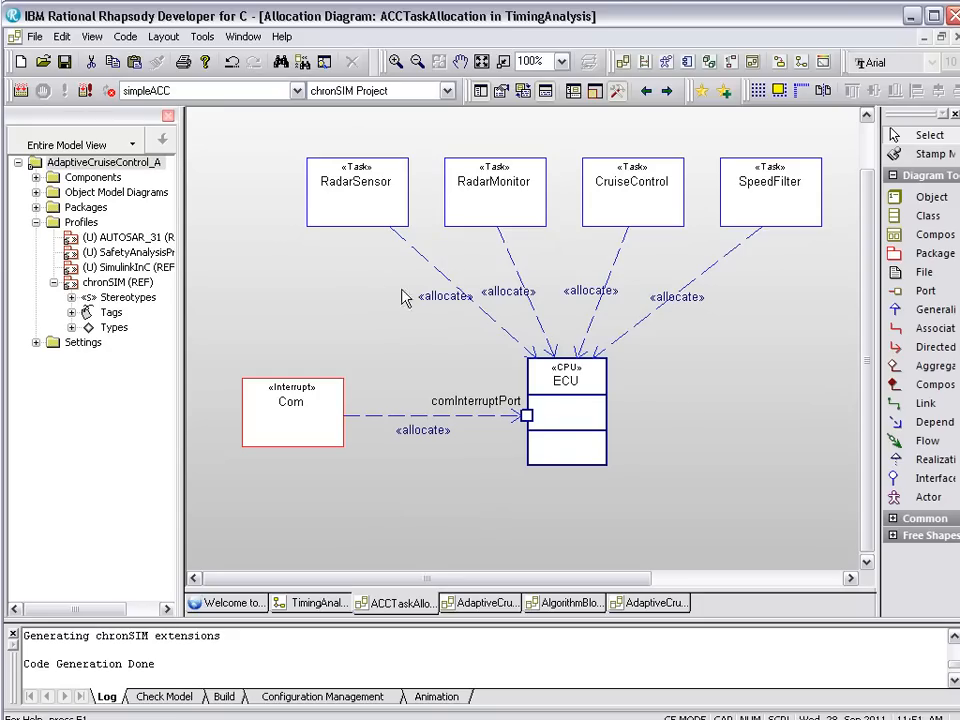
pyautogui.moveTo(334, 240)
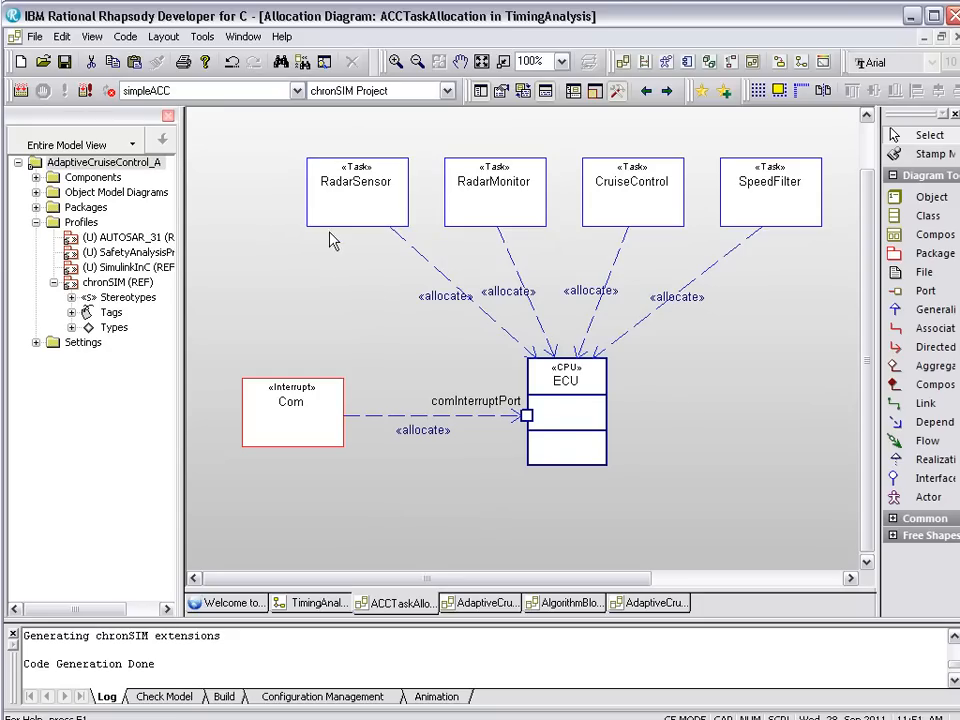
pyautogui.click(356, 190)
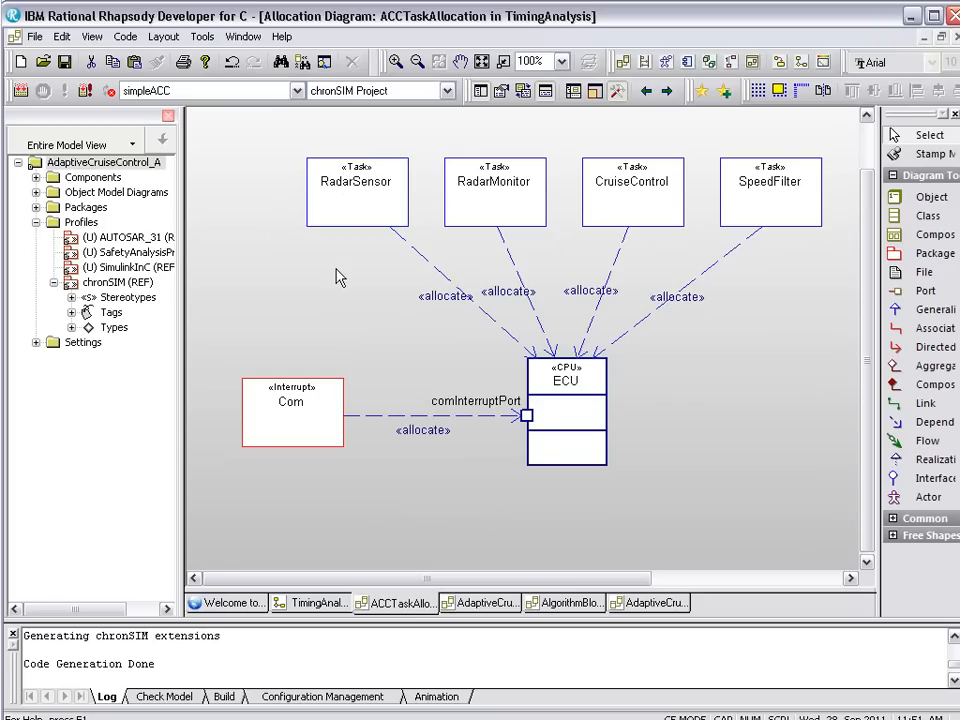
pyautogui.click(356, 192)
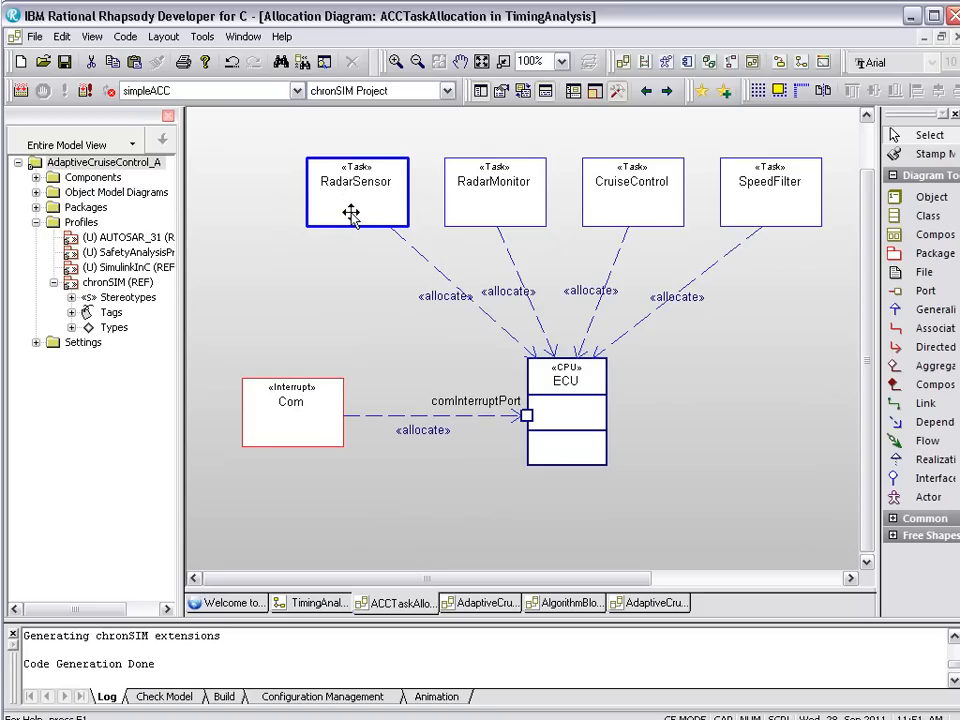
pyautogui.click(632, 192)
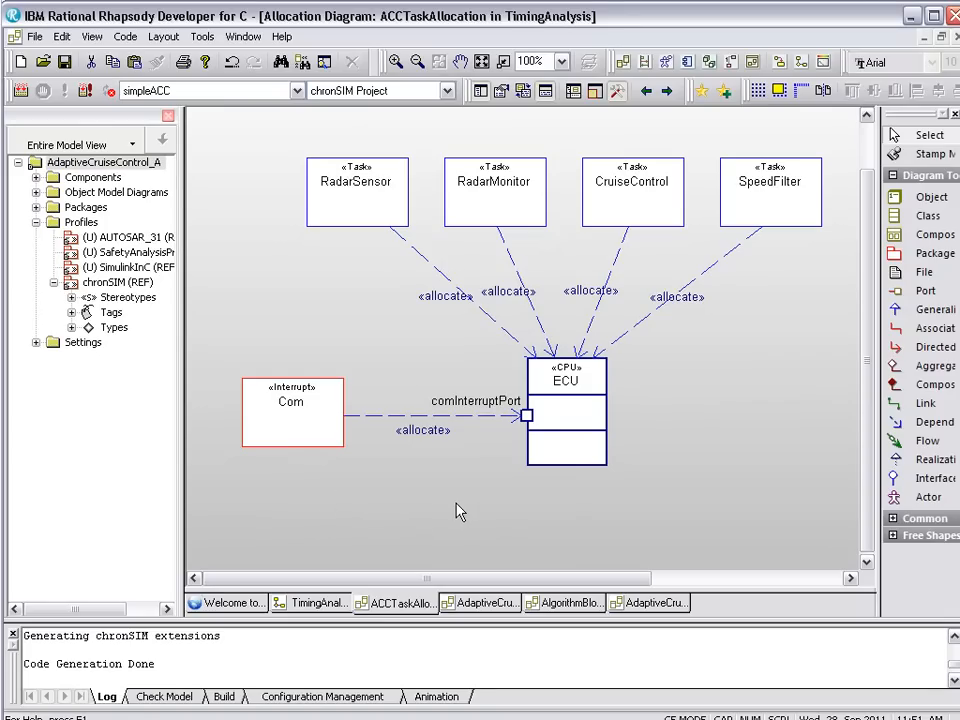
pyautogui.moveTo(352, 272)
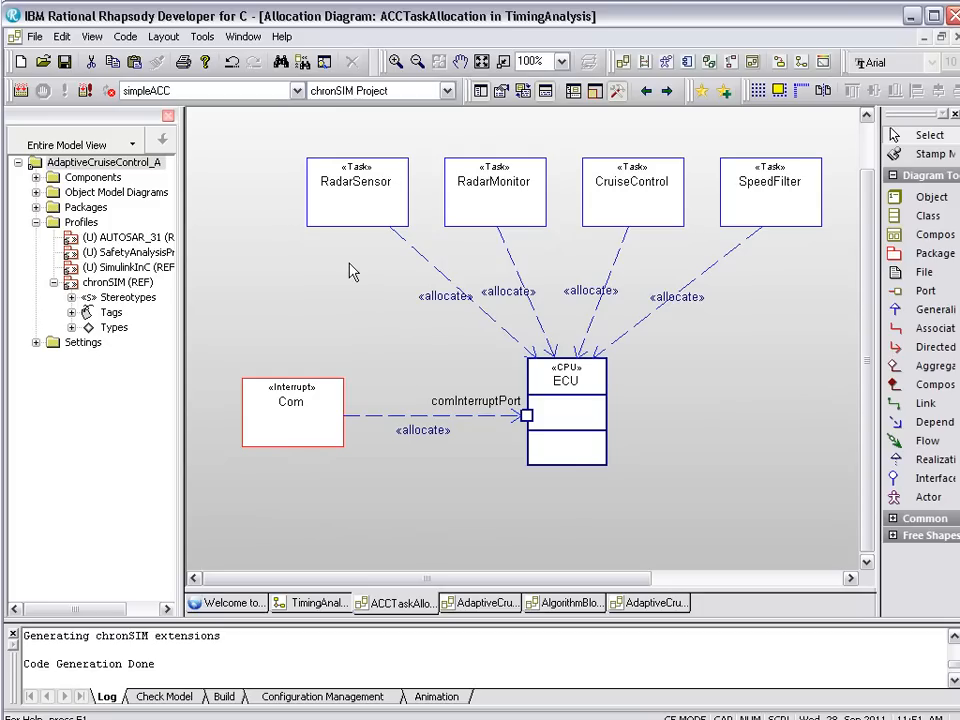
pyautogui.moveTo(484, 454)
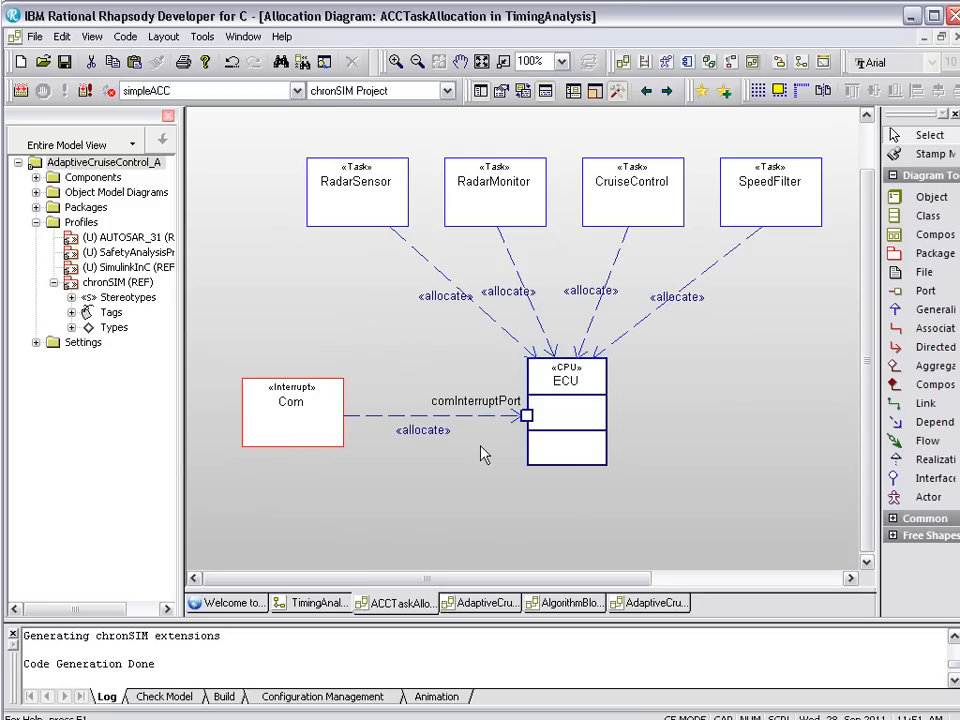
pyautogui.moveTo(478, 504)
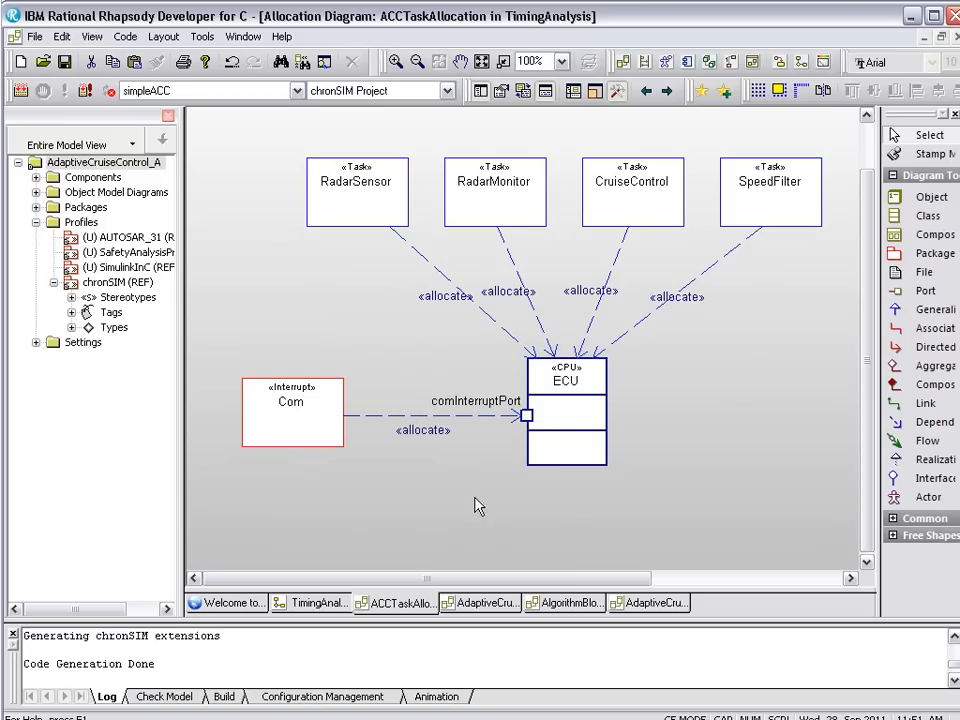
pyautogui.moveTo(460, 508)
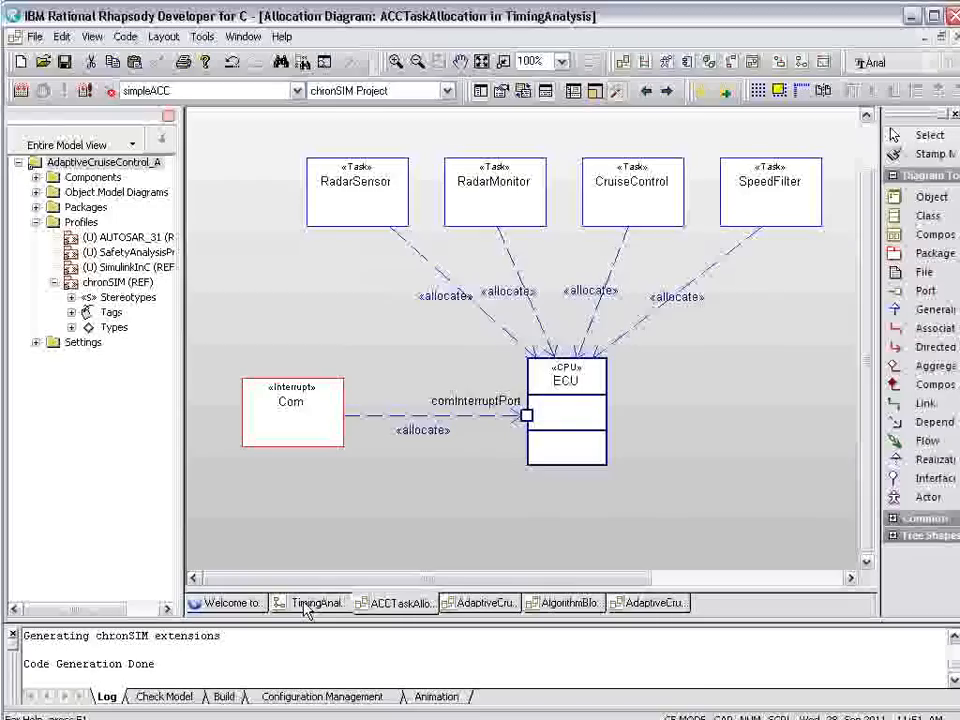
pyautogui.click(318, 602)
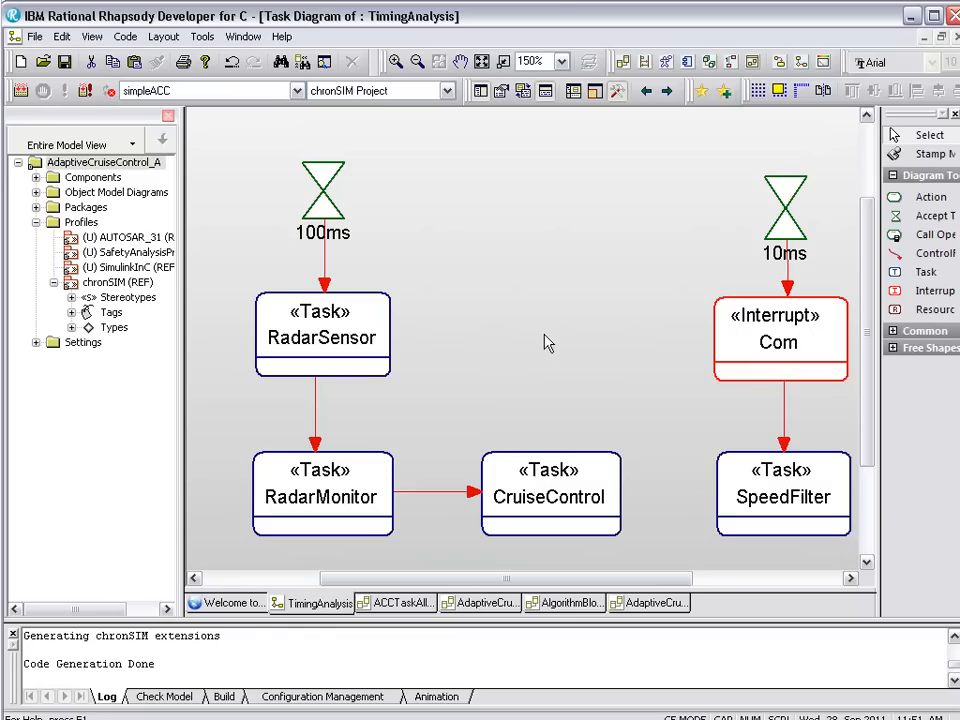
pyautogui.moveTo(460, 332)
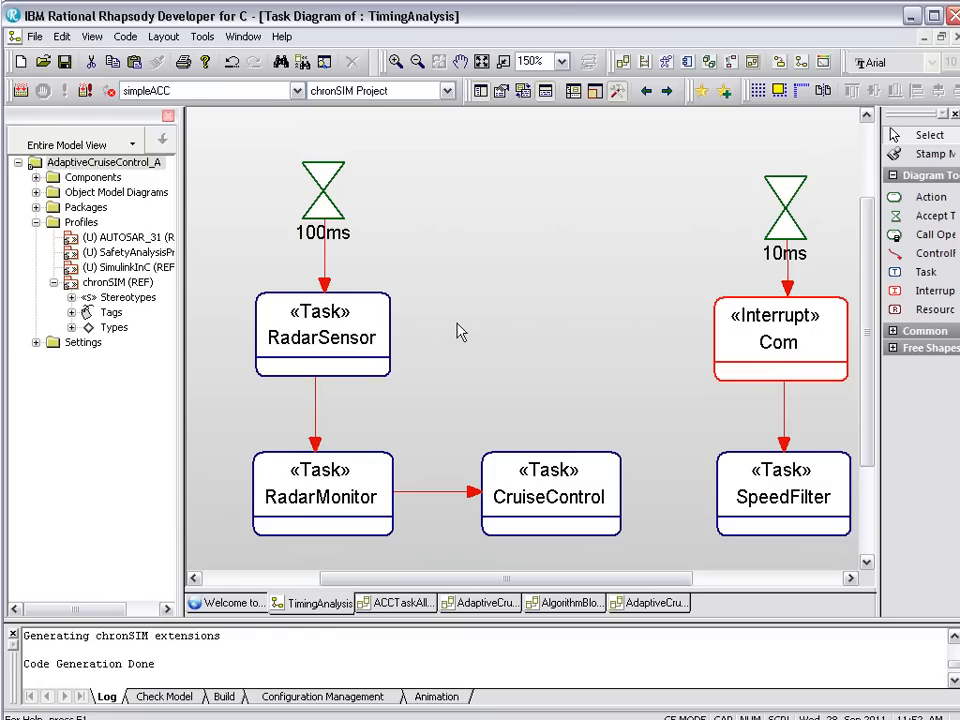
pyautogui.moveTo(430, 260)
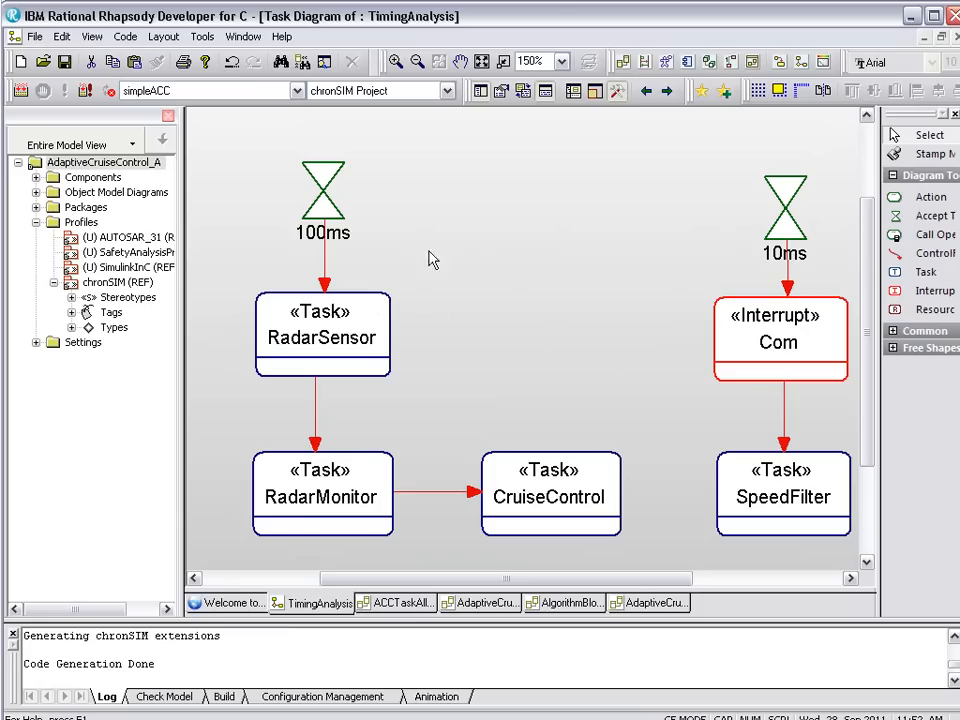
pyautogui.moveTo(388, 248)
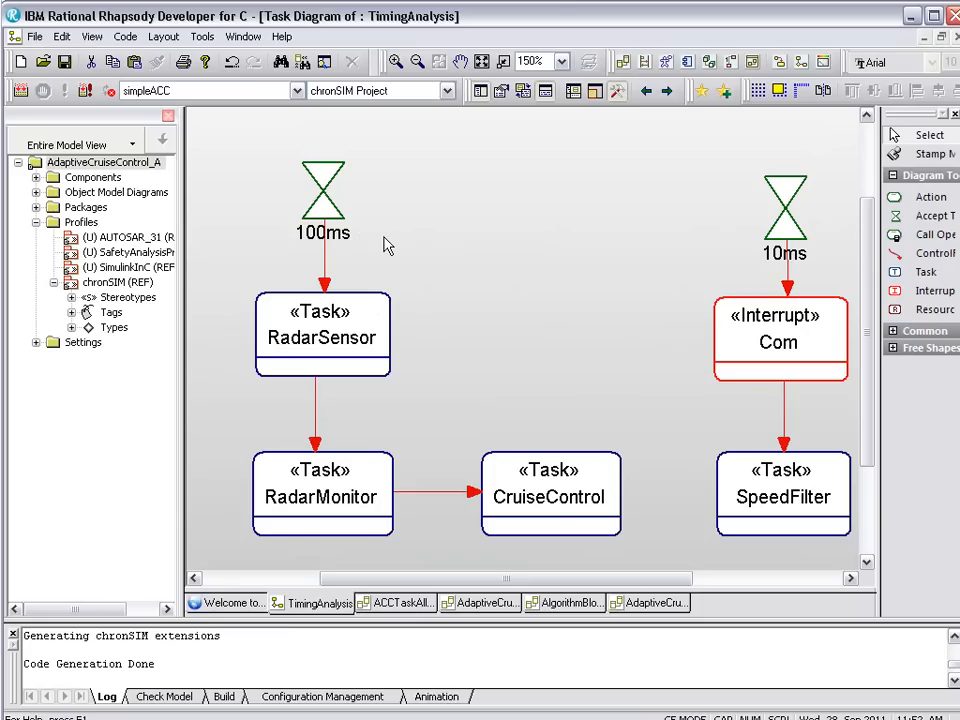
pyautogui.moveTo(464, 324)
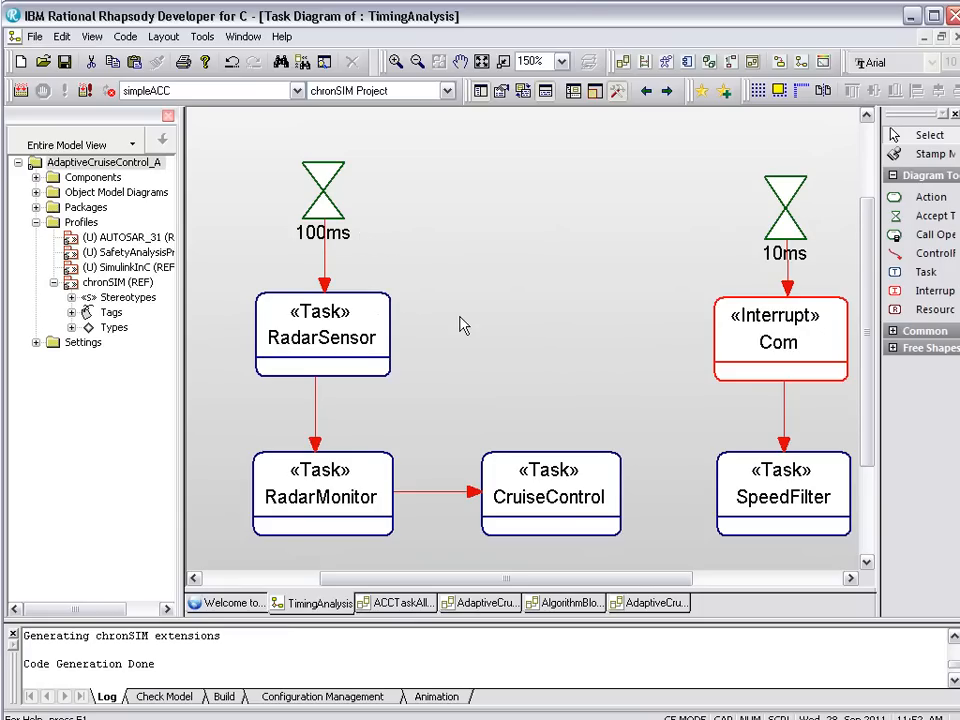
pyautogui.click(322, 496)
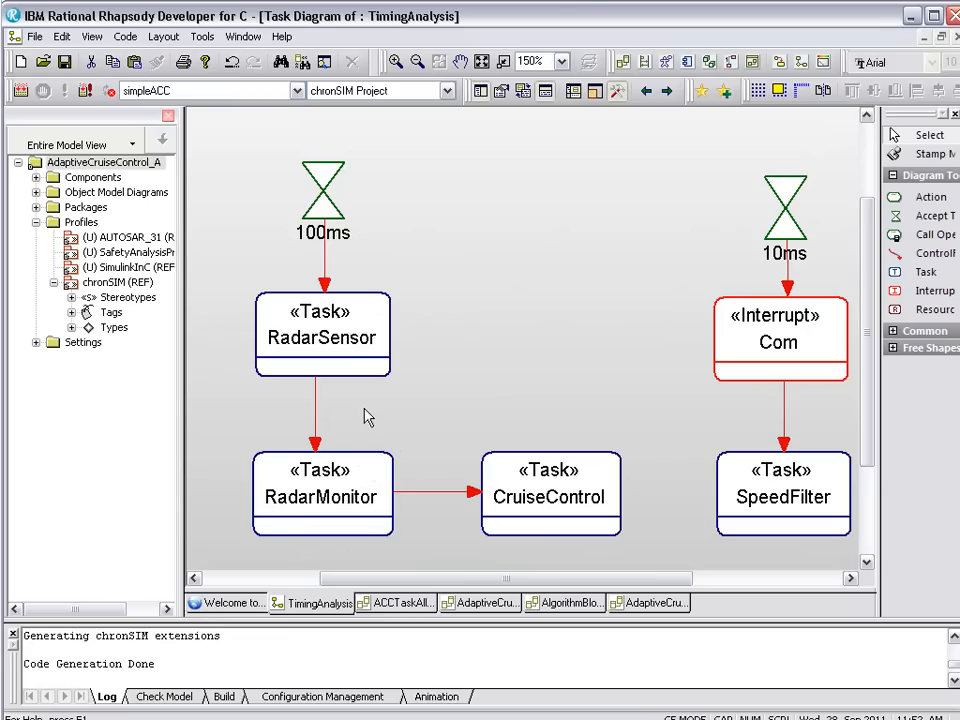
pyautogui.moveTo(558, 432)
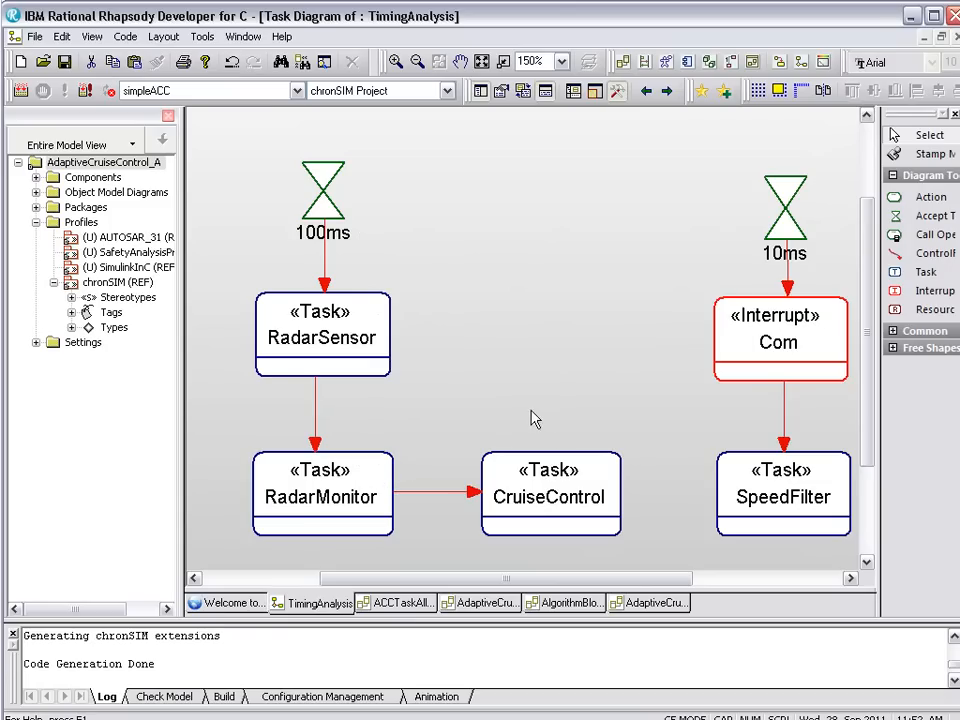
pyautogui.moveTo(558, 392)
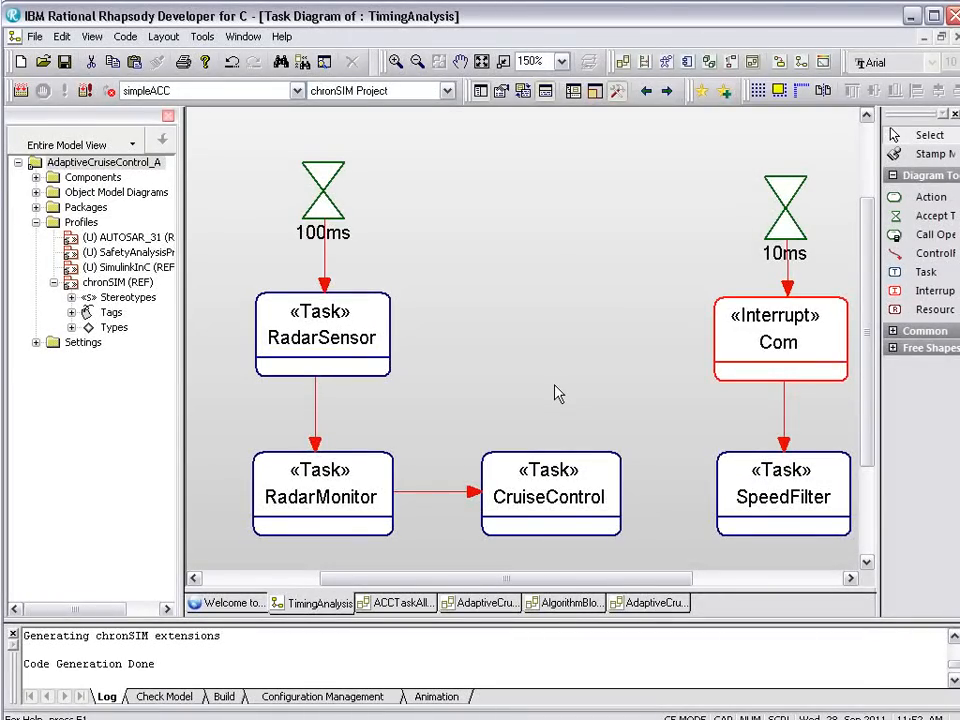
pyautogui.moveTo(664, 336)
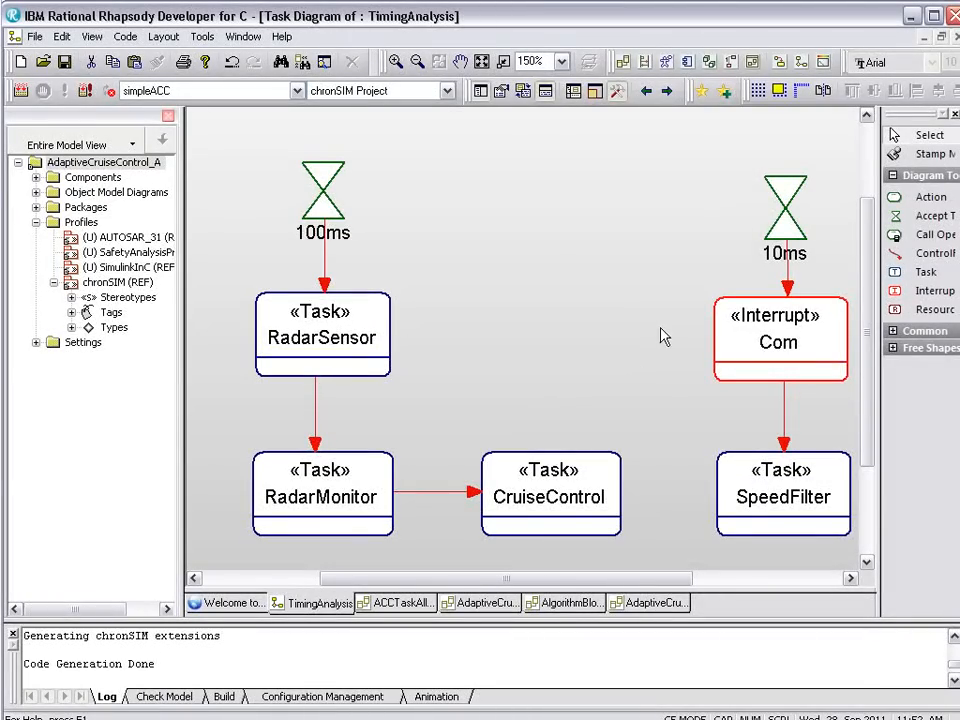
pyautogui.moveTo(732, 278)
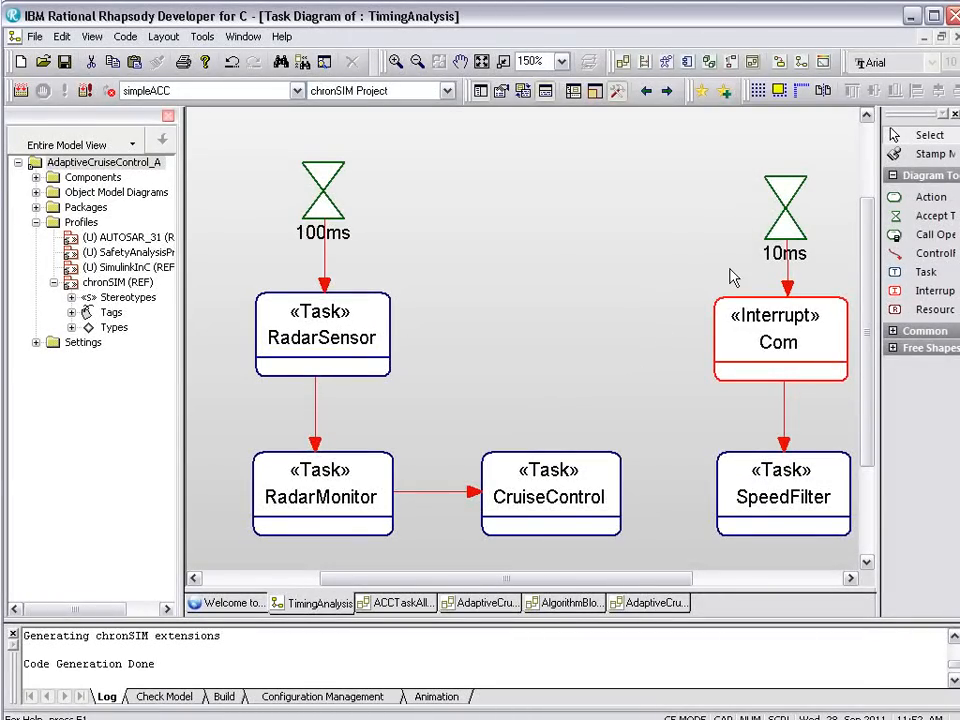
pyautogui.moveTo(700, 336)
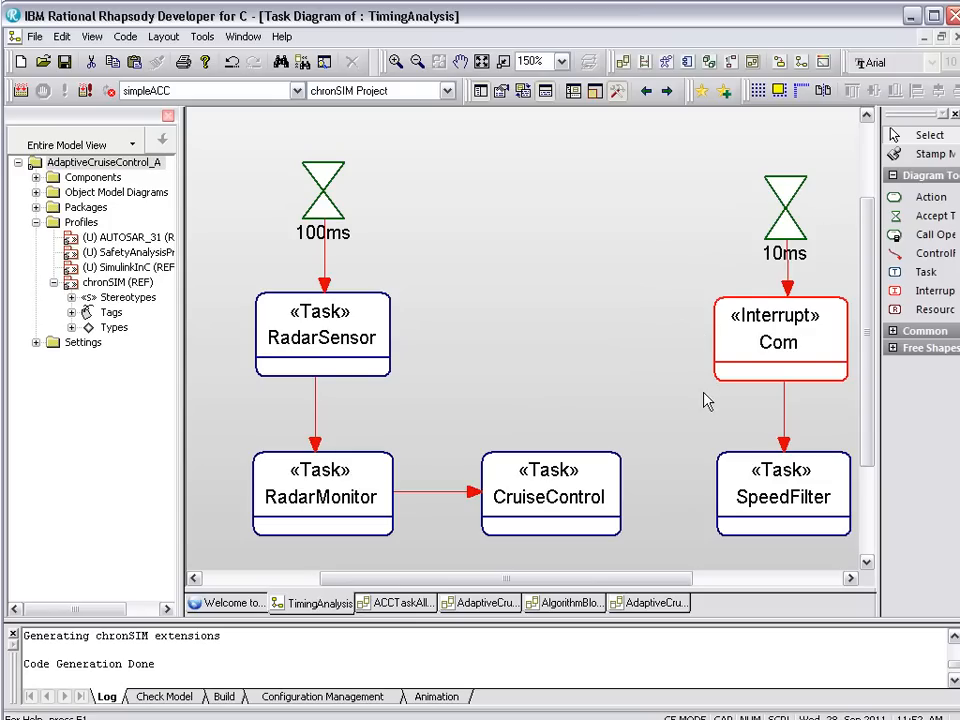
pyautogui.moveTo(704, 414)
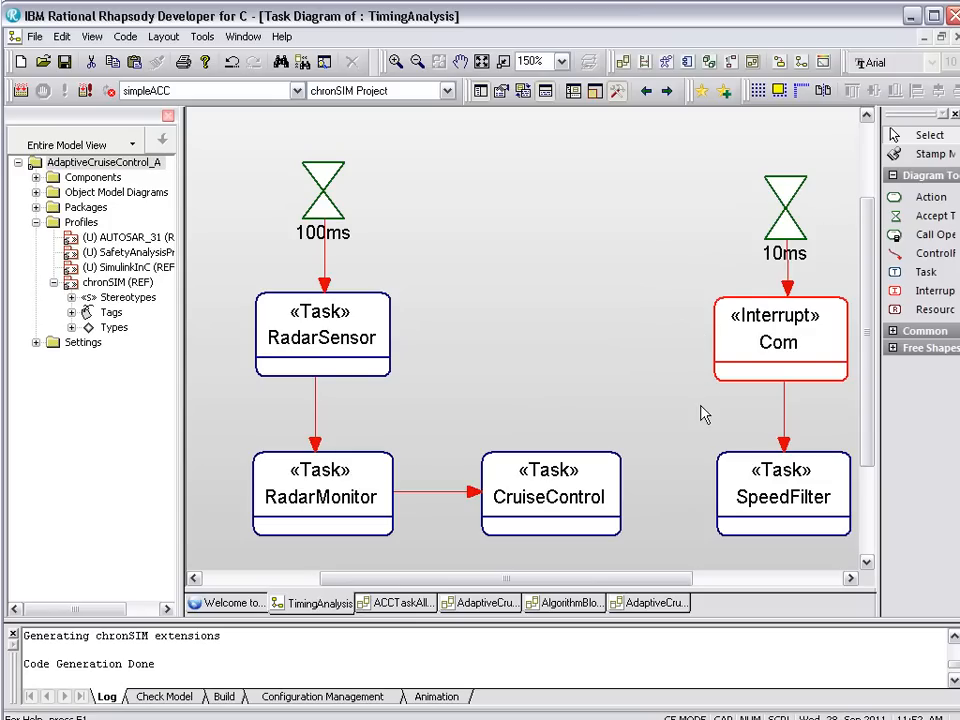
pyautogui.moveTo(698, 476)
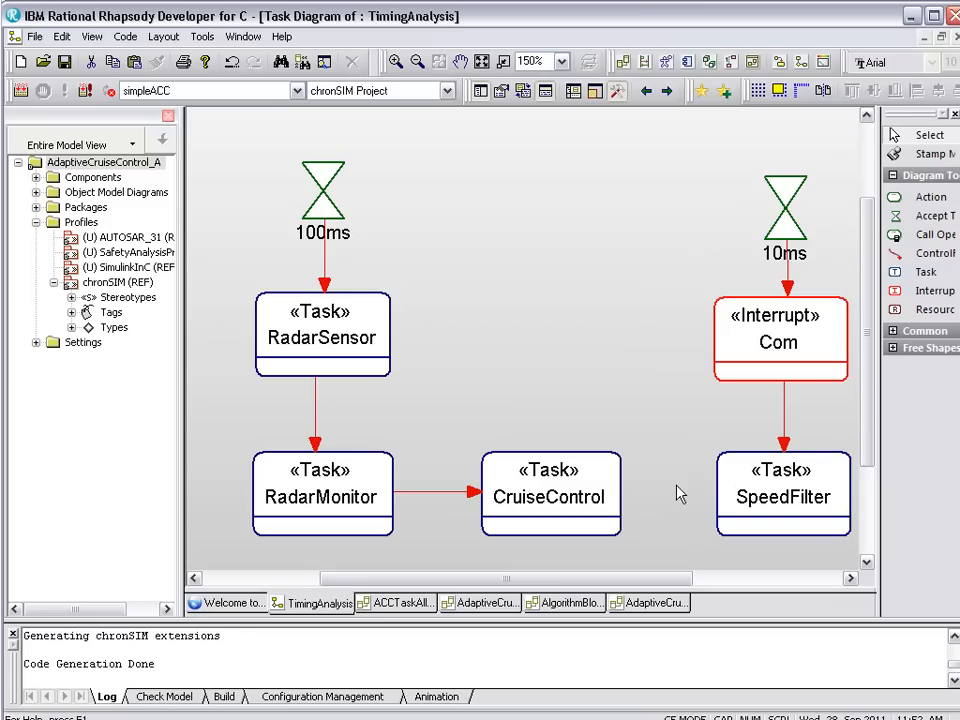
pyautogui.moveTo(616, 344)
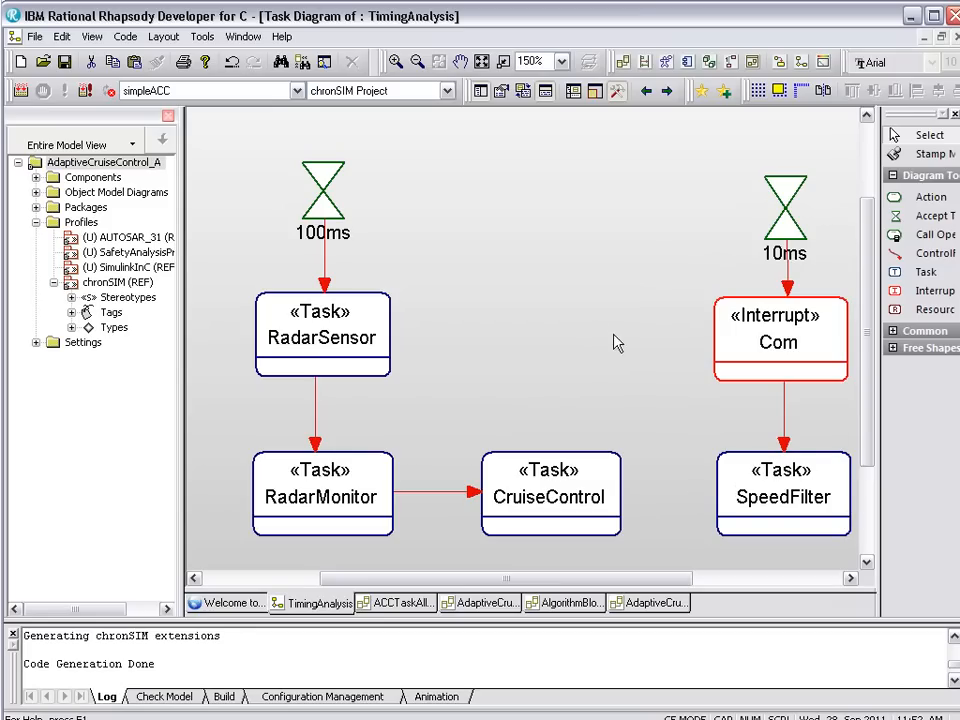
pyautogui.moveTo(548, 348)
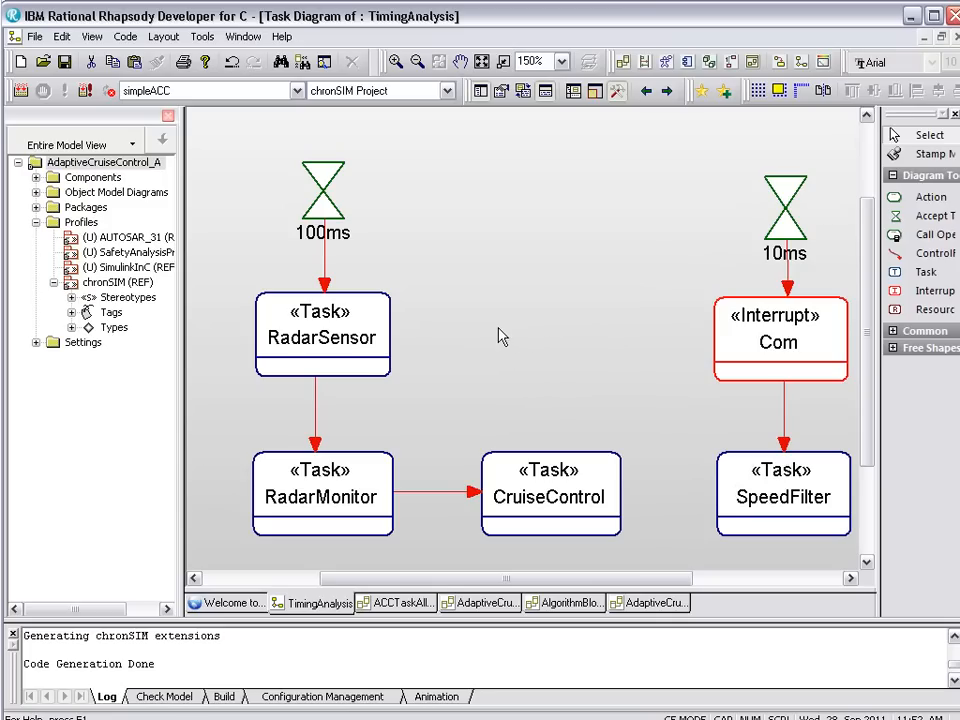
pyautogui.moveTo(410, 332)
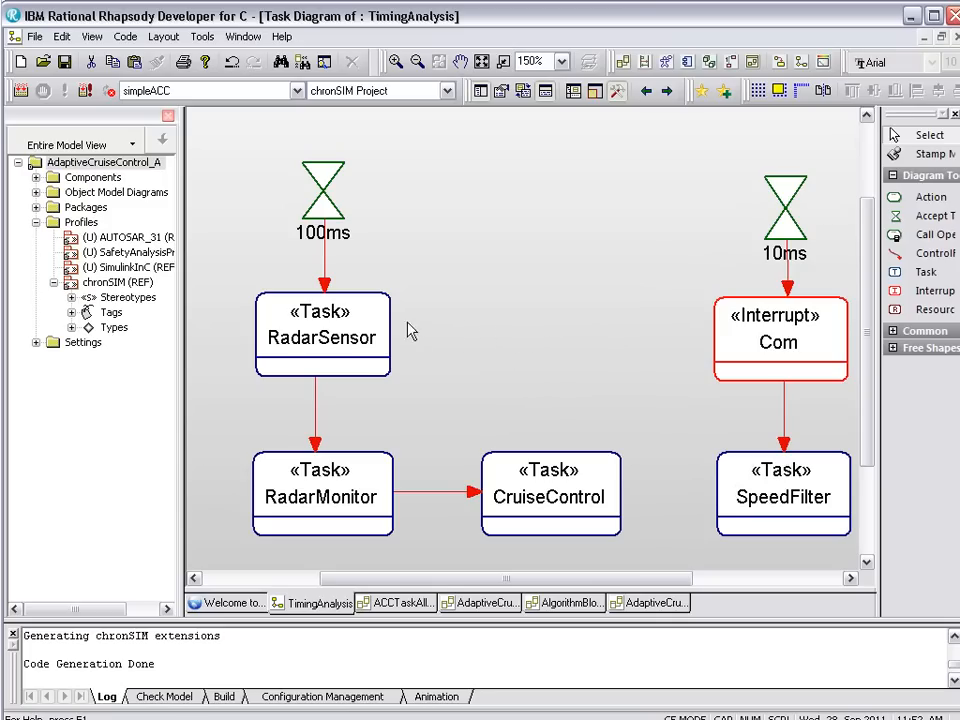
pyautogui.click(322, 336)
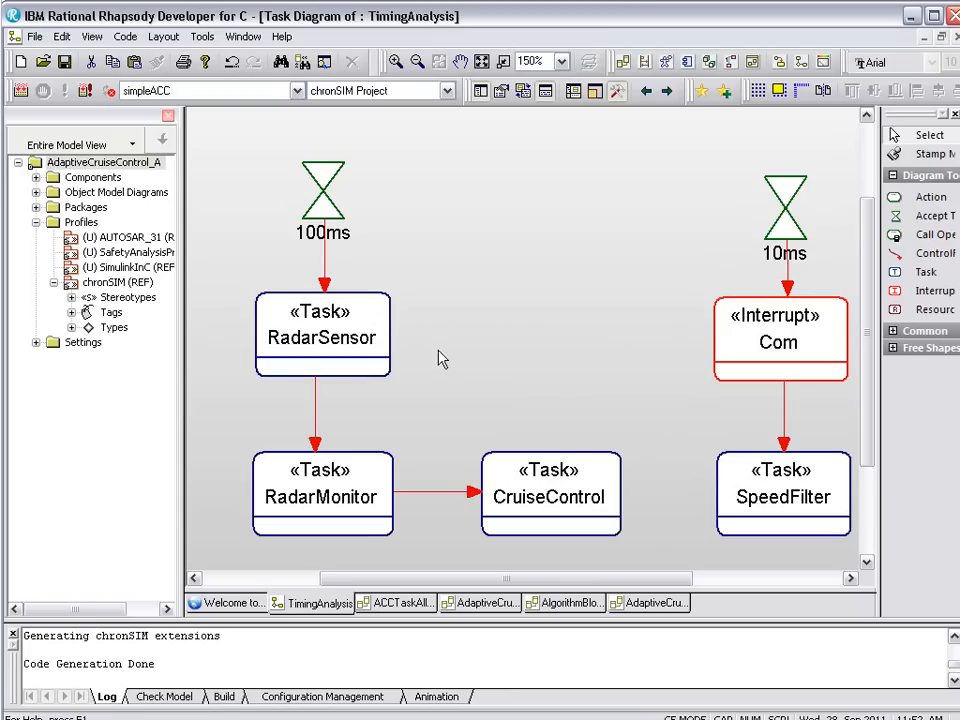
pyautogui.moveTo(476, 340)
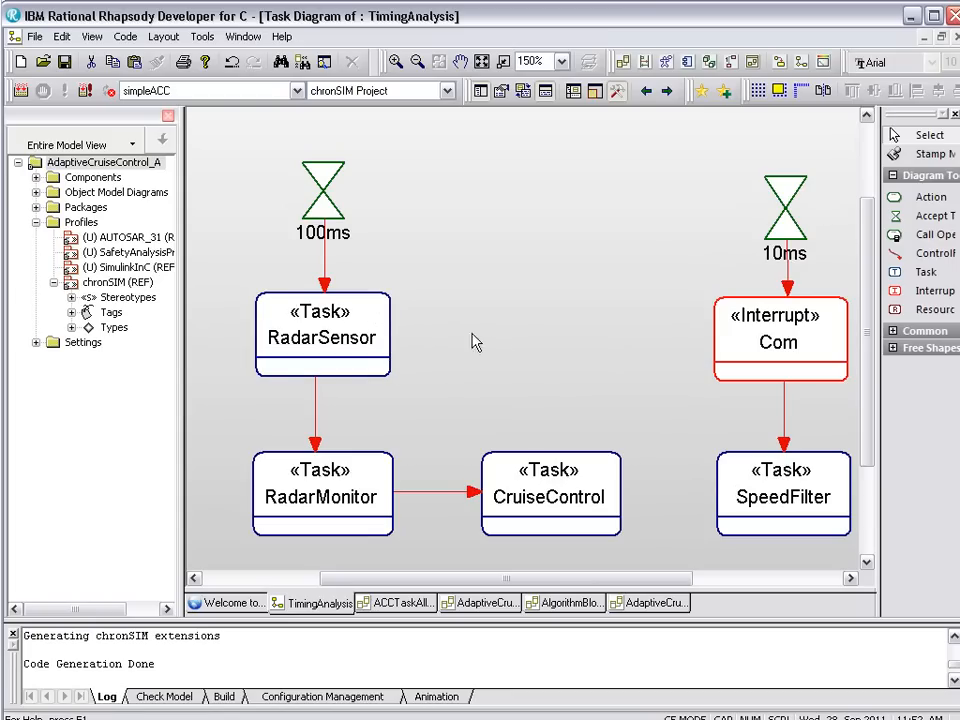
pyautogui.rightClick(322, 336)
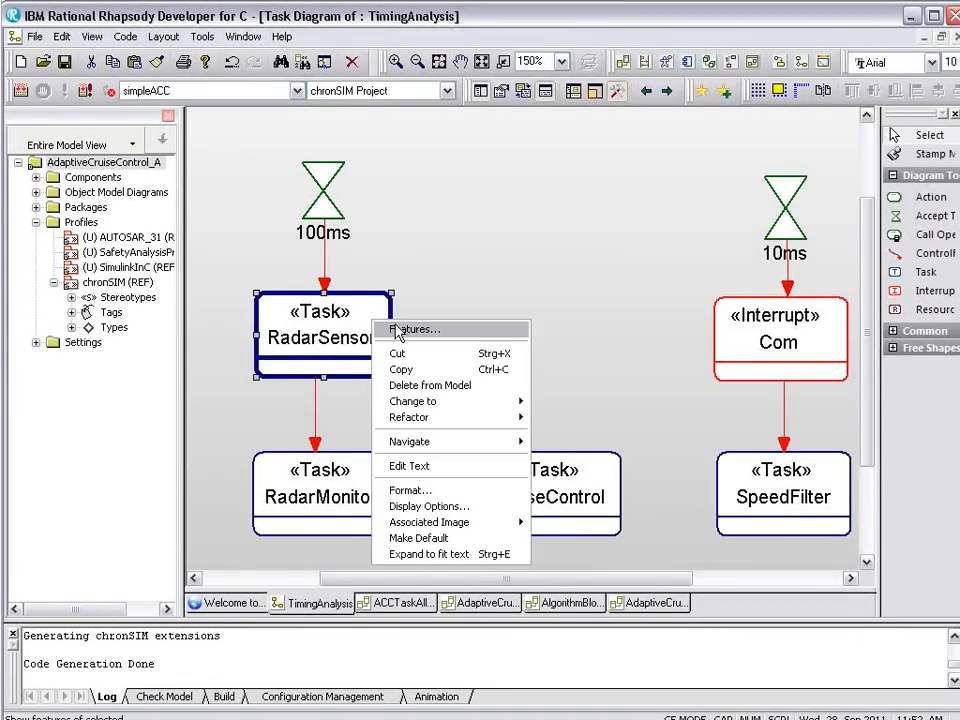
pyautogui.click(412, 328)
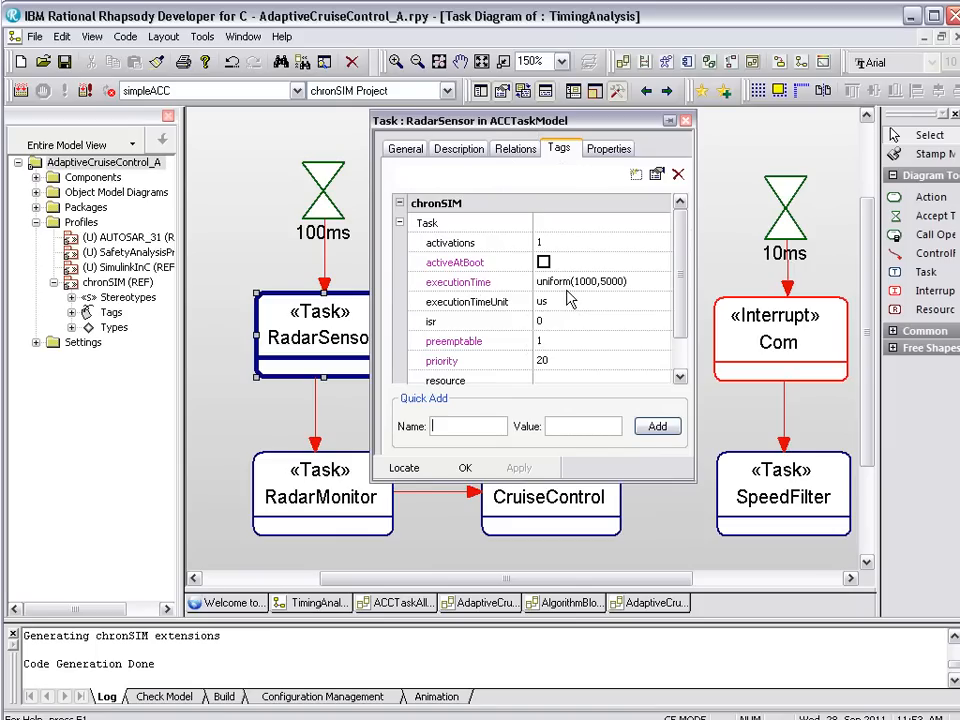
pyautogui.moveTo(596, 296)
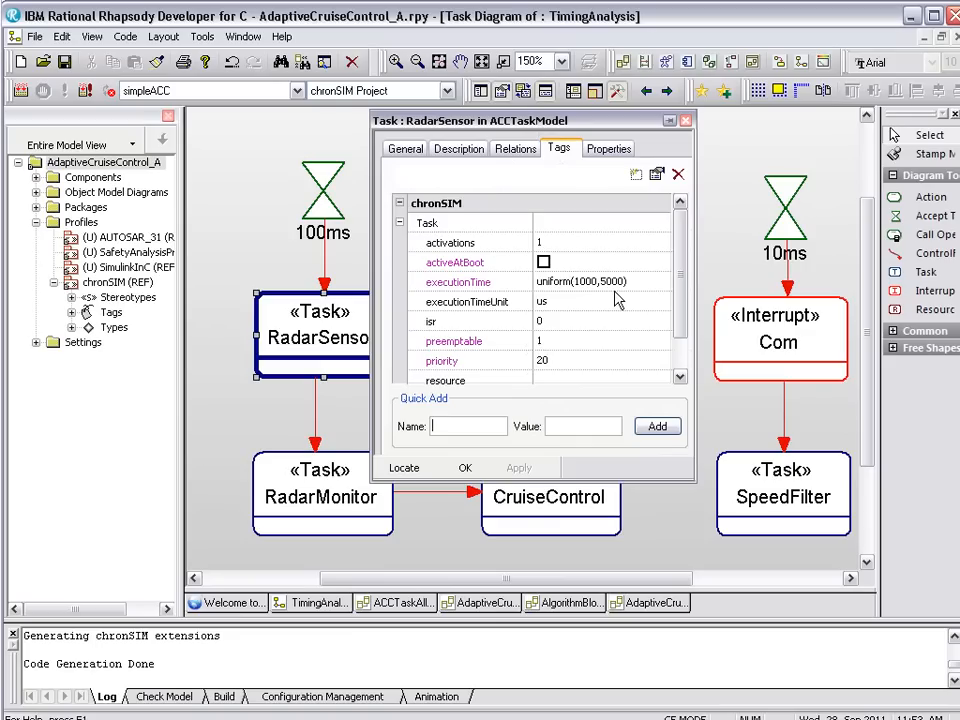
pyautogui.moveTo(560, 308)
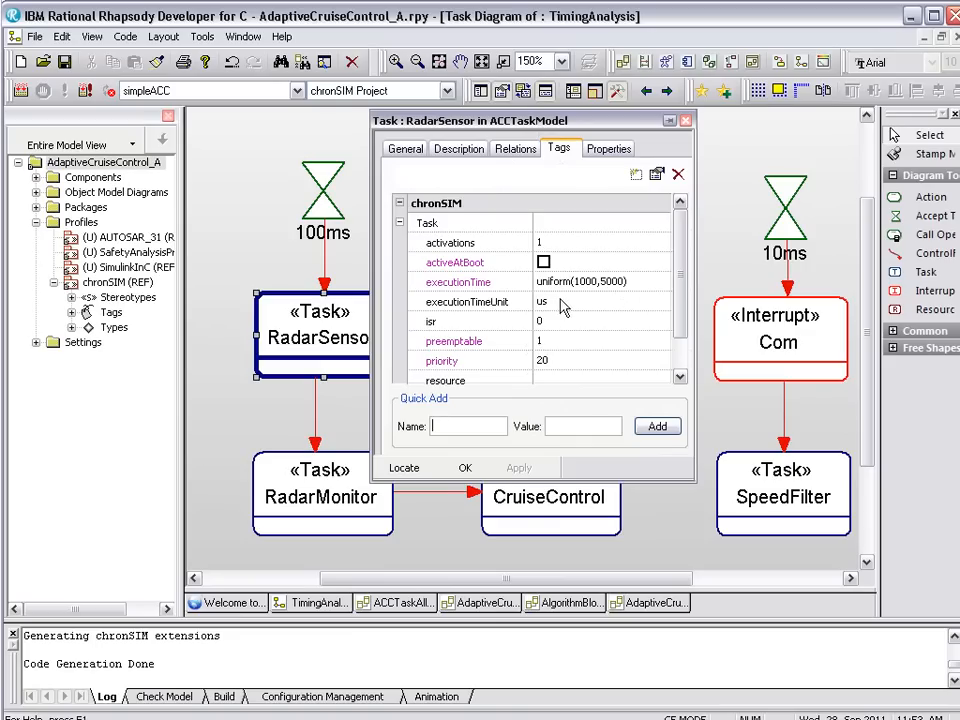
pyautogui.moveTo(576, 300)
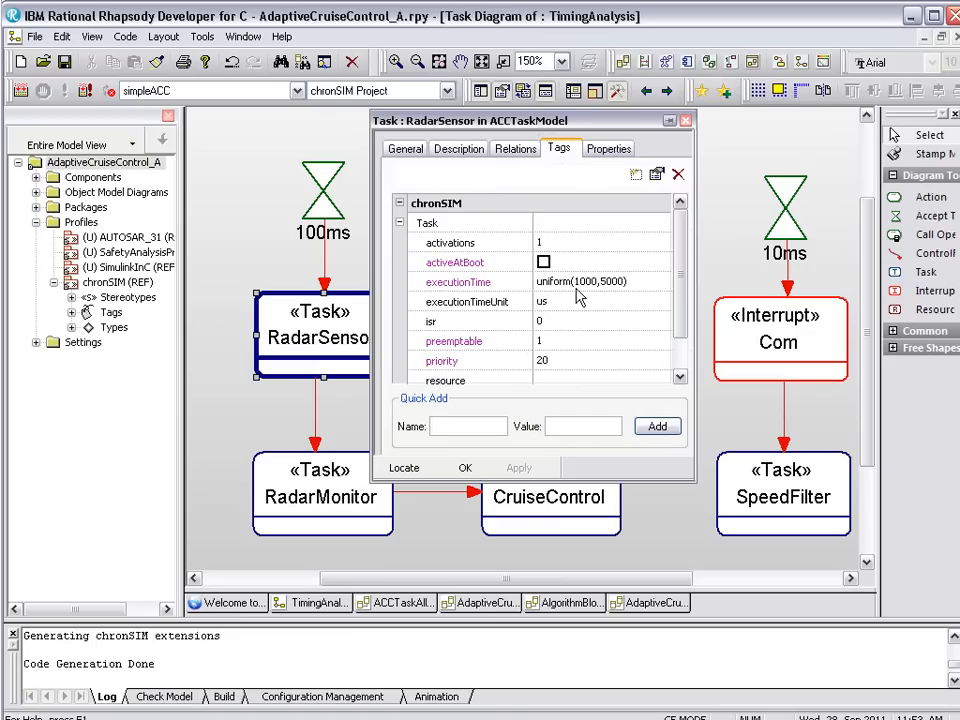
pyautogui.moveTo(584, 304)
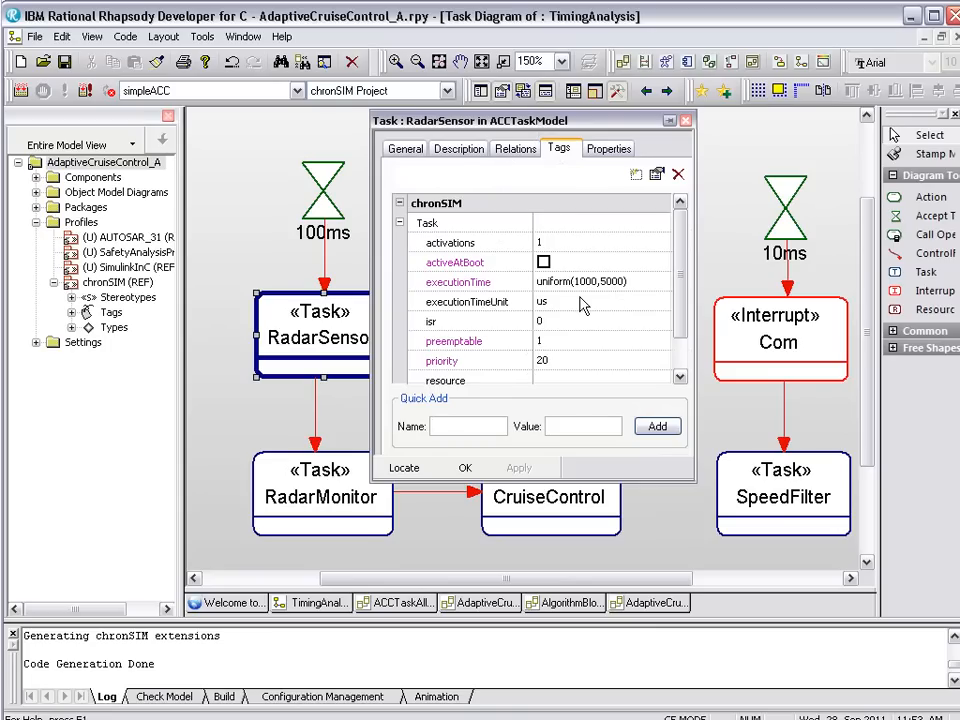
pyautogui.click(468, 426)
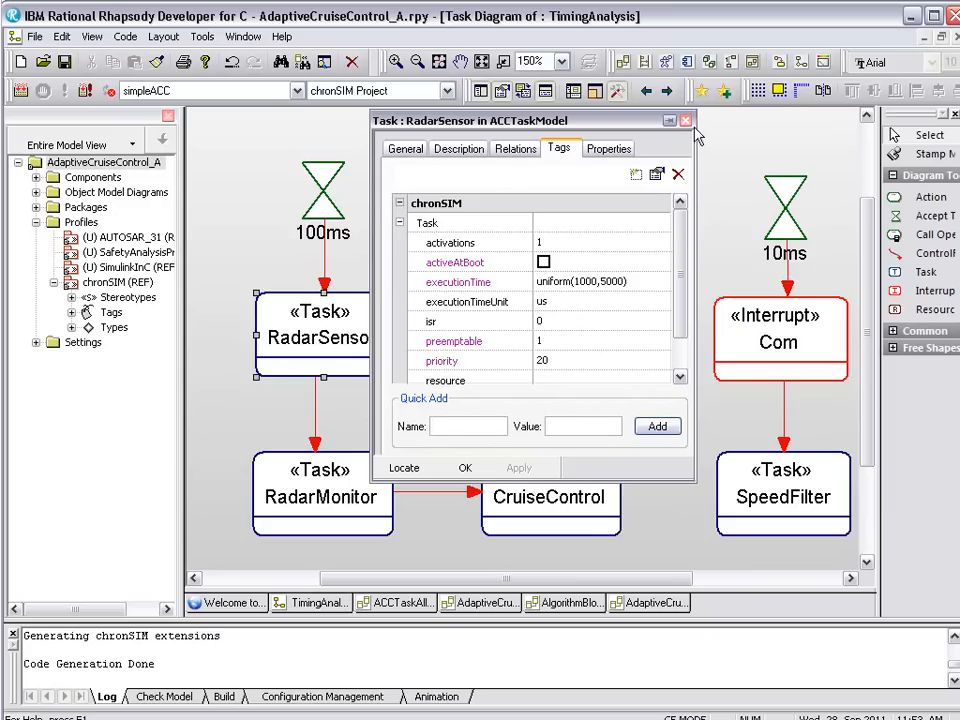
pyautogui.click(684, 120)
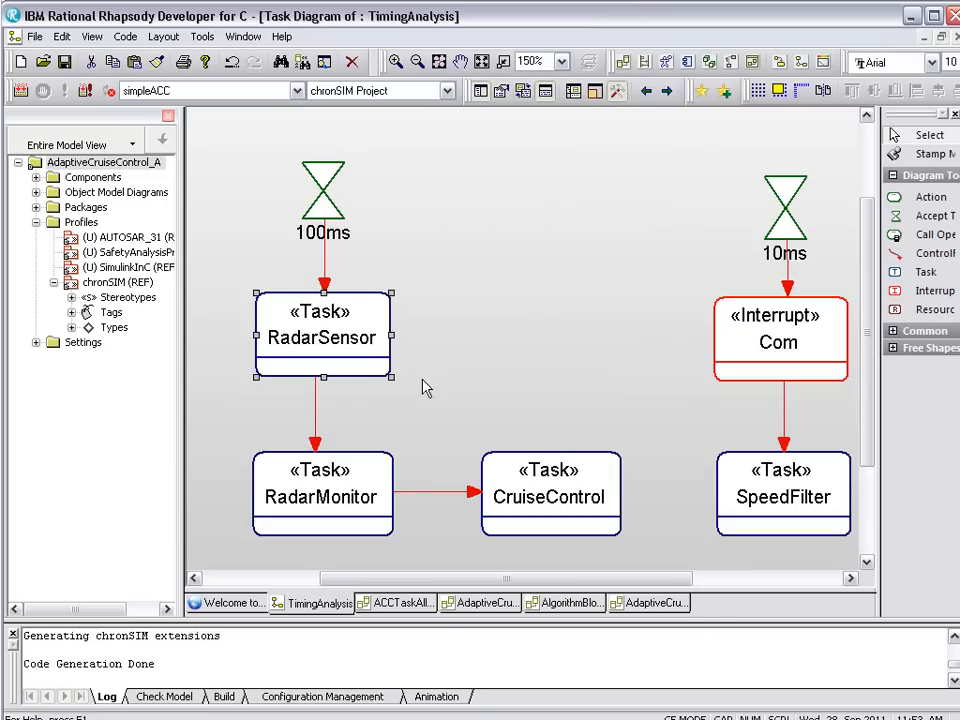
pyautogui.moveTo(696, 424)
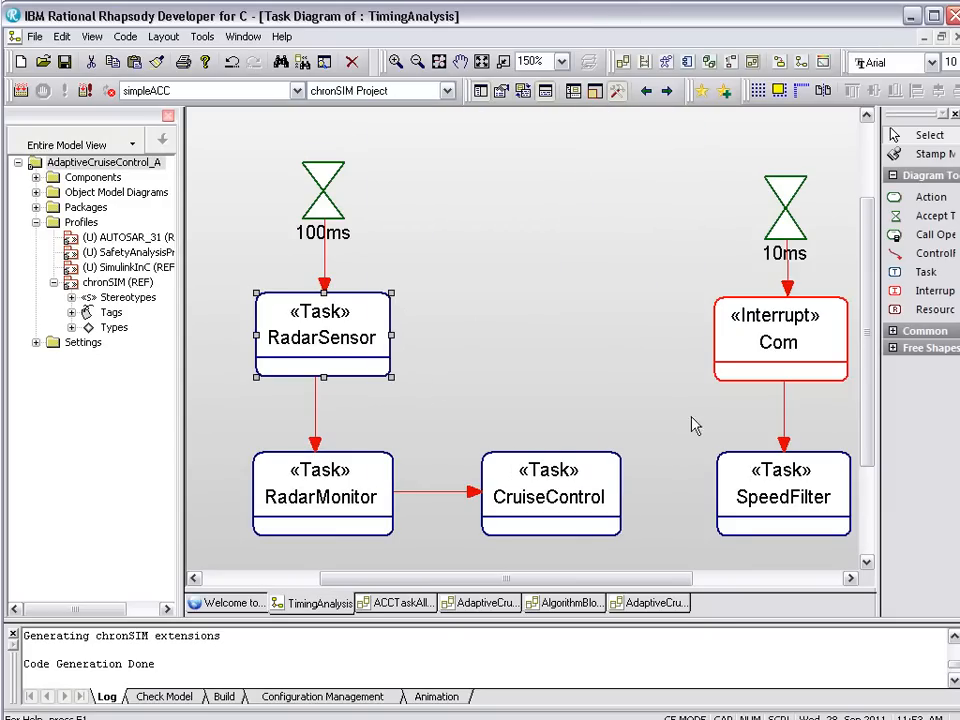
pyautogui.moveTo(604, 376)
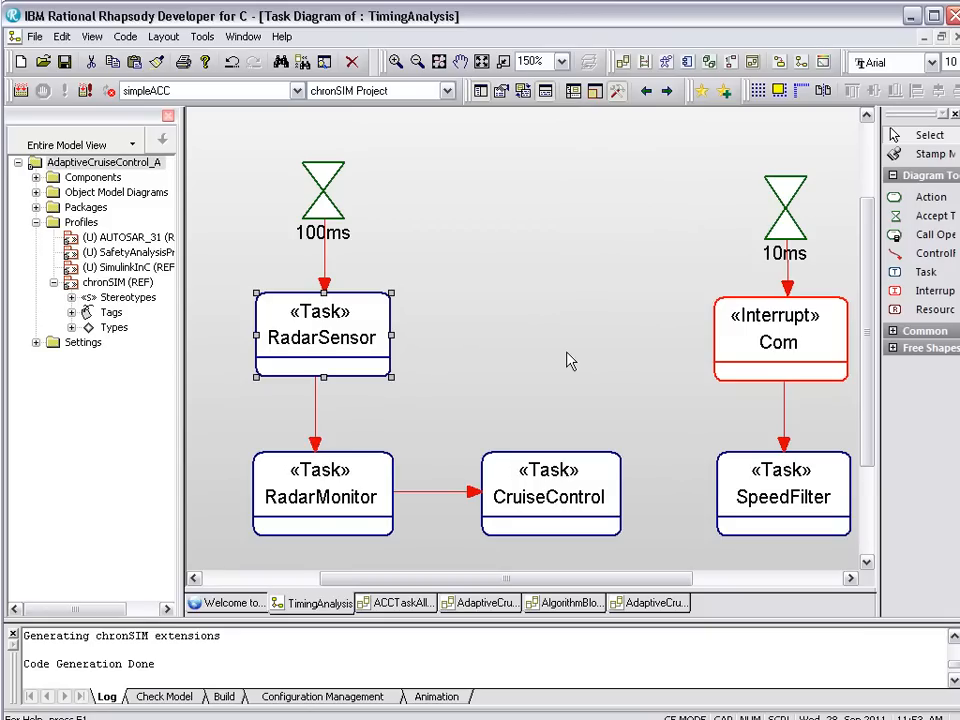
pyautogui.moveTo(550, 336)
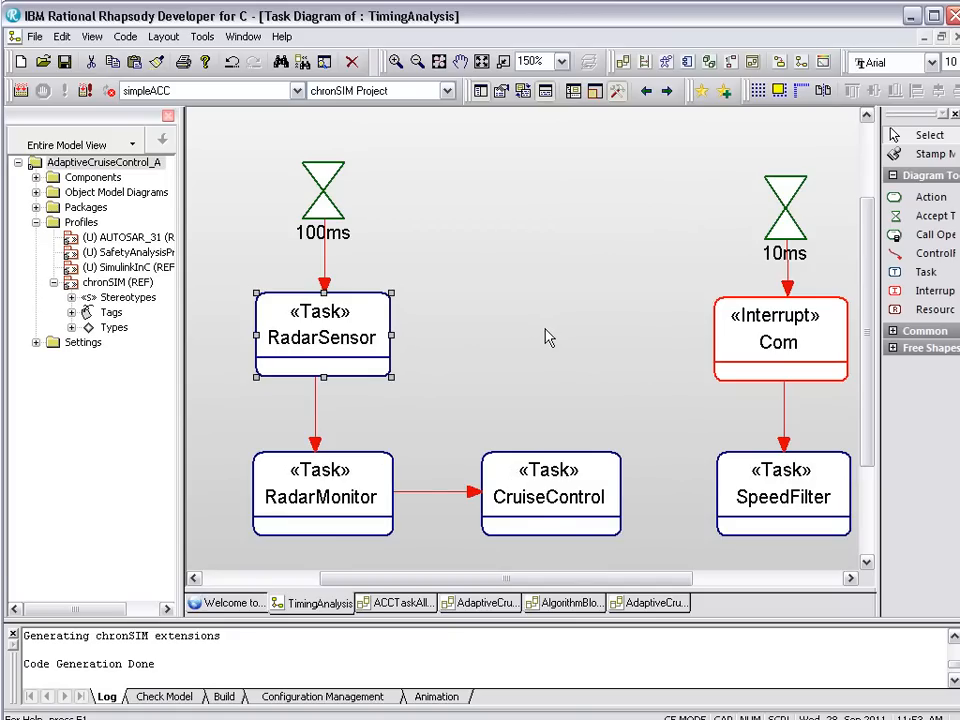
pyautogui.moveTo(512, 366)
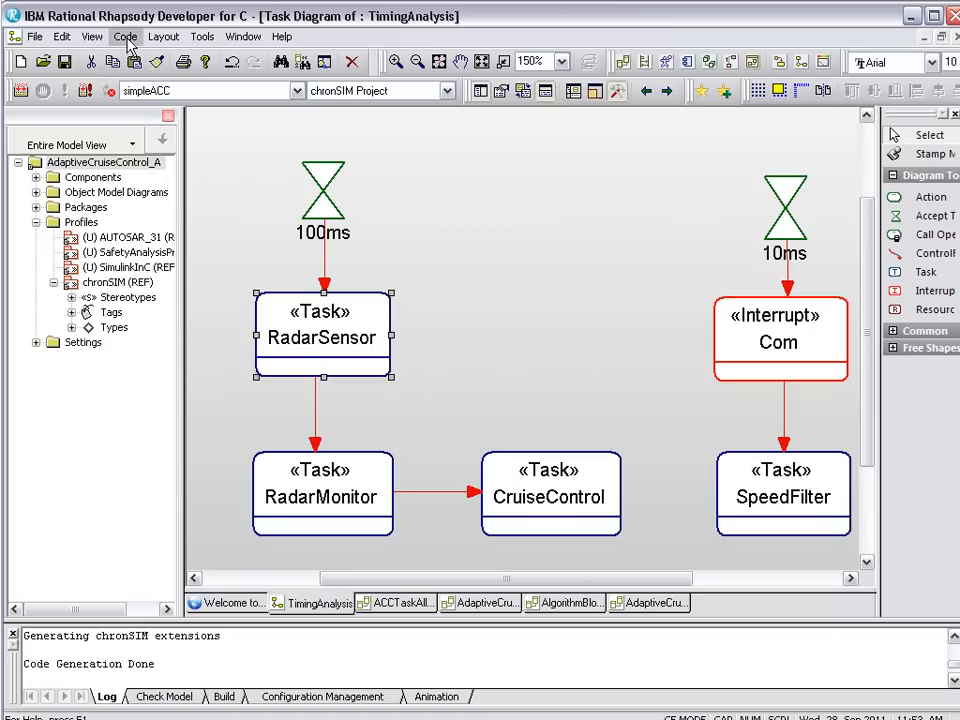
# Generate code for the chronSIM Project via Code > Generate, completing with 0 errors.
pyautogui.click(126, 36)
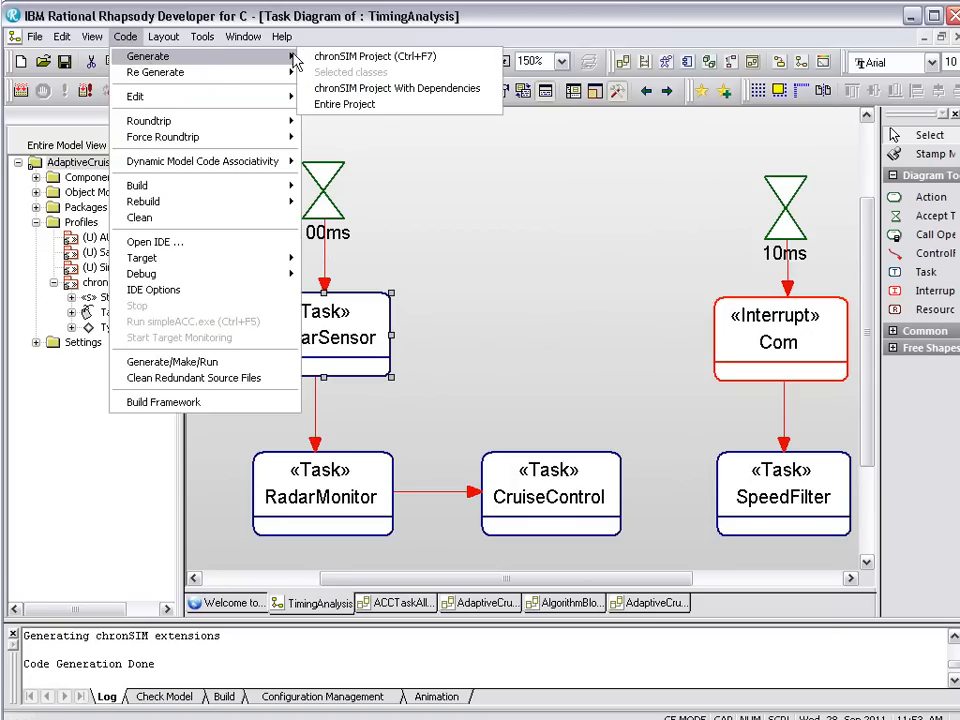
pyautogui.moveTo(376, 56)
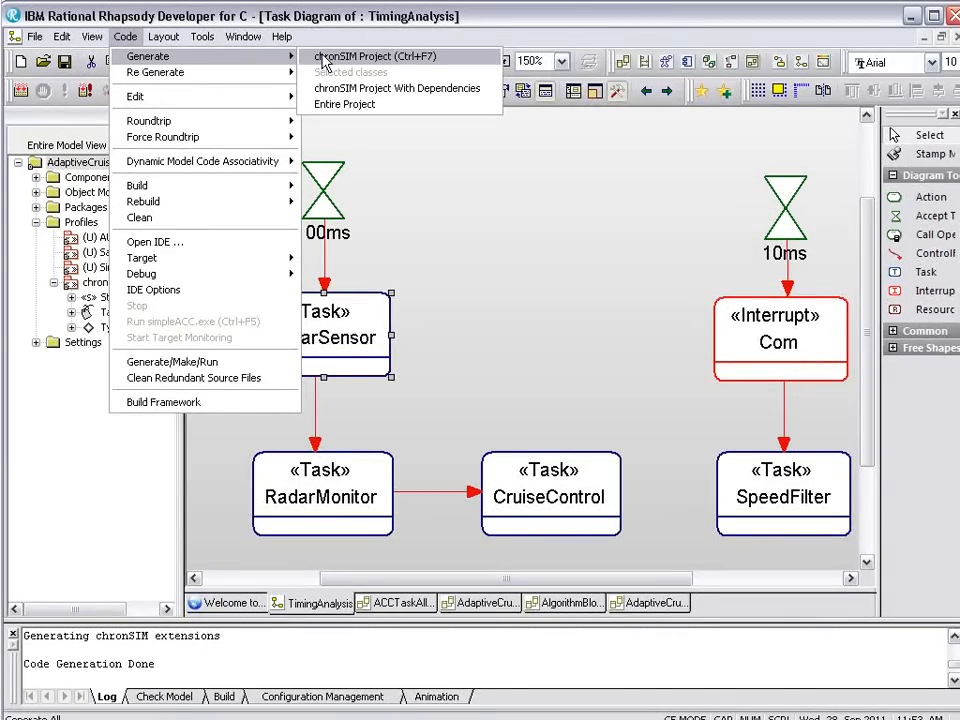
pyautogui.click(362, 56)
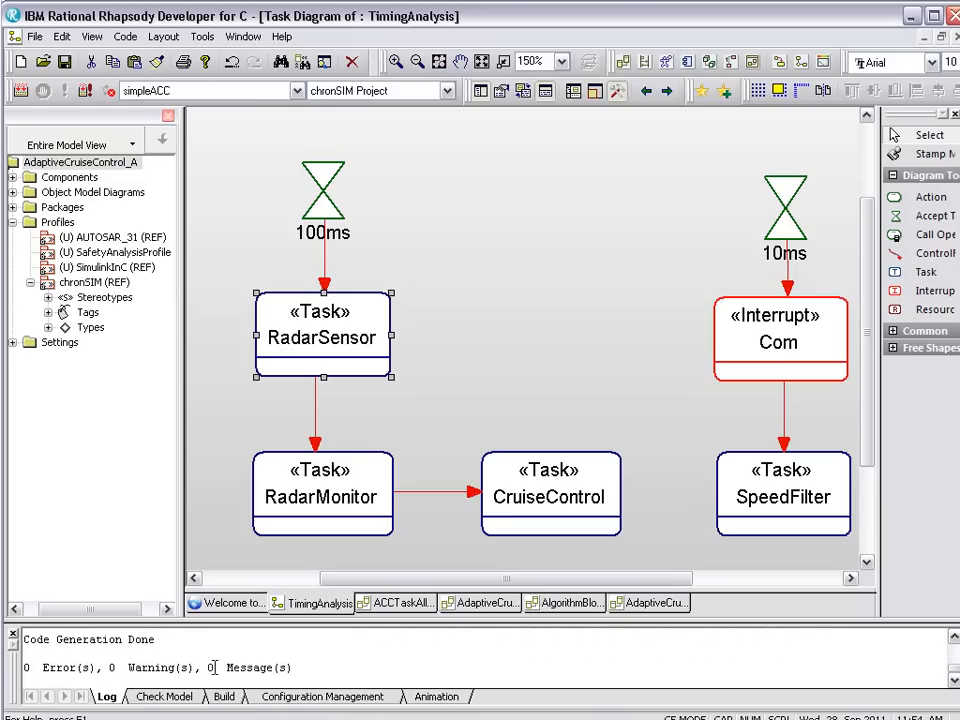
pyautogui.moveTo(384, 656)
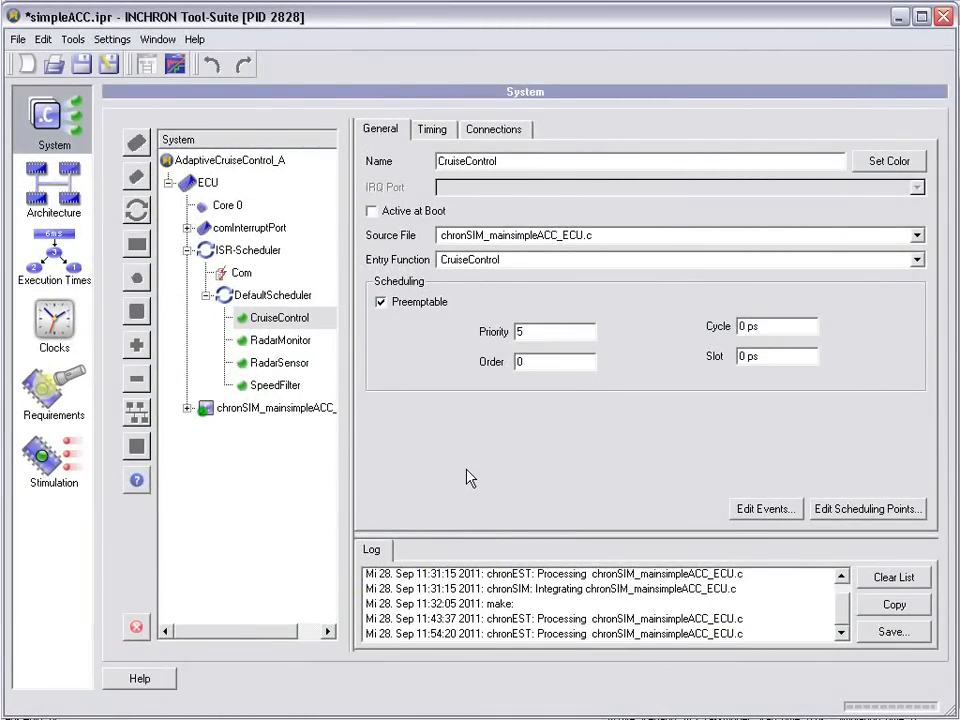
pyautogui.moveTo(456, 470)
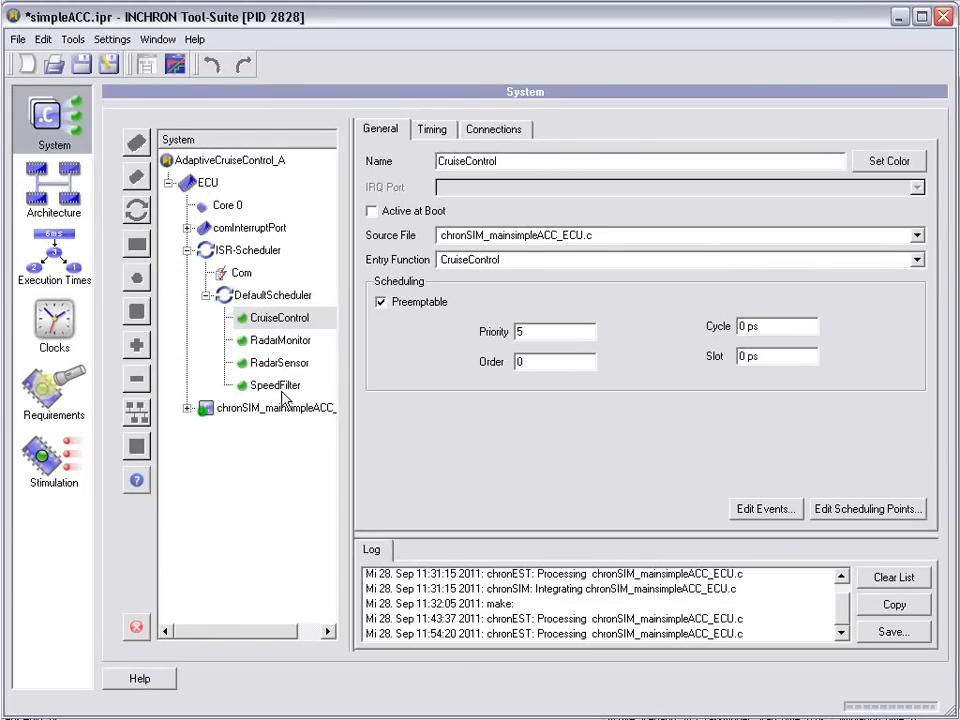
pyautogui.moveTo(244, 278)
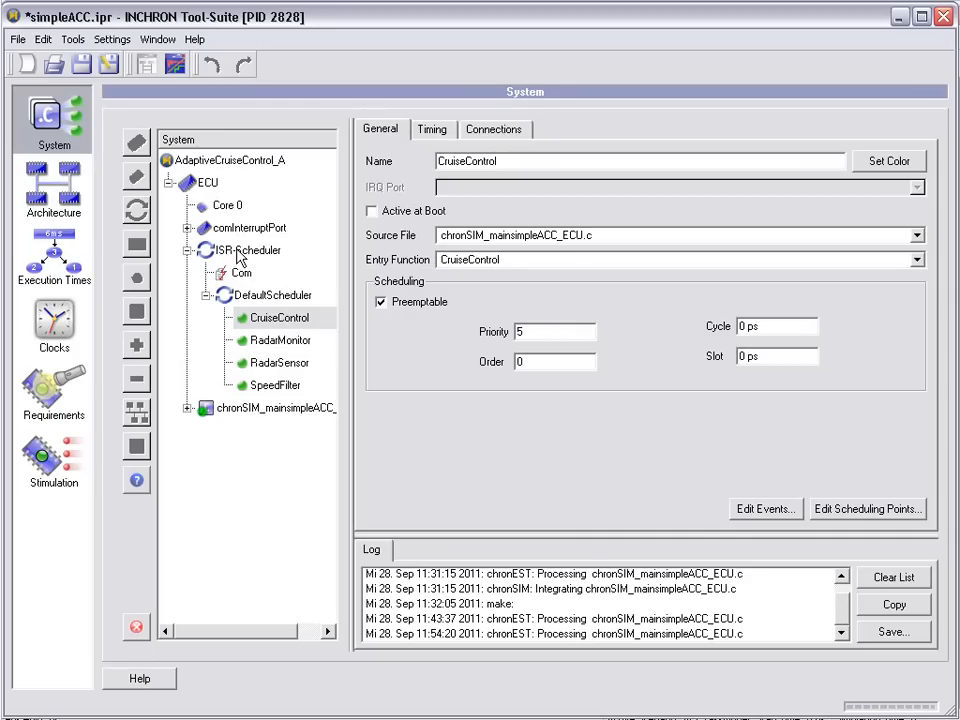
# Select DefaultScheduler to show its four processes with priorities 5, 10, 15 and 20.
pyautogui.click(270, 296)
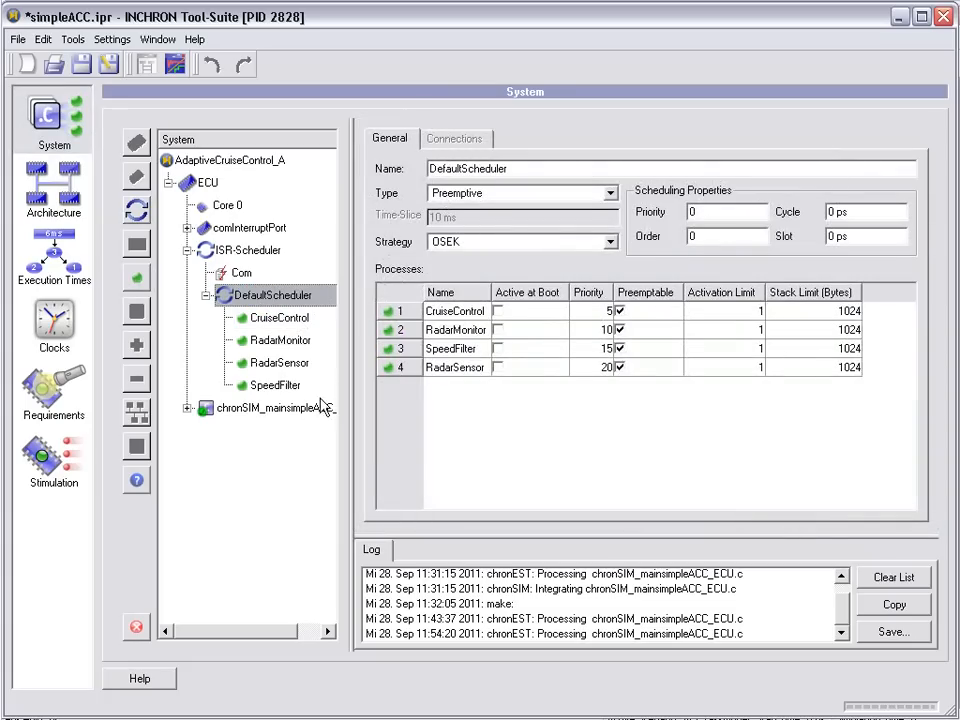
pyautogui.moveTo(464, 456)
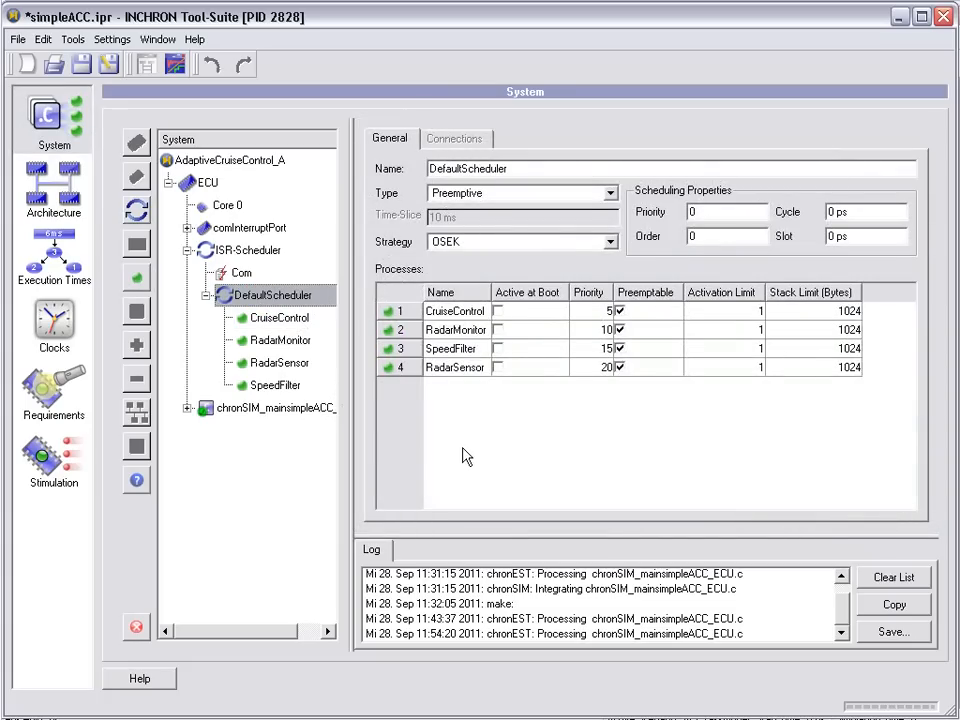
pyautogui.moveTo(600, 376)
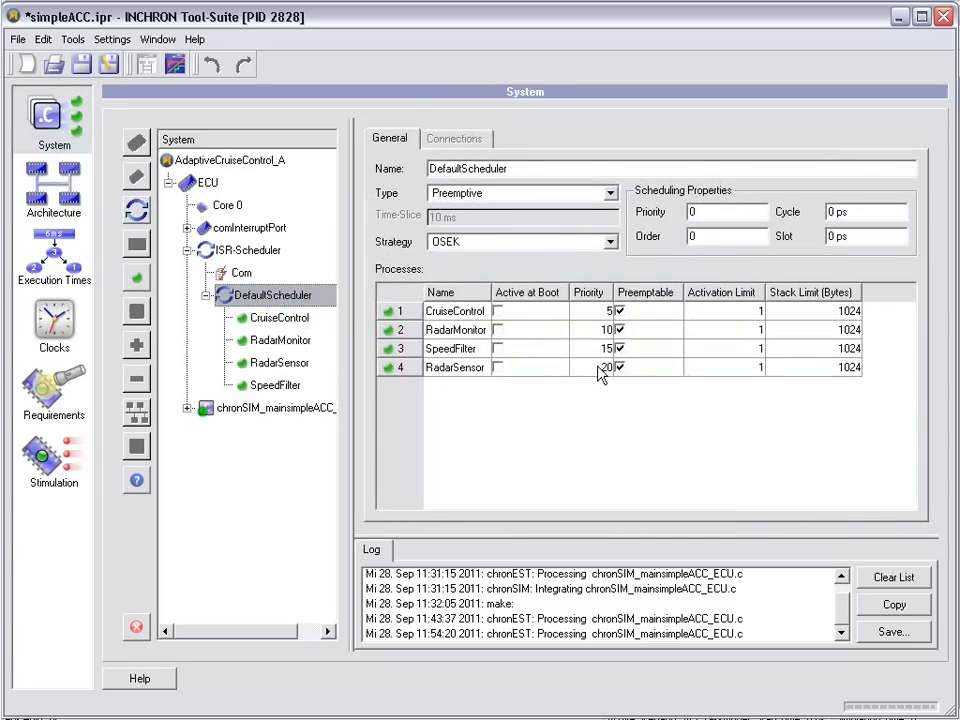
pyautogui.moveTo(604, 378)
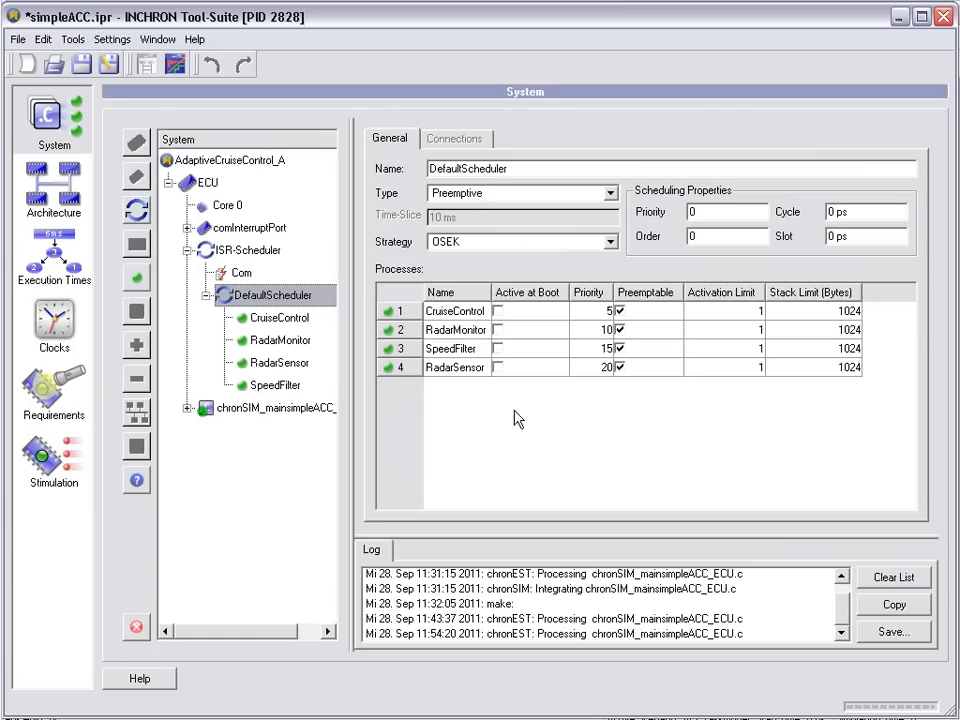
pyautogui.moveTo(240, 418)
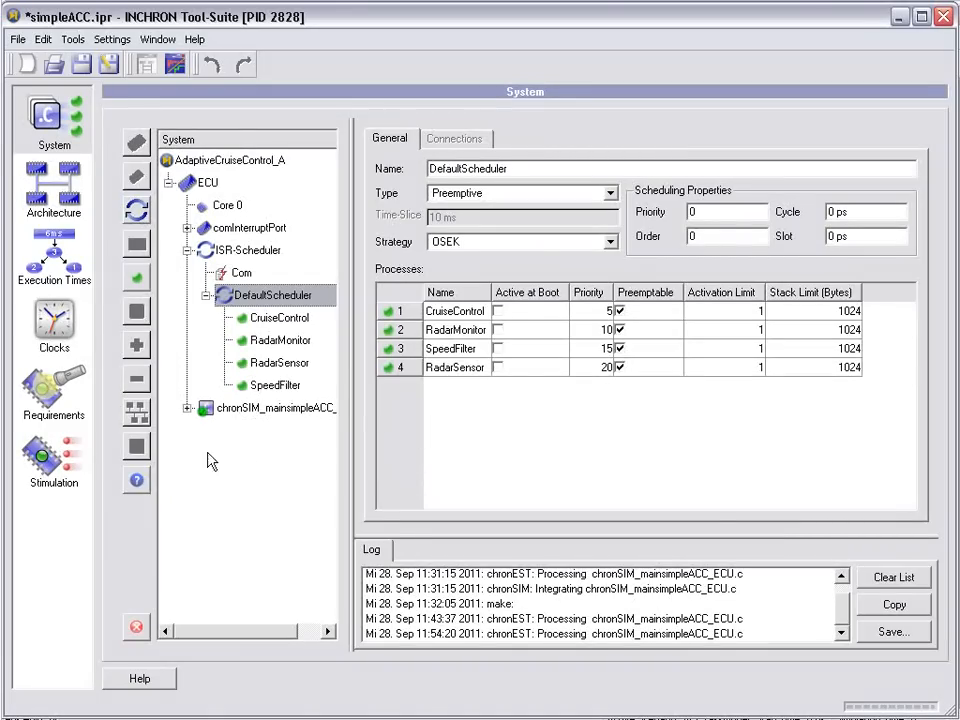
# Inspect the ACCTaskModel scenario's Com and RadarSensor stimulations, then launch the chronSIM simulator.
pyautogui.click(52, 456)
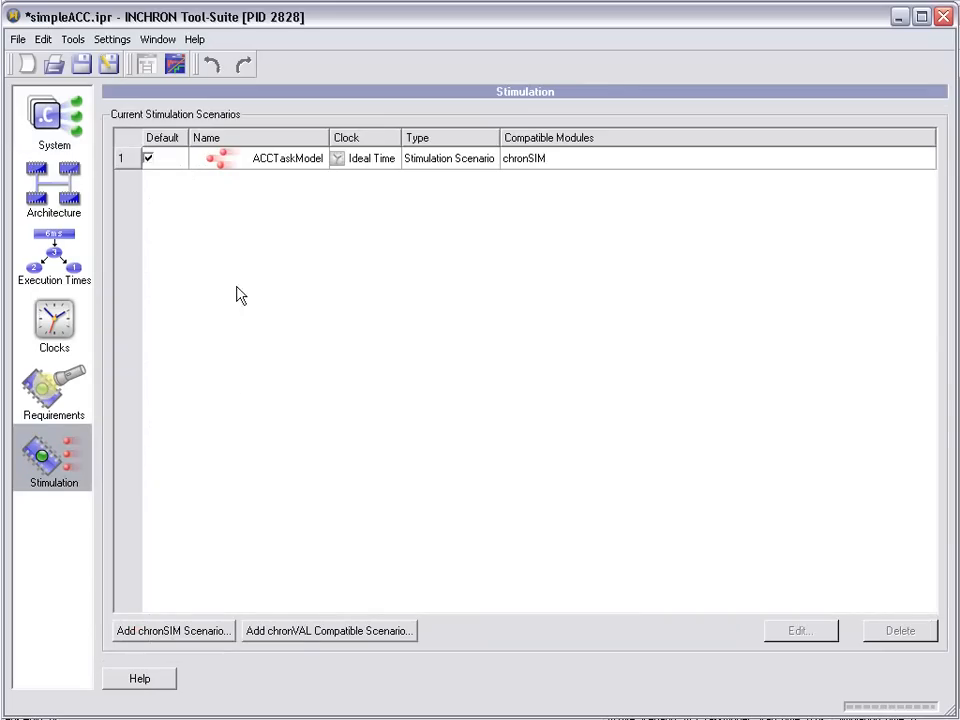
pyautogui.click(800, 630)
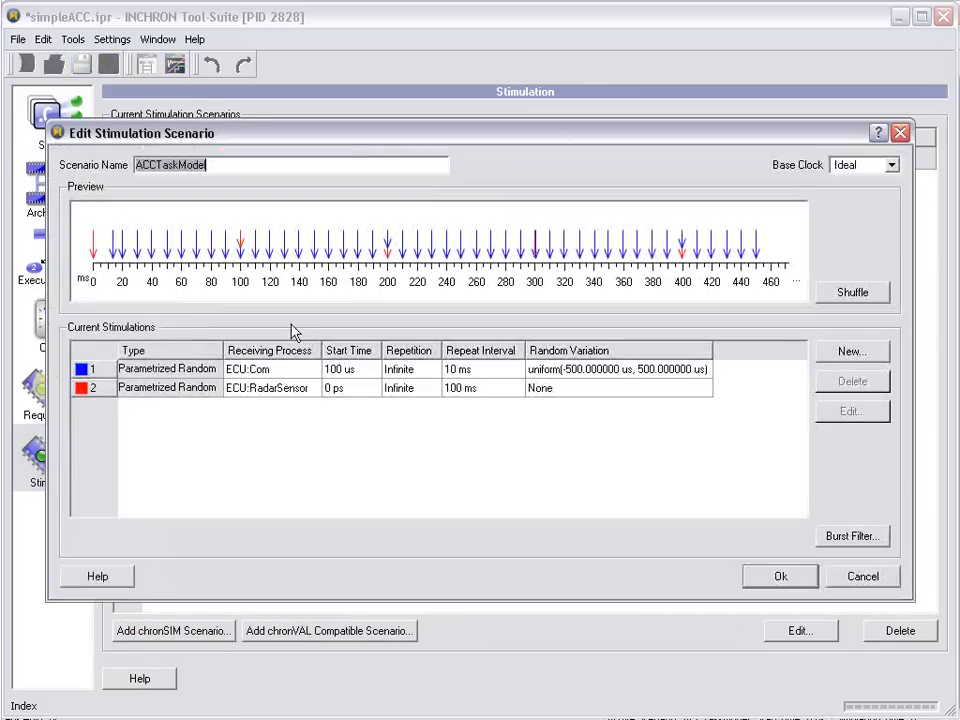
pyautogui.moveTo(312, 448)
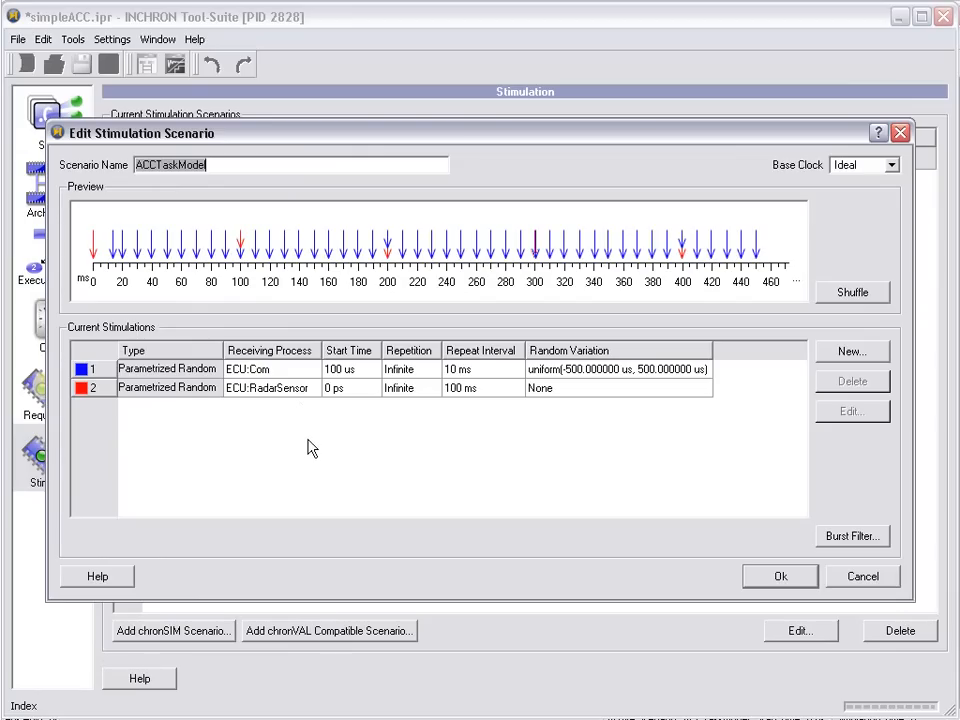
pyautogui.moveTo(190, 320)
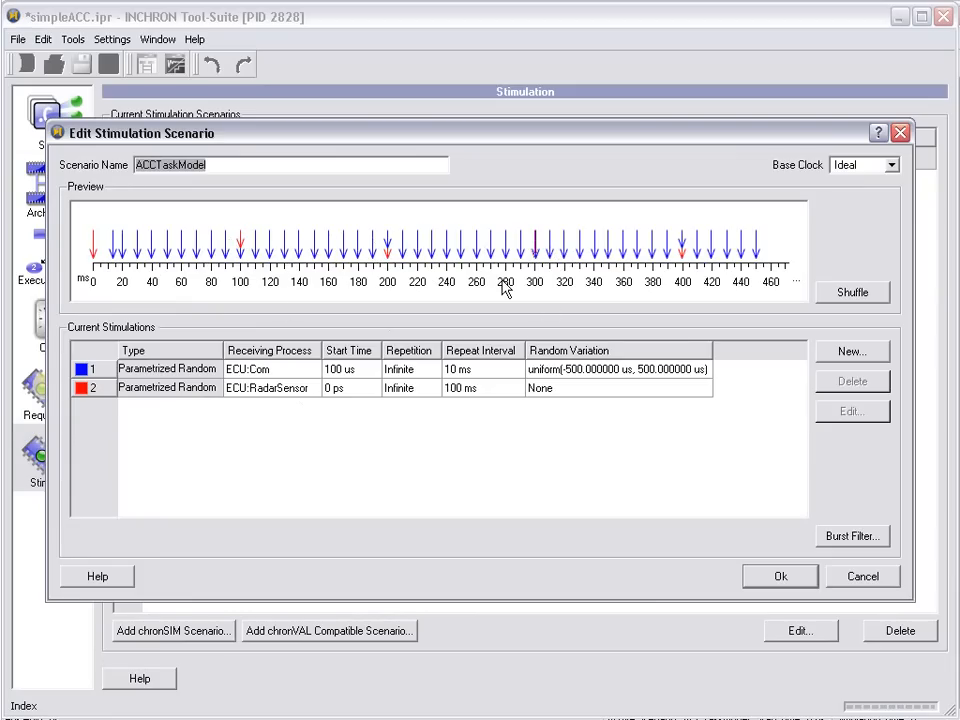
pyautogui.moveTo(322, 412)
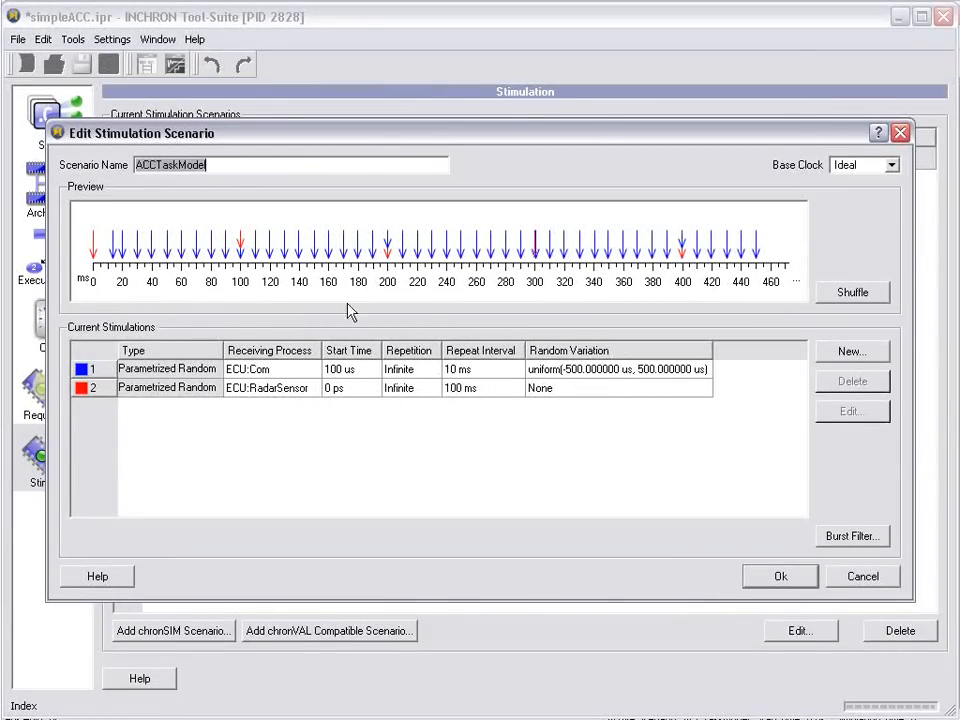
pyautogui.click(780, 576)
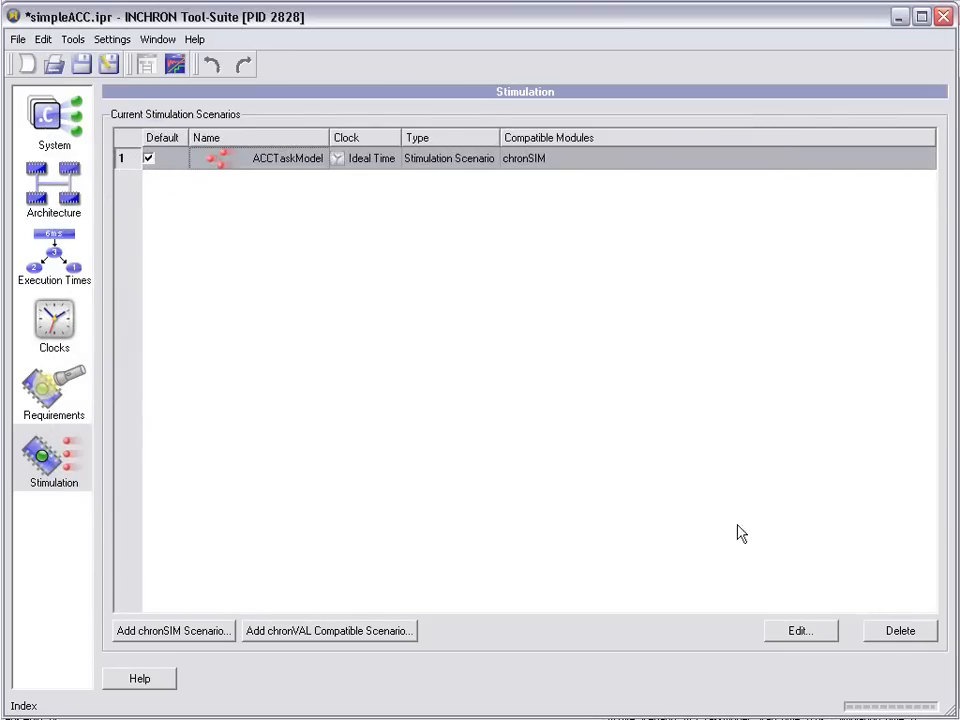
pyautogui.moveTo(372, 446)
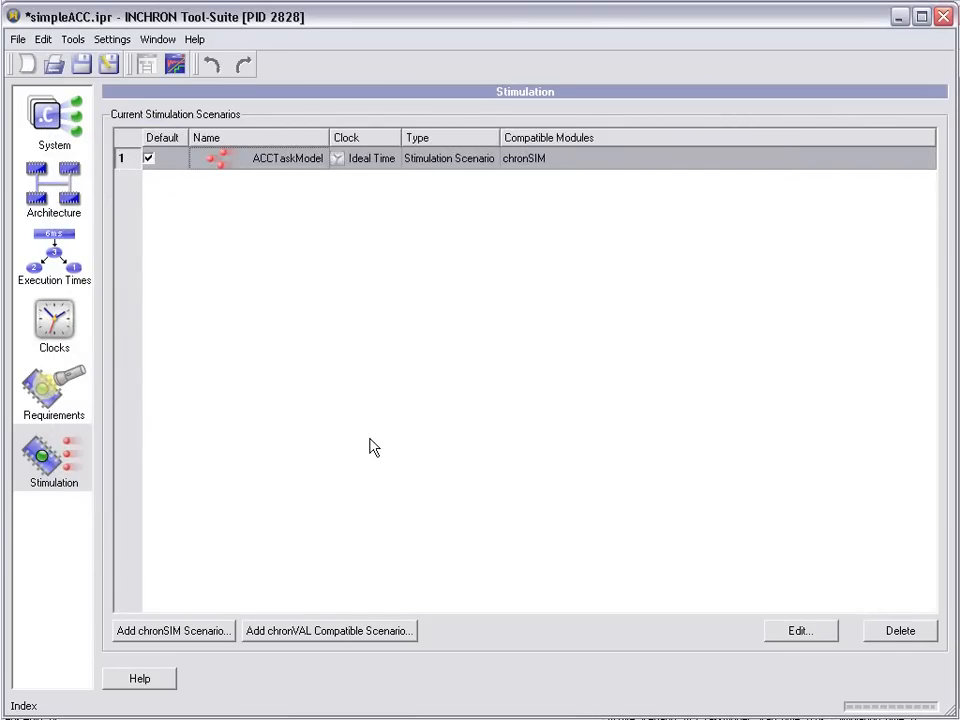
pyautogui.click(54, 118)
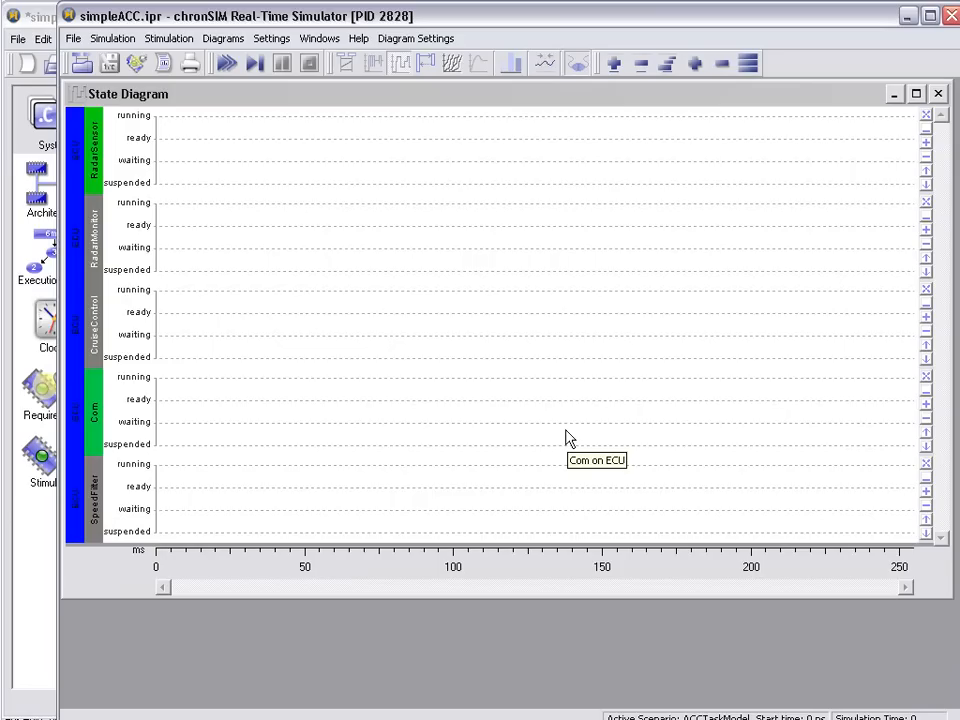
pyautogui.moveTo(360, 464)
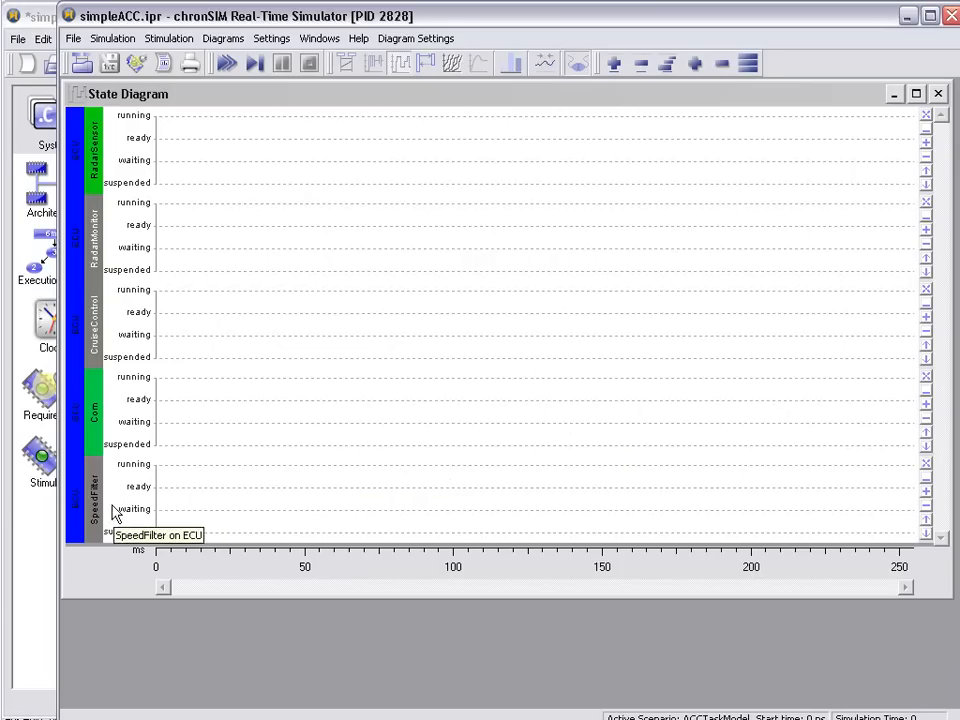
pyautogui.moveTo(108, 352)
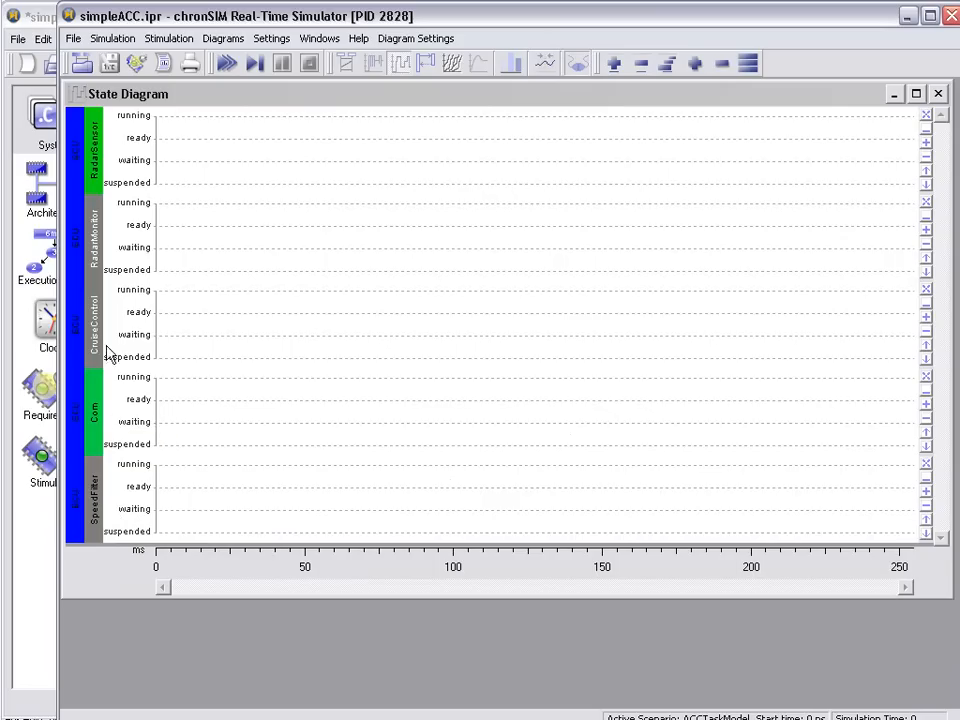
pyautogui.moveTo(112, 178)
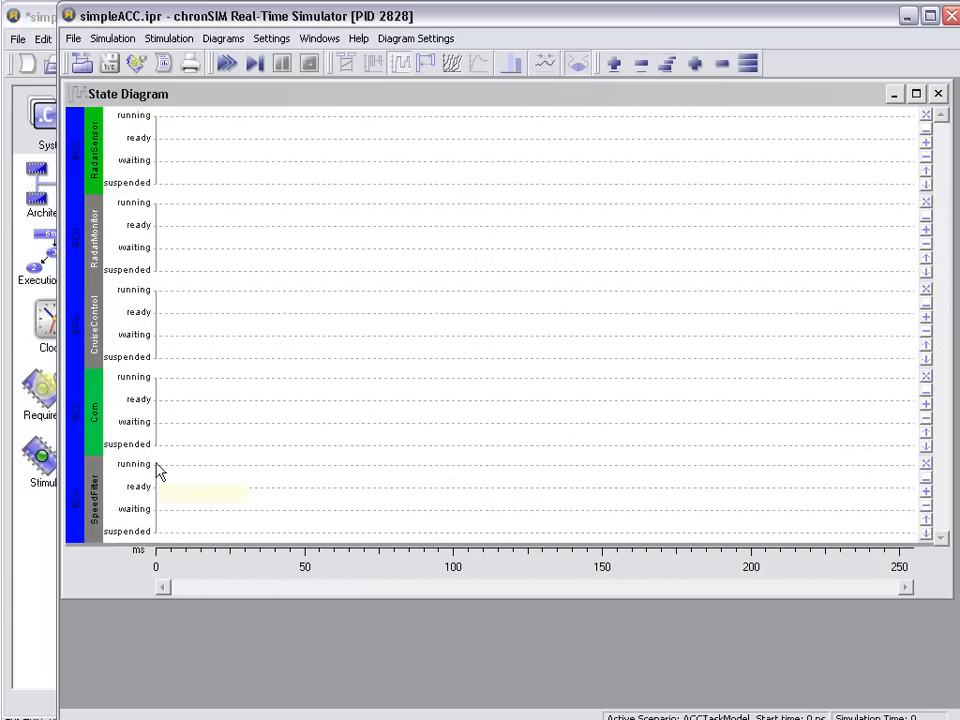
pyautogui.moveTo(164, 448)
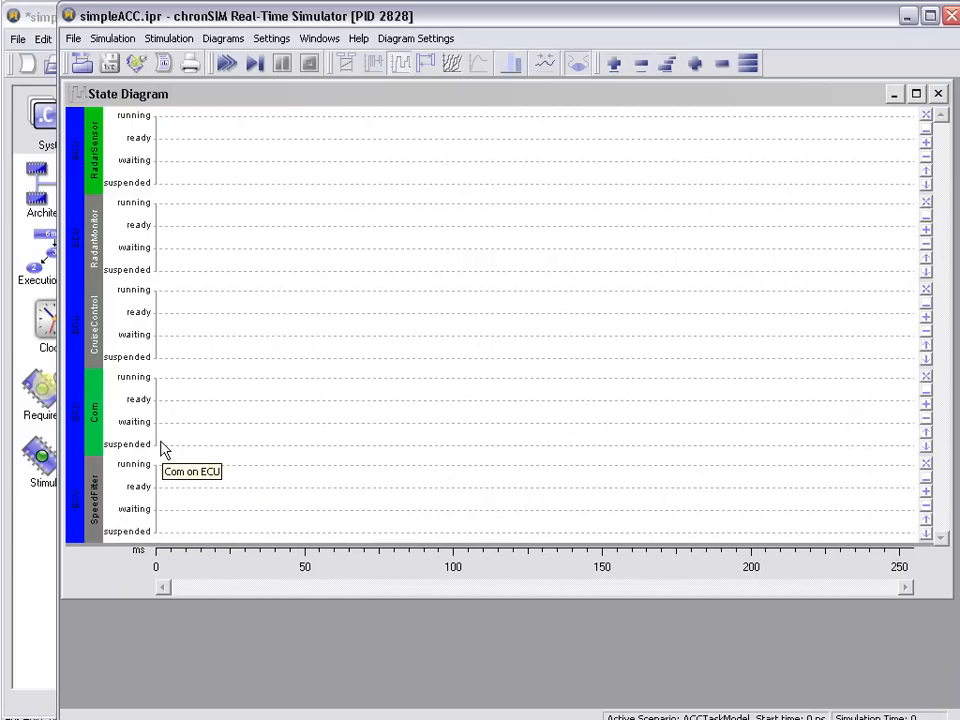
pyautogui.moveTo(150, 448)
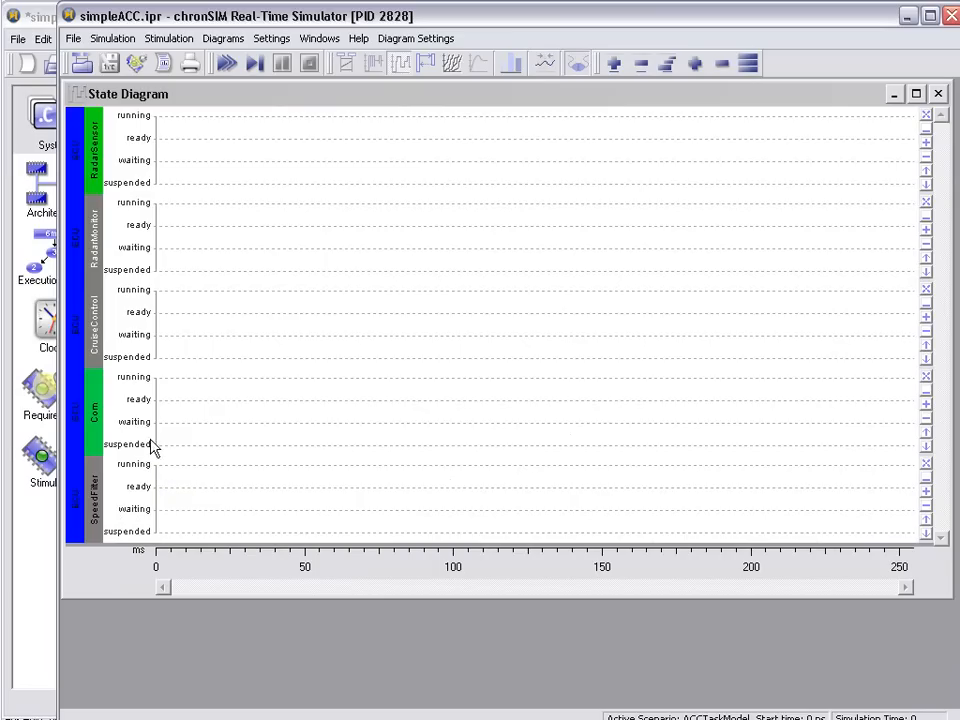
pyautogui.moveTo(156, 390)
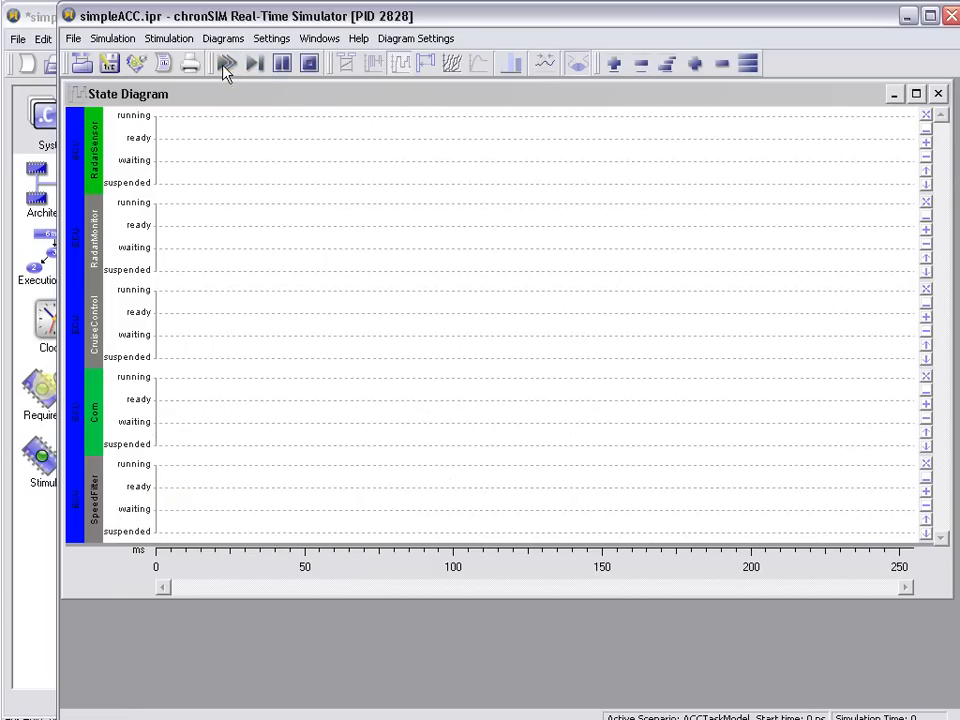
# Run the ACC simulation until simulated time reaches about 220 s.
pyautogui.click(224, 62)
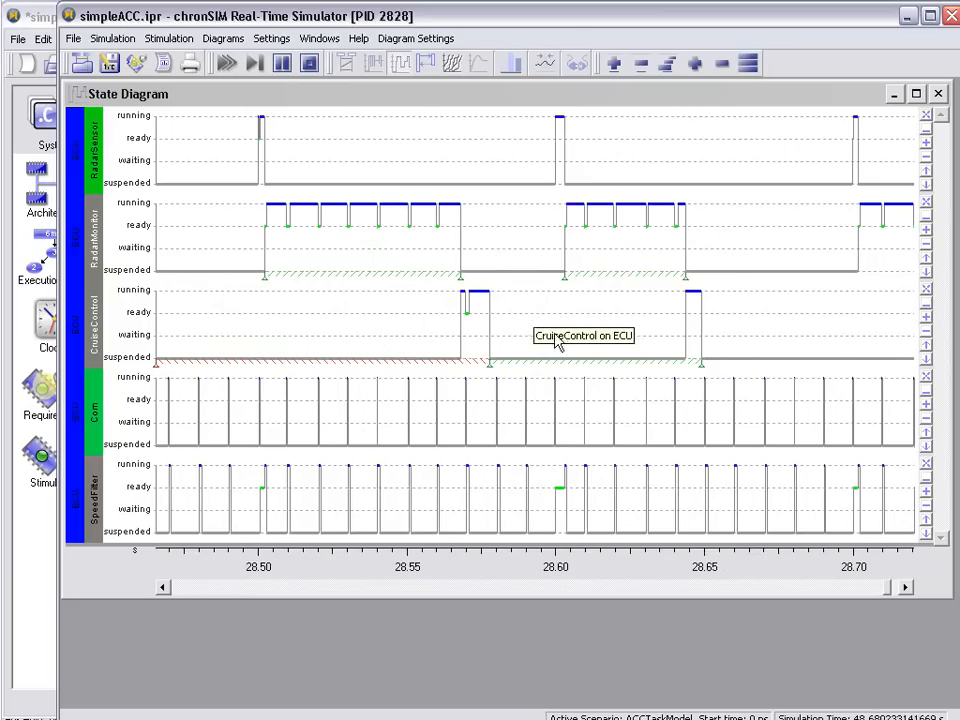
pyautogui.moveTo(358, 296)
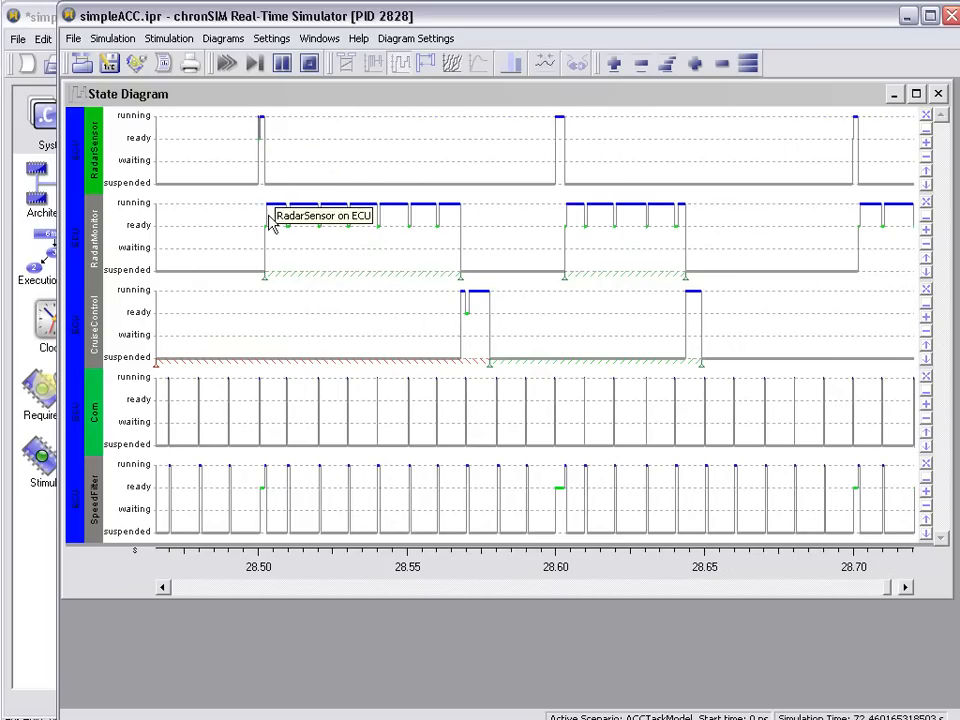
pyautogui.moveTo(268, 224)
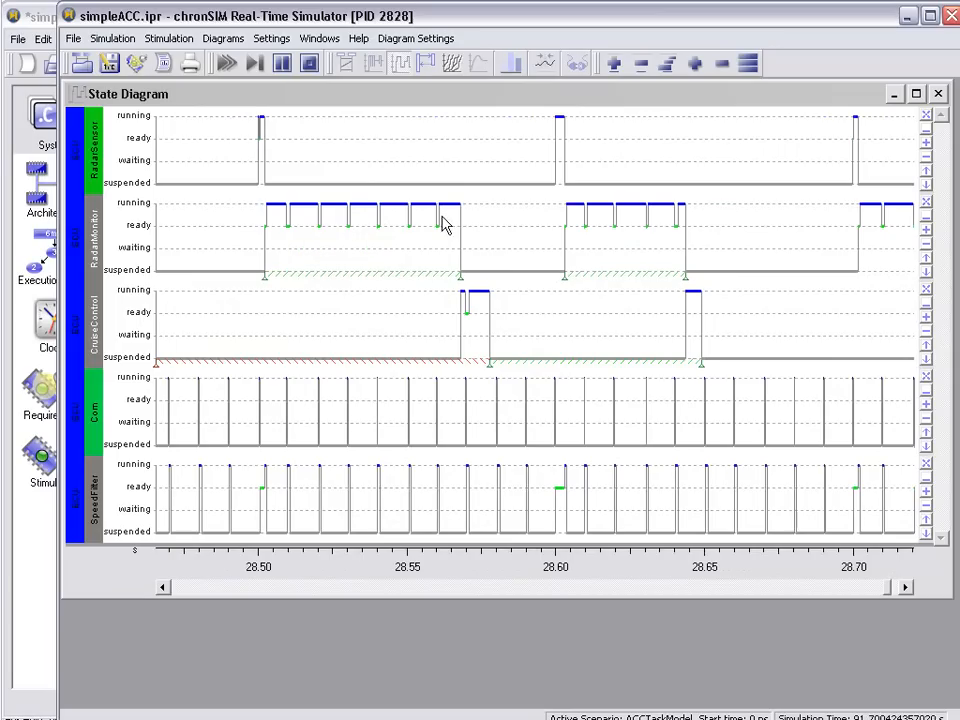
pyautogui.moveTo(262, 228)
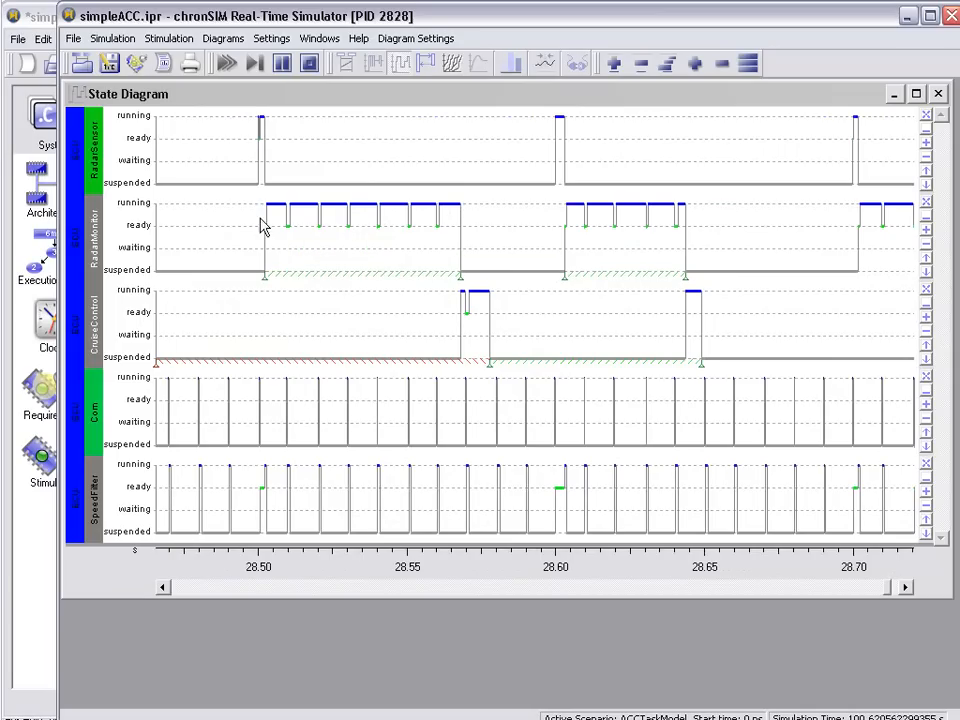
pyautogui.moveTo(464, 240)
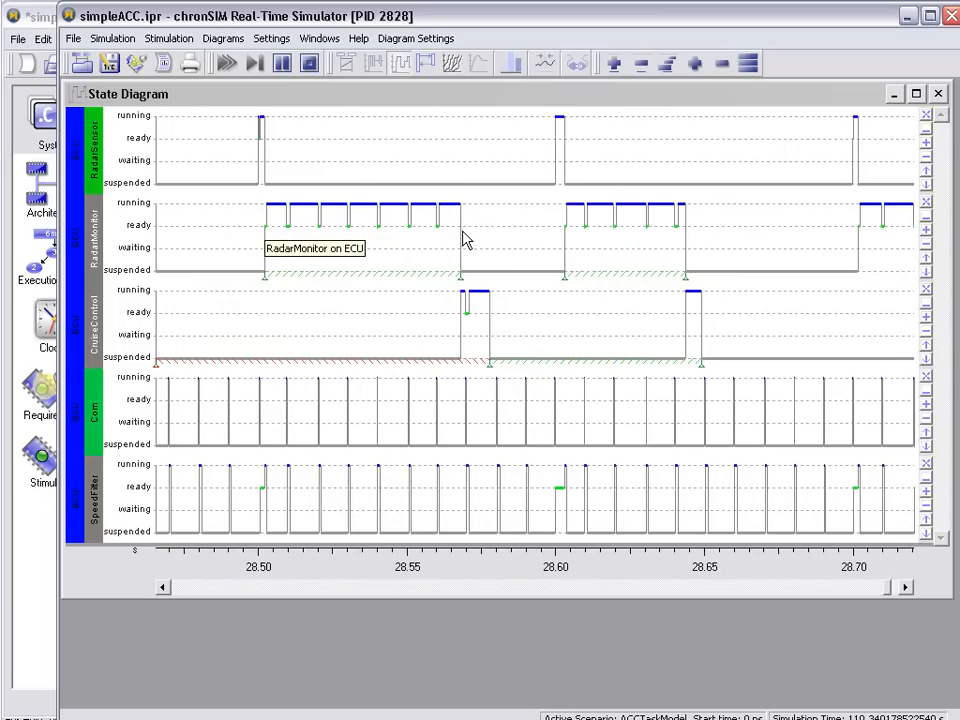
pyautogui.moveTo(462, 308)
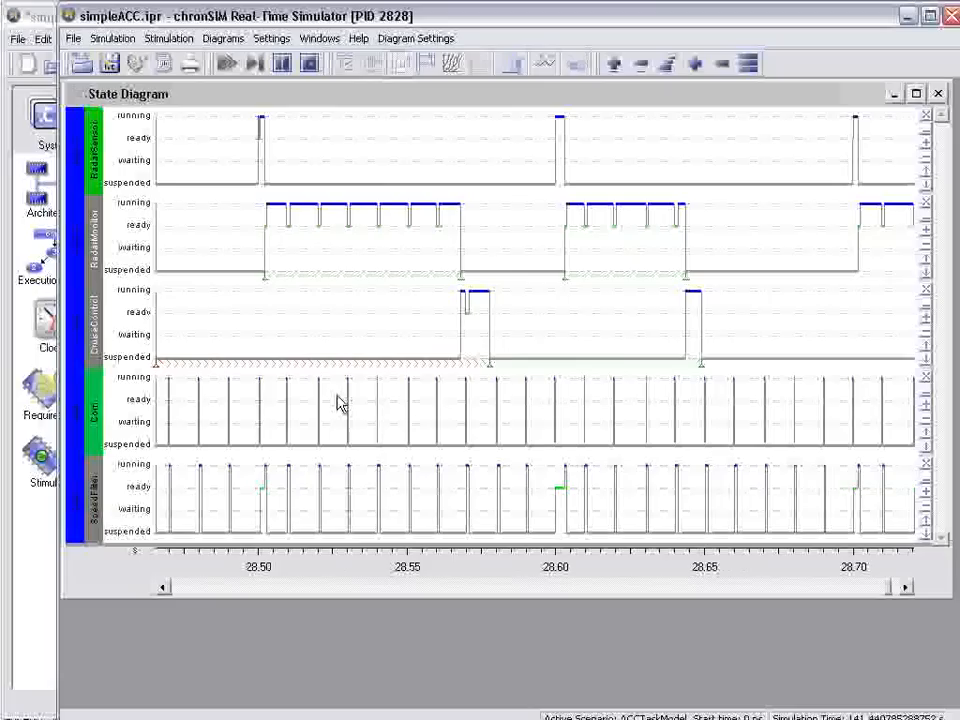
pyautogui.moveTo(348, 396)
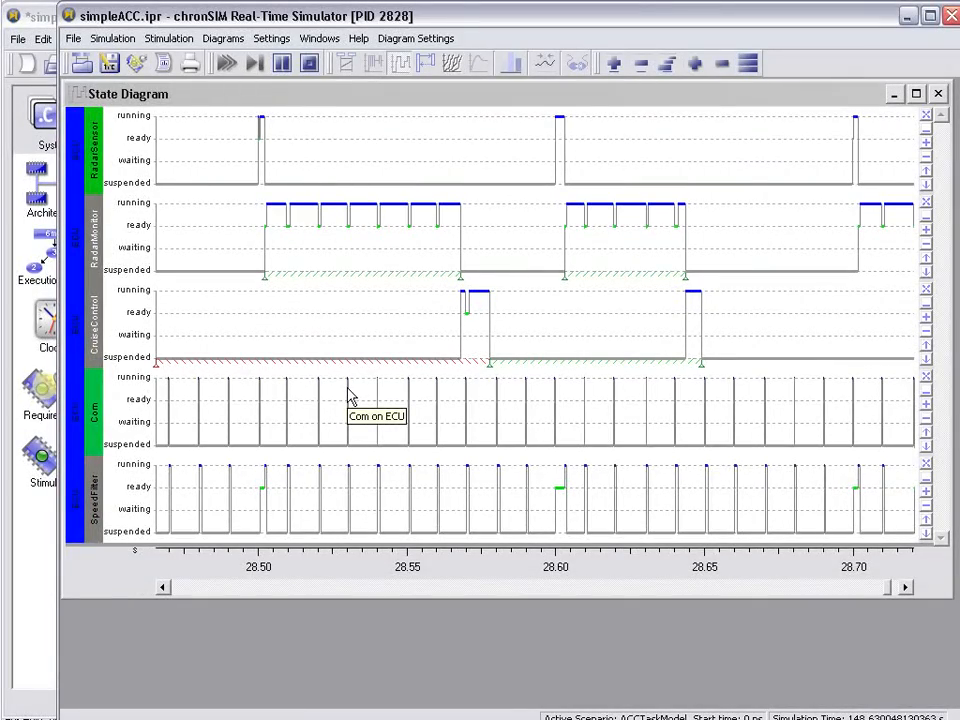
pyautogui.moveTo(340, 488)
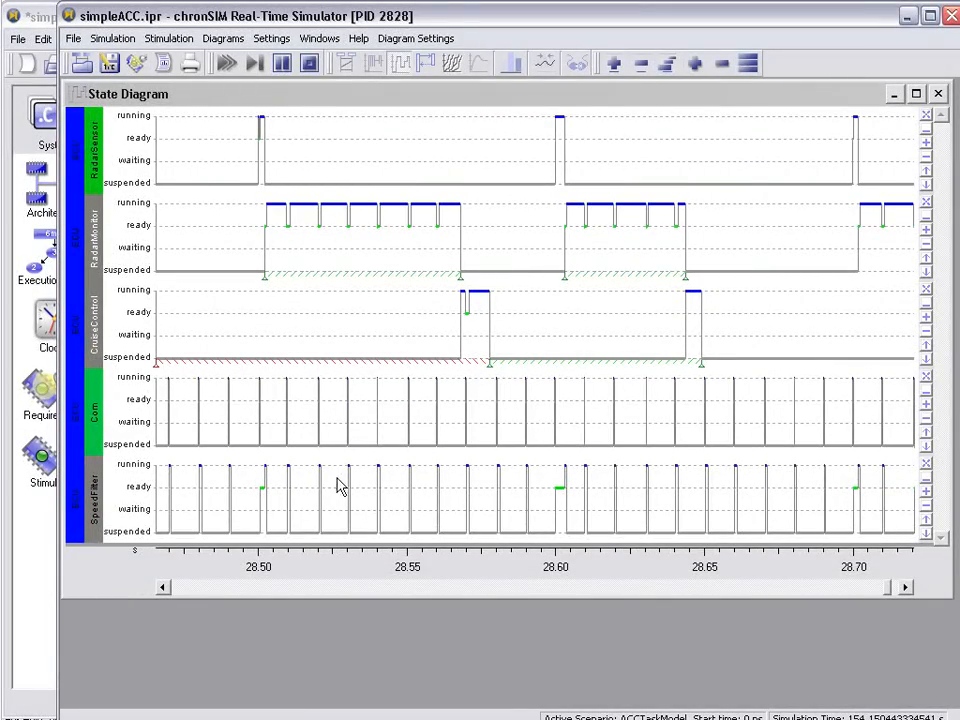
pyautogui.moveTo(376, 490)
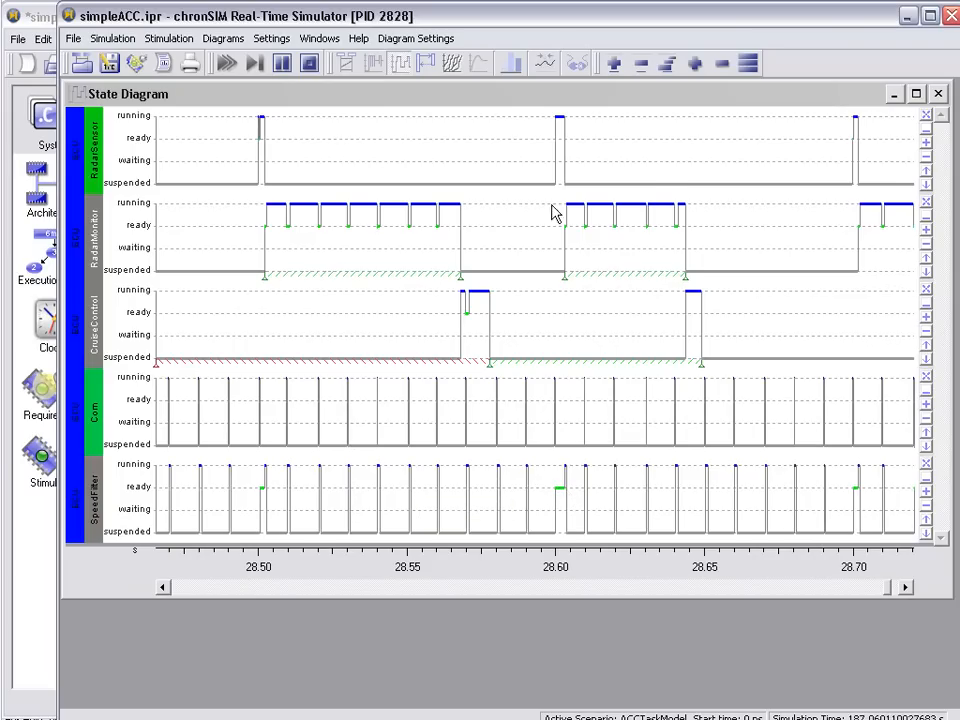
pyautogui.moveTo(568, 132)
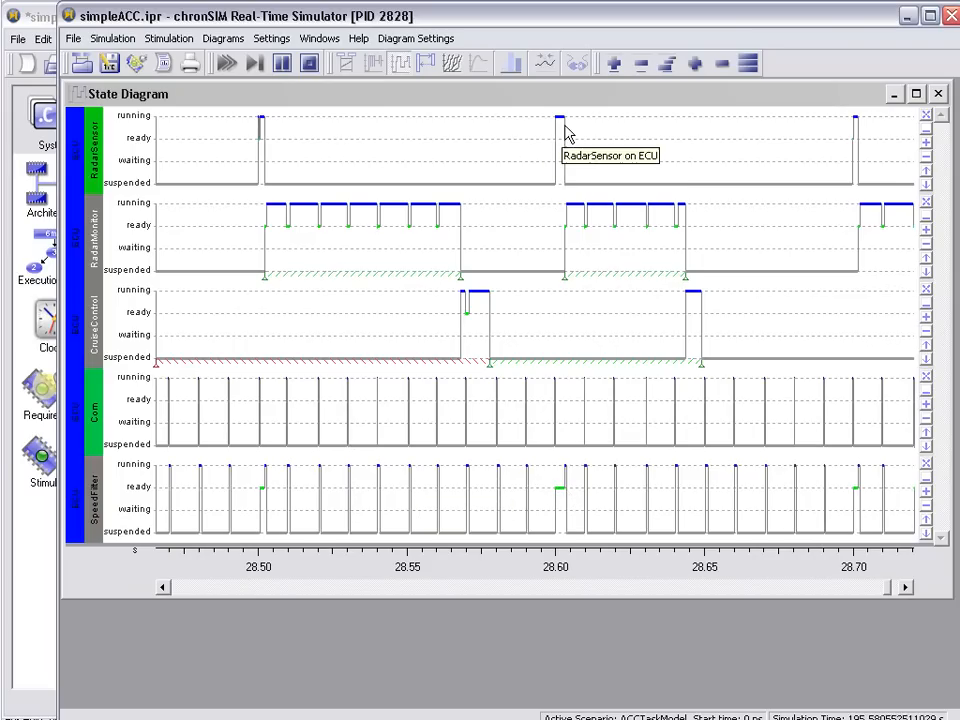
pyautogui.moveTo(564, 140)
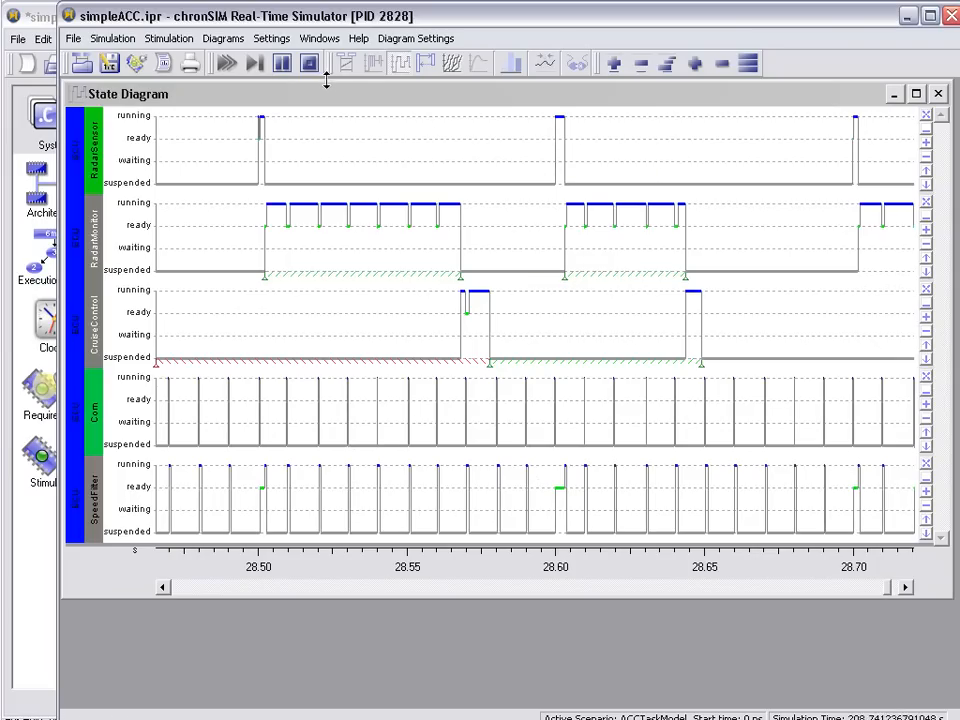
pyautogui.moveTo(308, 62)
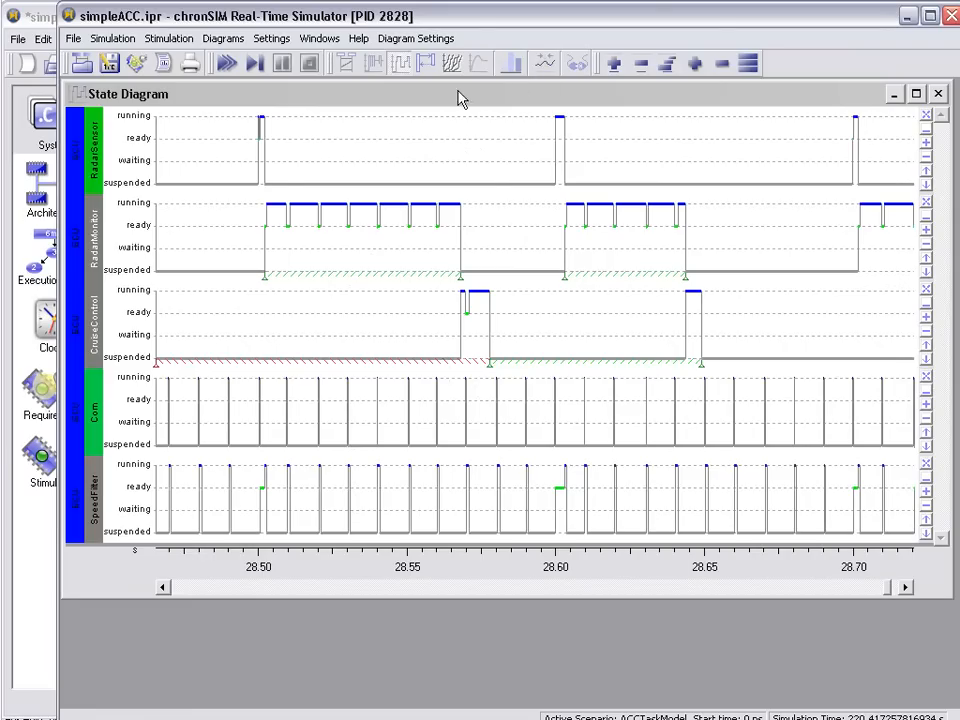
pyautogui.moveTo(478, 62)
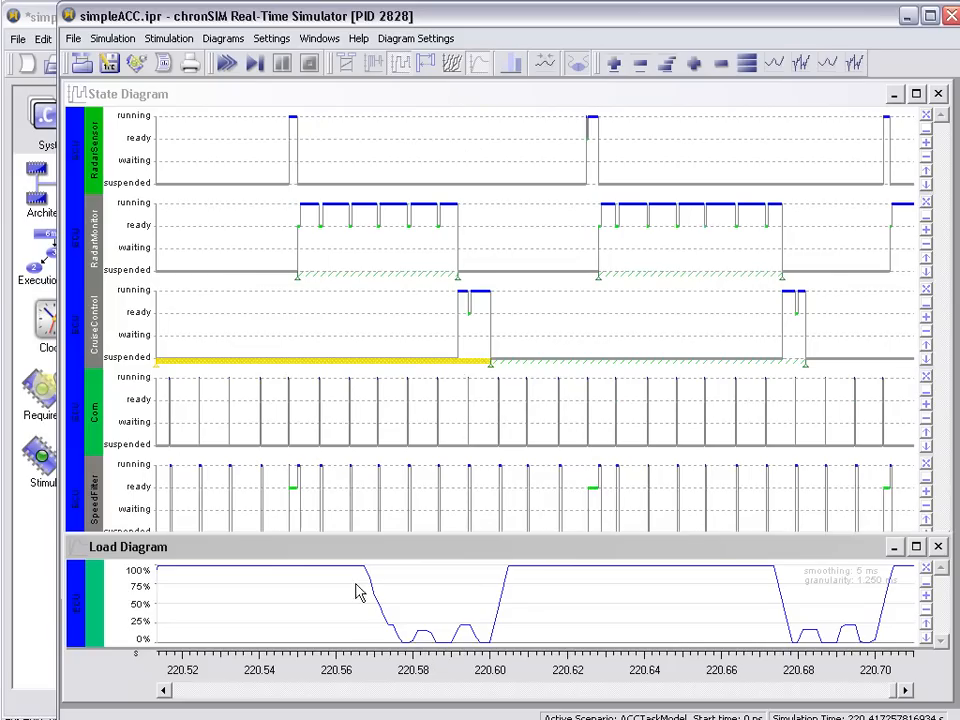
pyautogui.moveTo(670, 572)
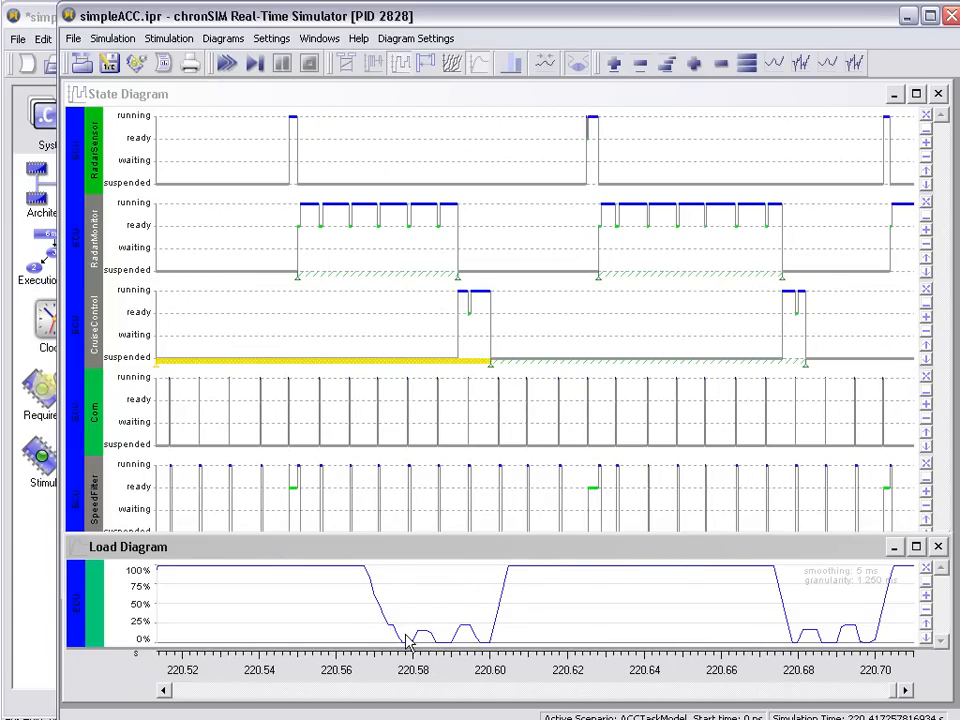
pyautogui.moveTo(530, 628)
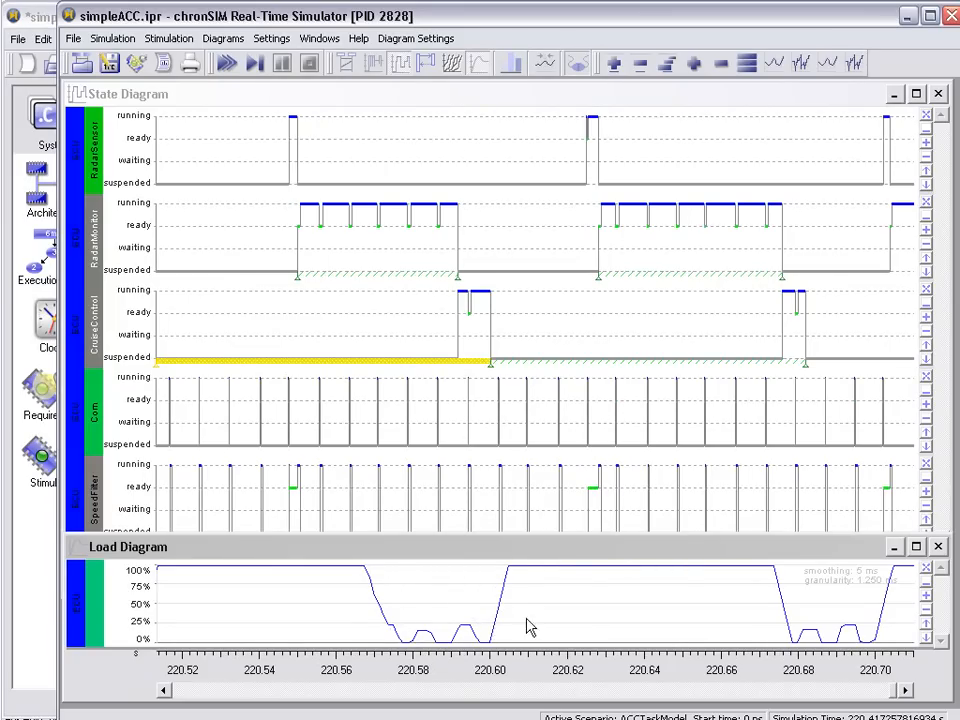
pyautogui.moveTo(856, 584)
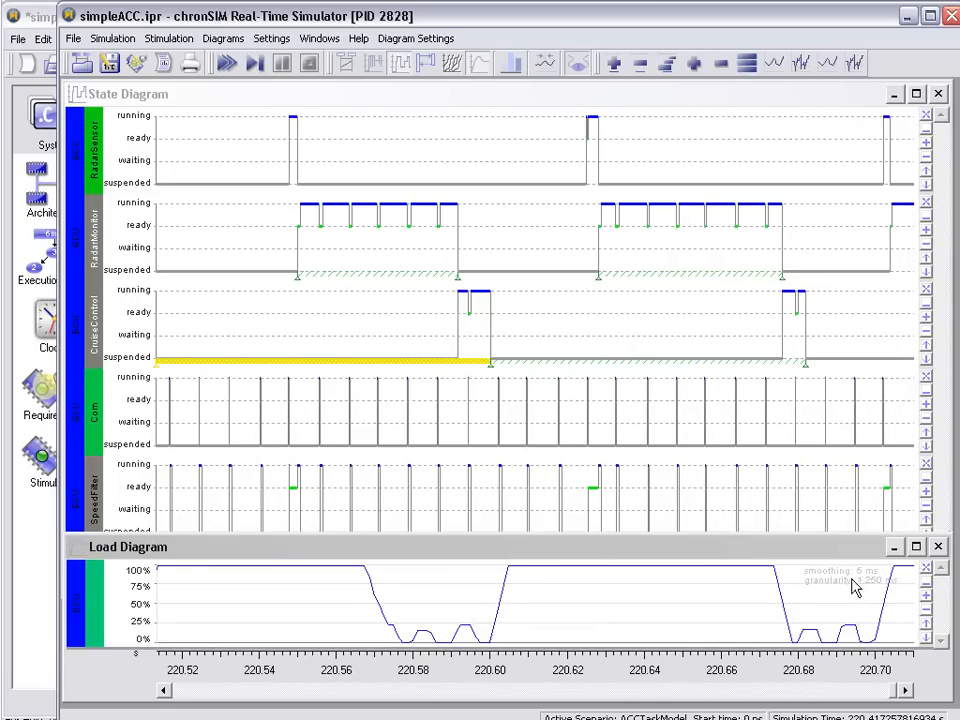
pyautogui.moveTo(878, 584)
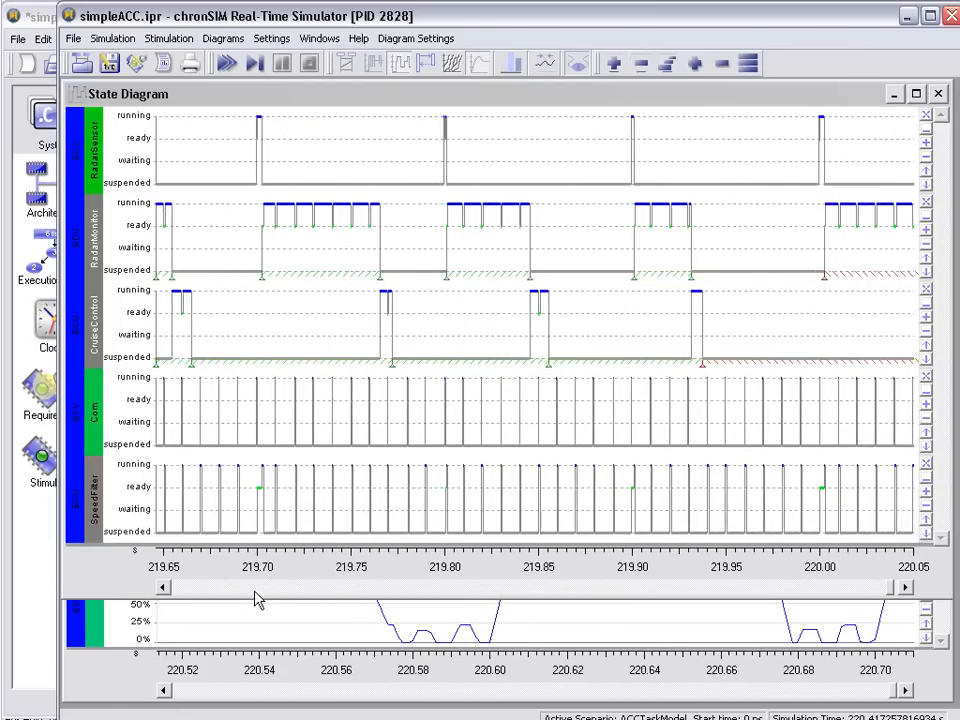
pyautogui.moveTo(644, 264)
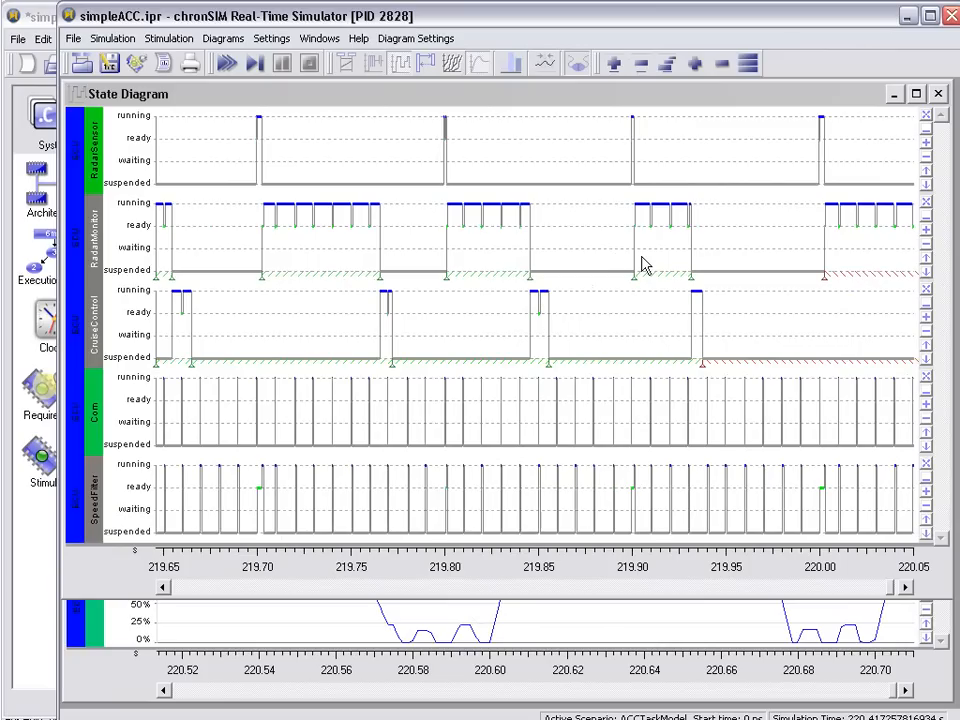
pyautogui.moveTo(630, 270)
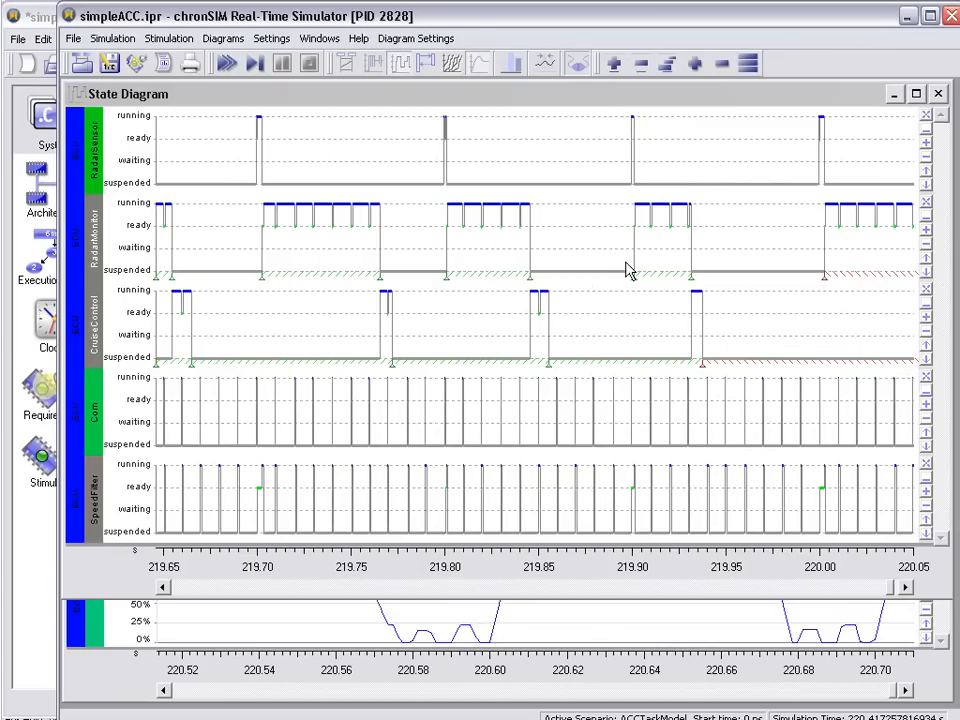
pyautogui.moveTo(232, 144)
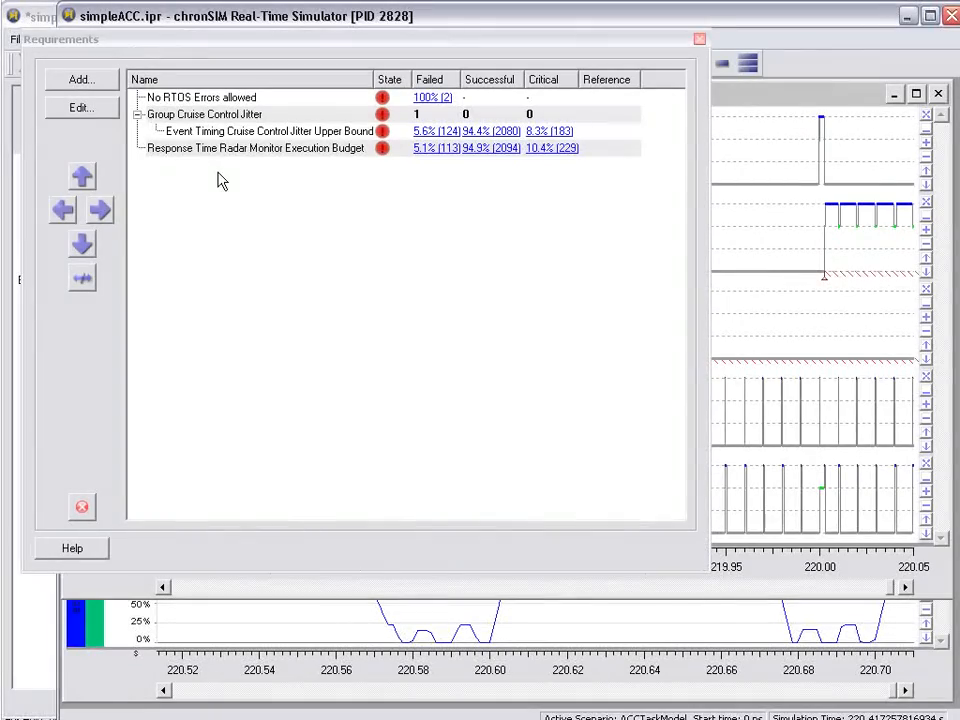
pyautogui.moveTo(210, 144)
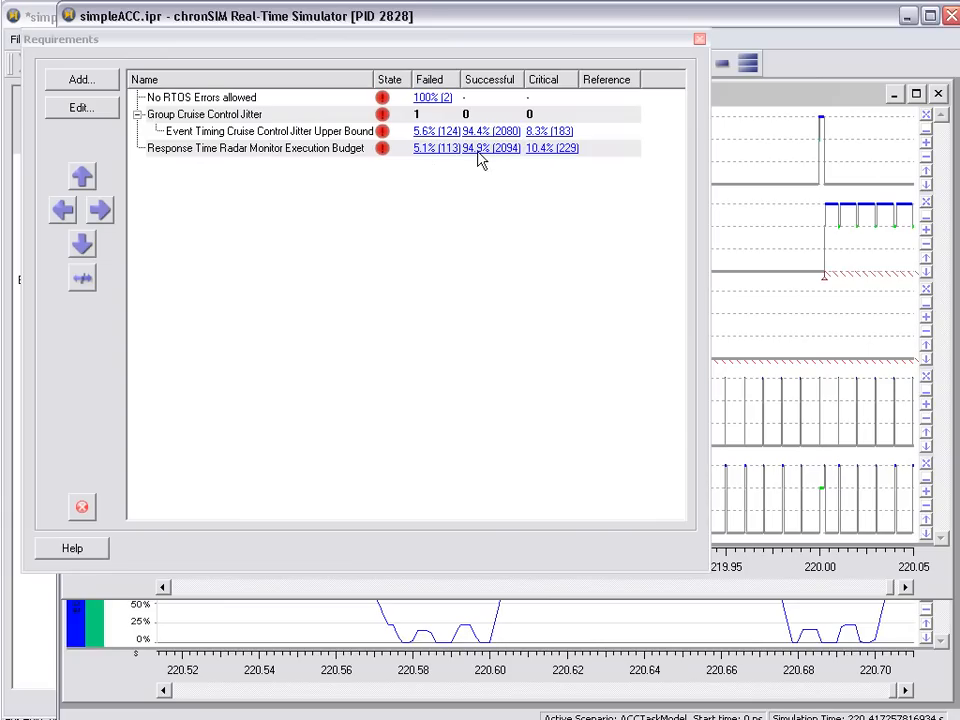
pyautogui.moveTo(548, 156)
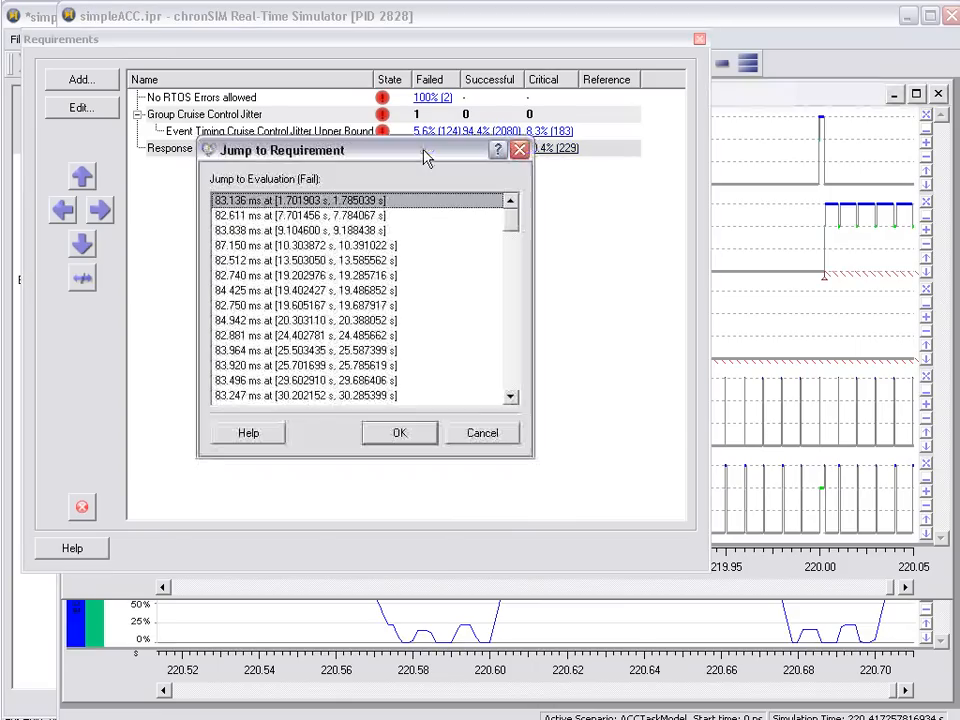
pyautogui.moveTo(240, 328)
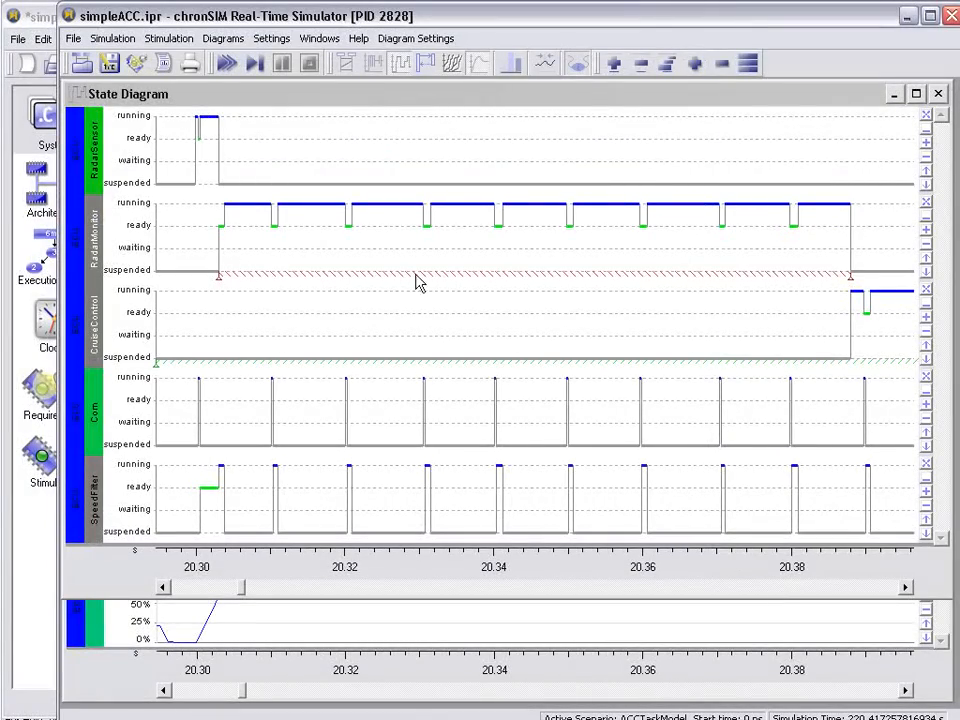
pyautogui.moveTo(812, 220)
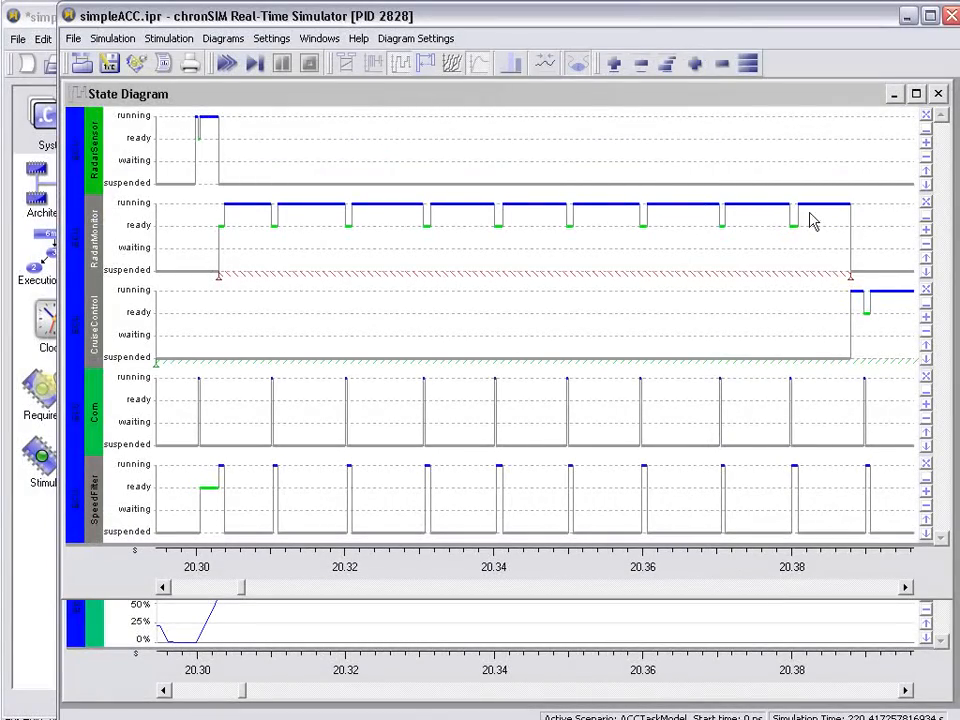
pyautogui.moveTo(856, 240)
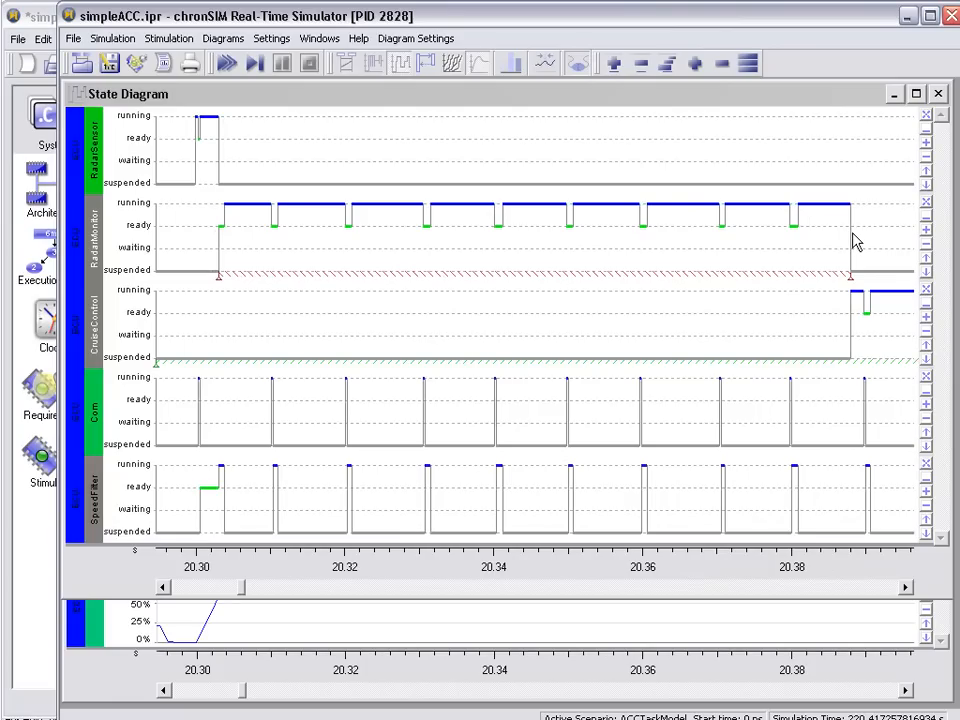
pyautogui.moveTo(844, 236)
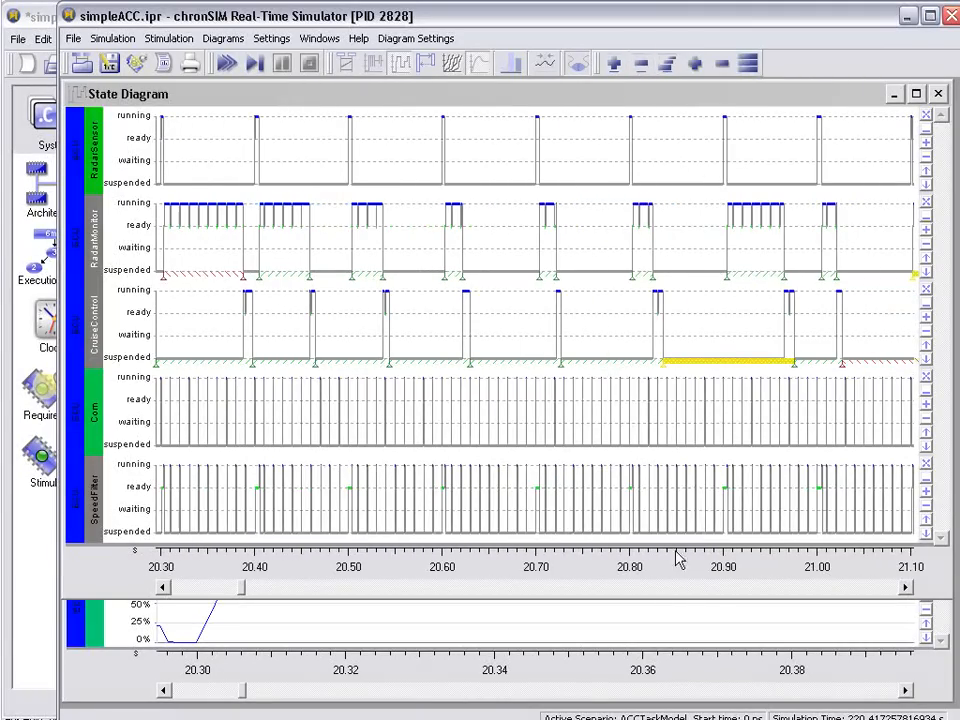
pyautogui.moveTo(904, 596)
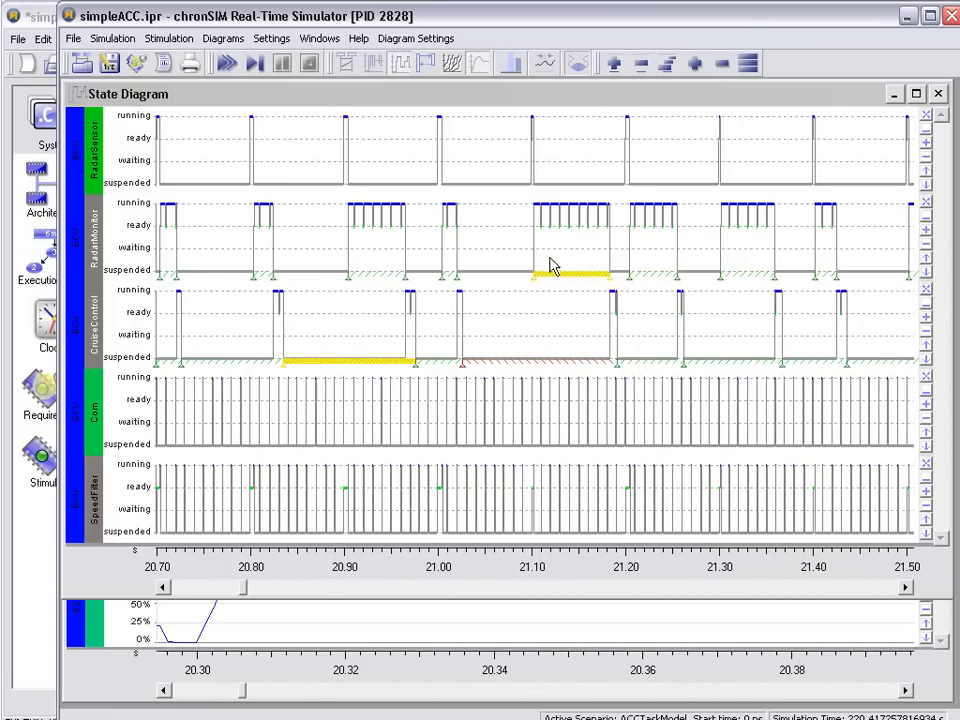
# Start a new histogram window beside the zoomed-out state diagram.
pyautogui.click(512, 62)
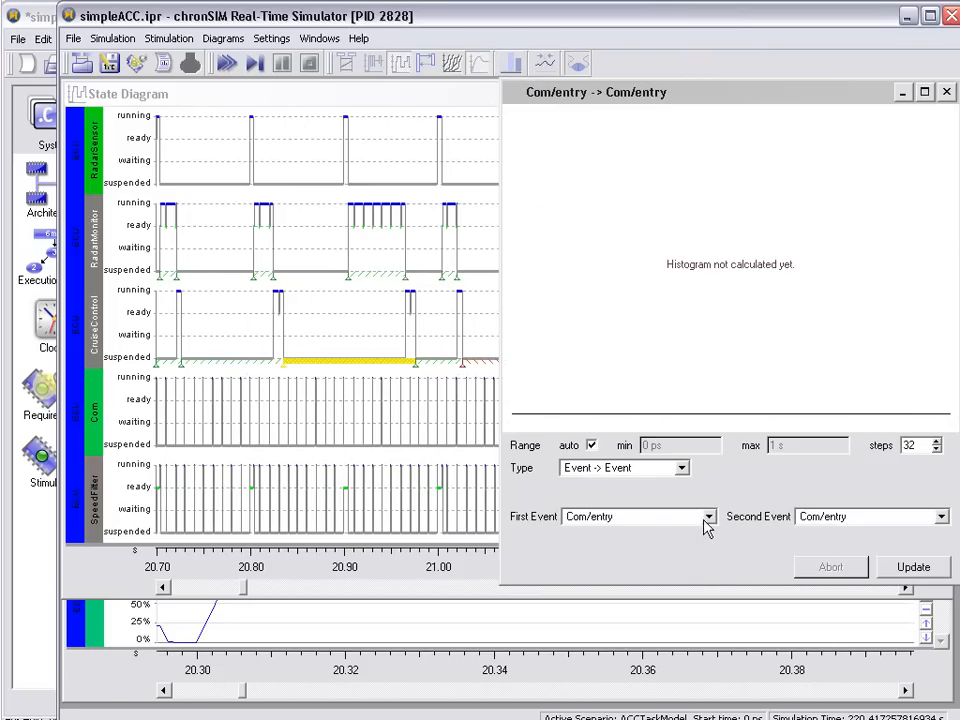
# Compute a Requirement histogram for Response Time Radar Monitor Execution Budget (2207 samples).
pyautogui.click(682, 468)
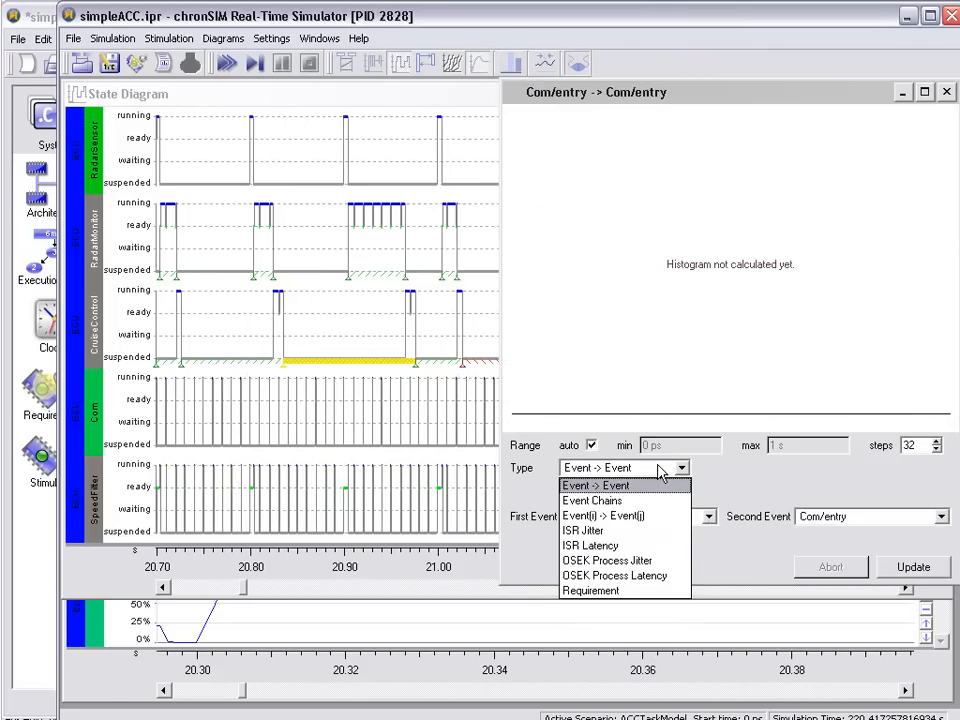
pyautogui.click(590, 590)
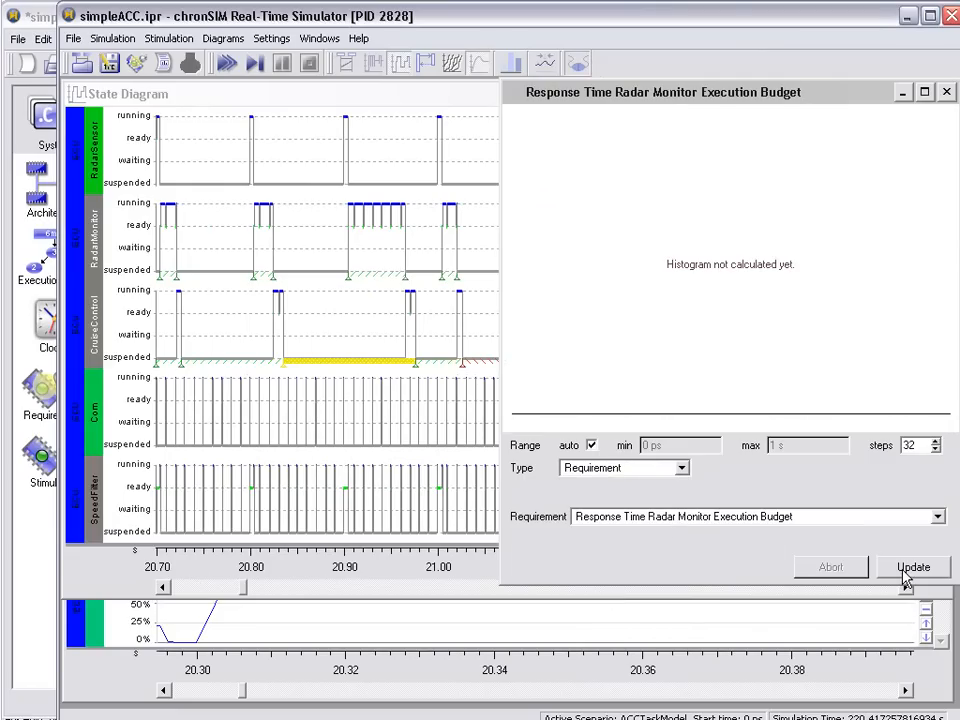
pyautogui.click(912, 568)
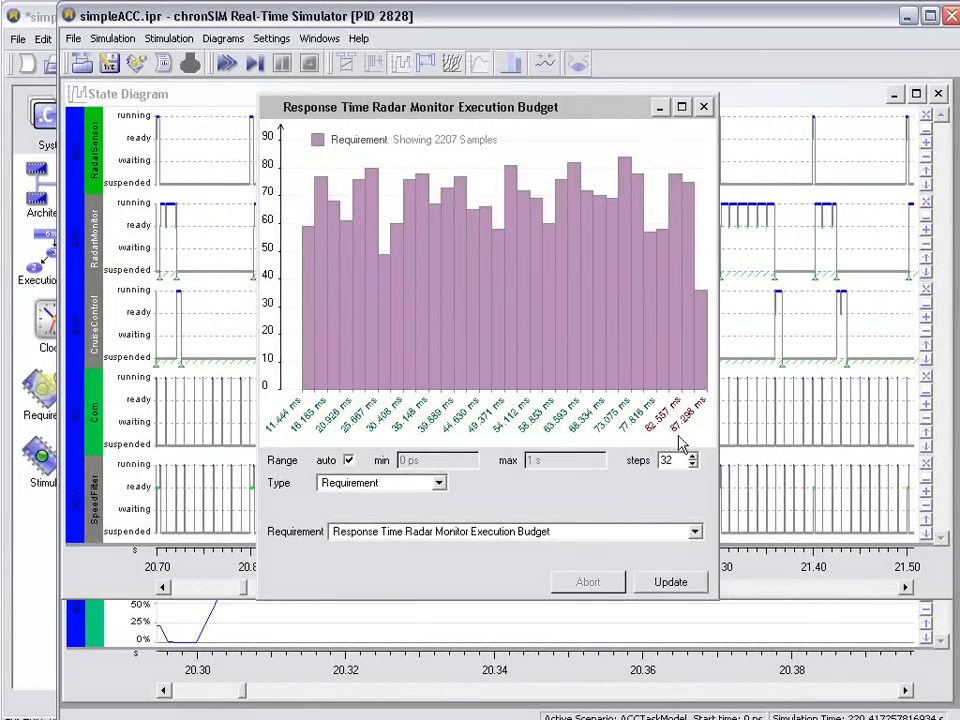
pyautogui.moveTo(516, 392)
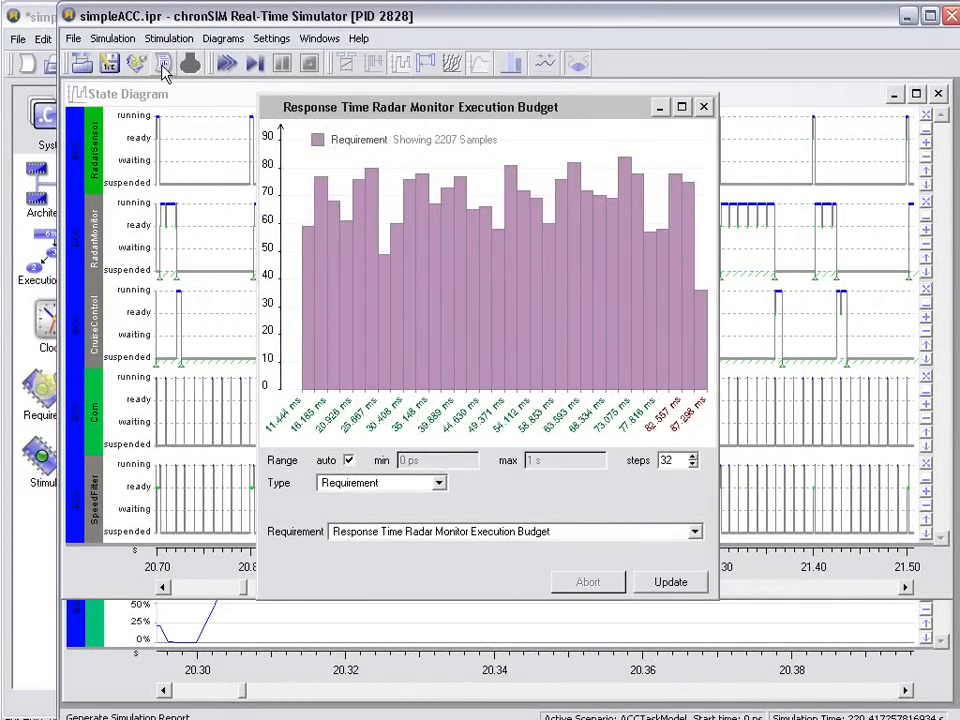
pyautogui.moveTo(164, 62)
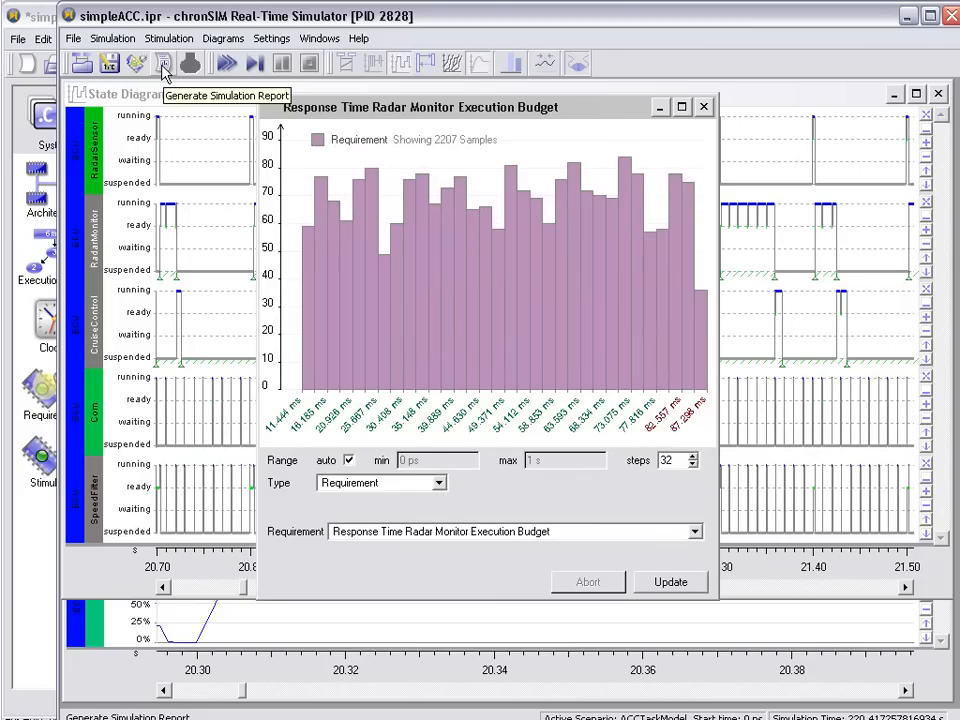
# Generate the AdaptiveCruiseControl_A report with the default configuration, creating the missing report folder.
pyautogui.click(164, 62)
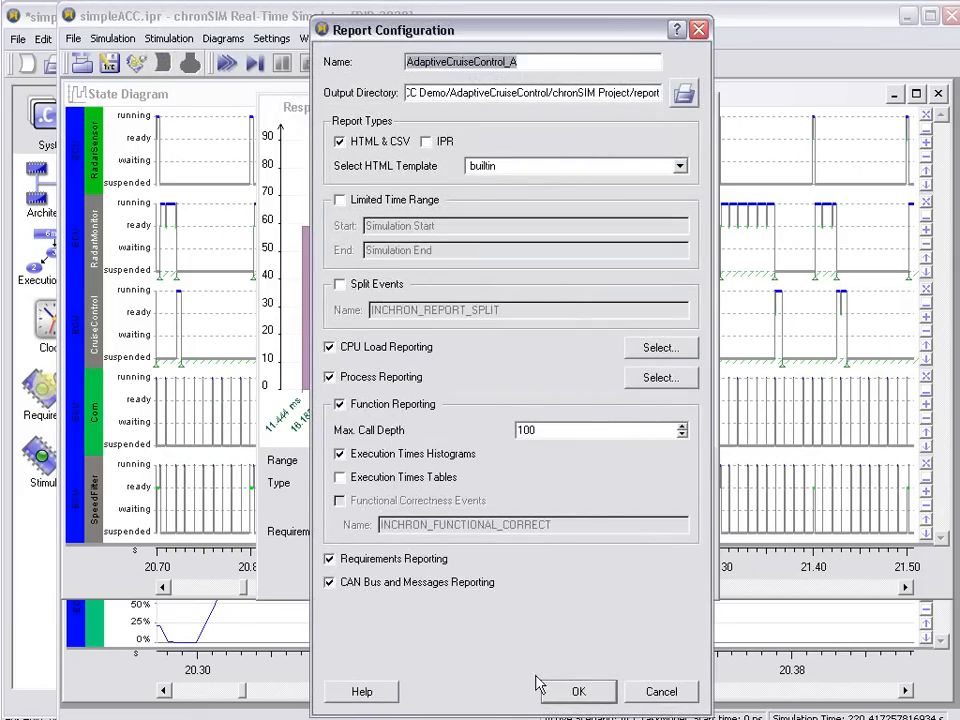
pyautogui.click(578, 692)
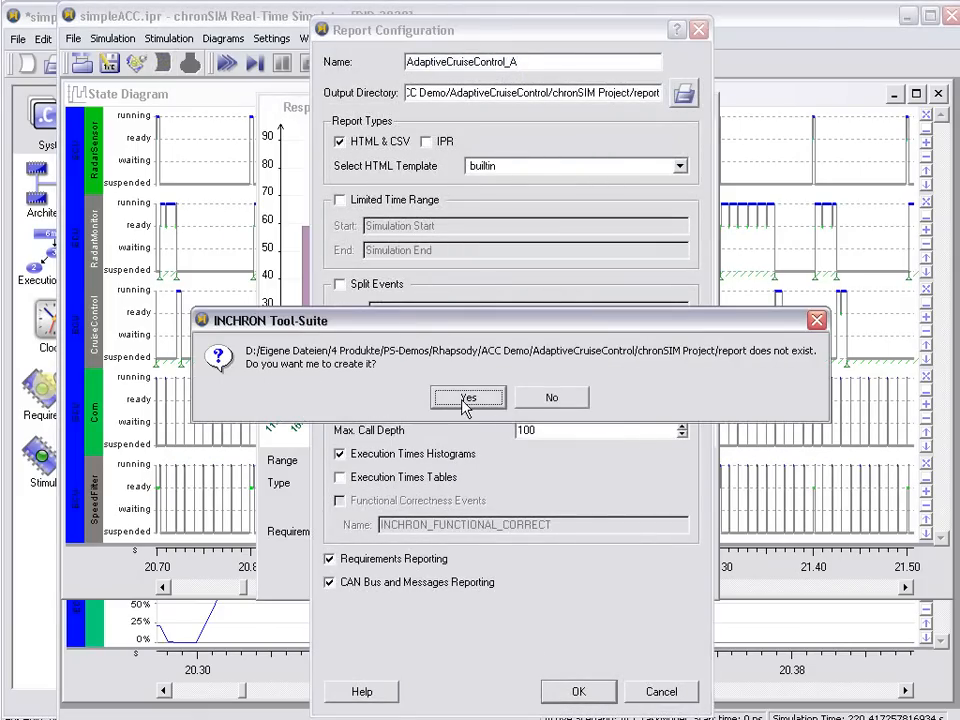
pyautogui.click(468, 396)
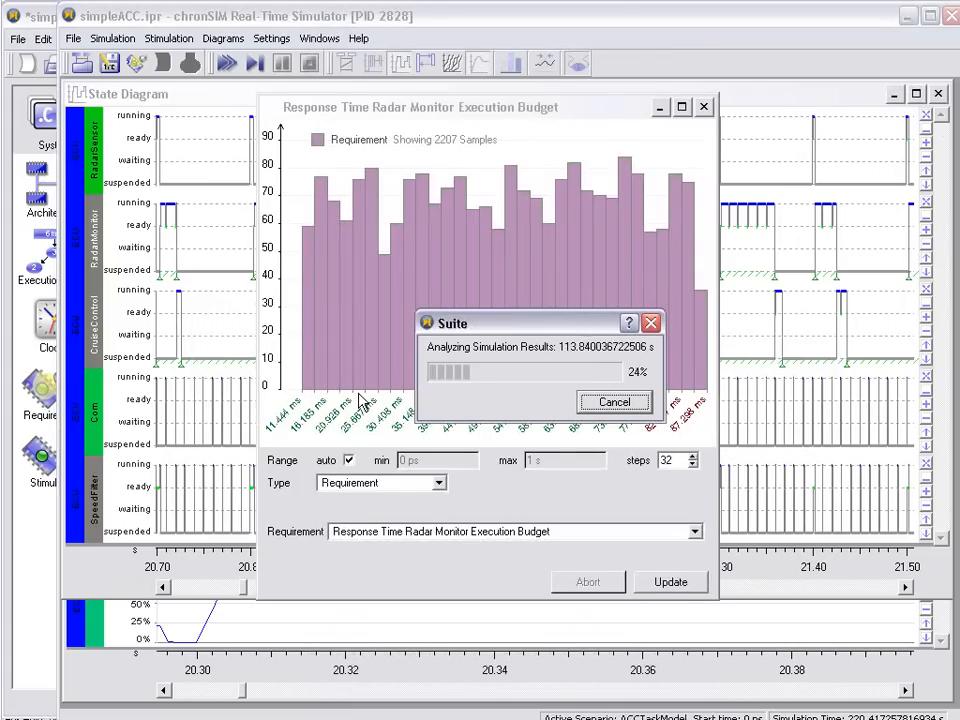
pyautogui.moveTo(224, 404)
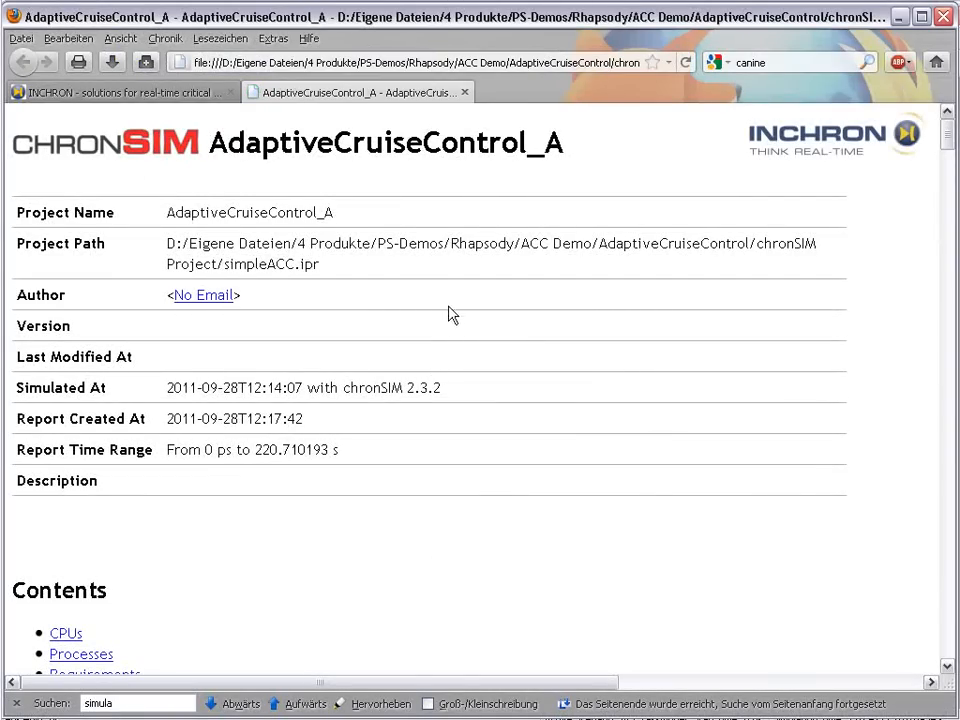
# Scroll through the CPUs and Processes Overview tables and open the RadarMonitor process details.
pyautogui.scroll(-3)
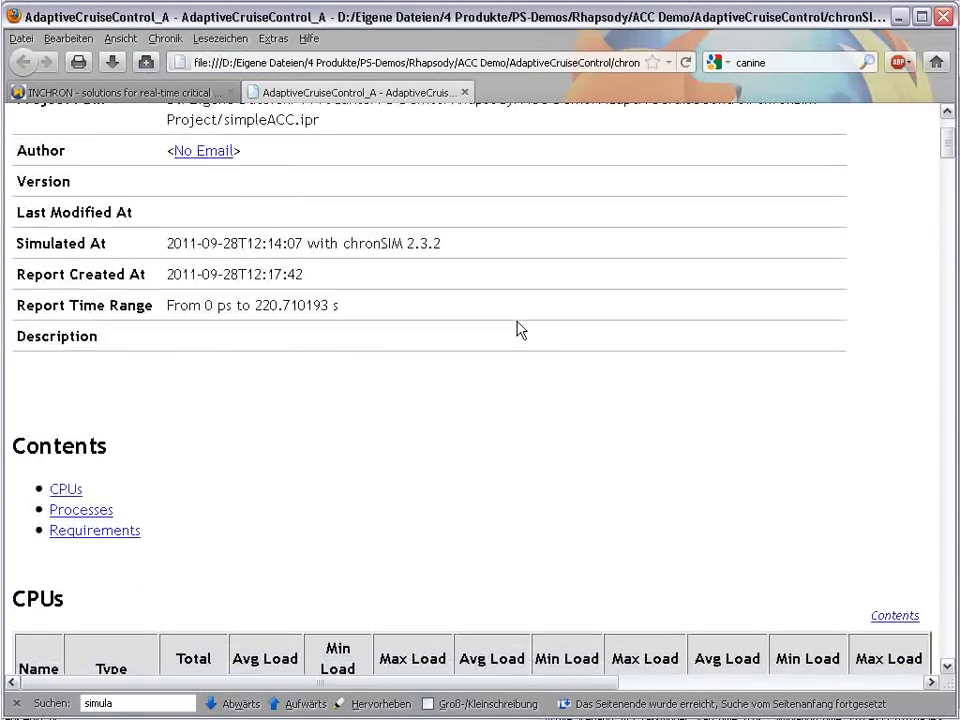
pyautogui.scroll(-3)
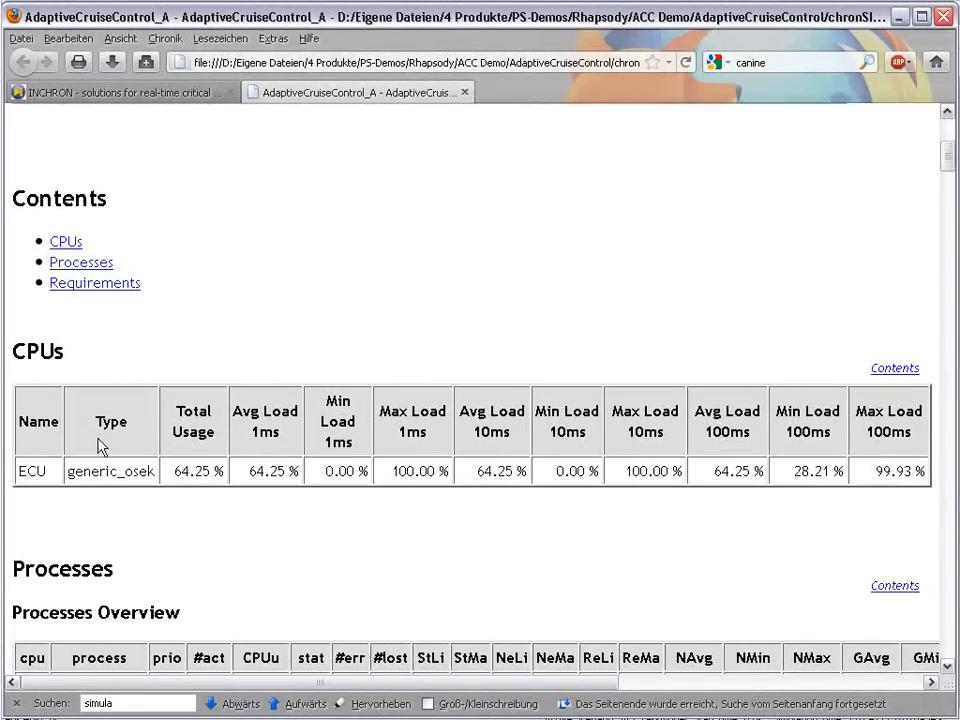
pyautogui.moveTo(76, 464)
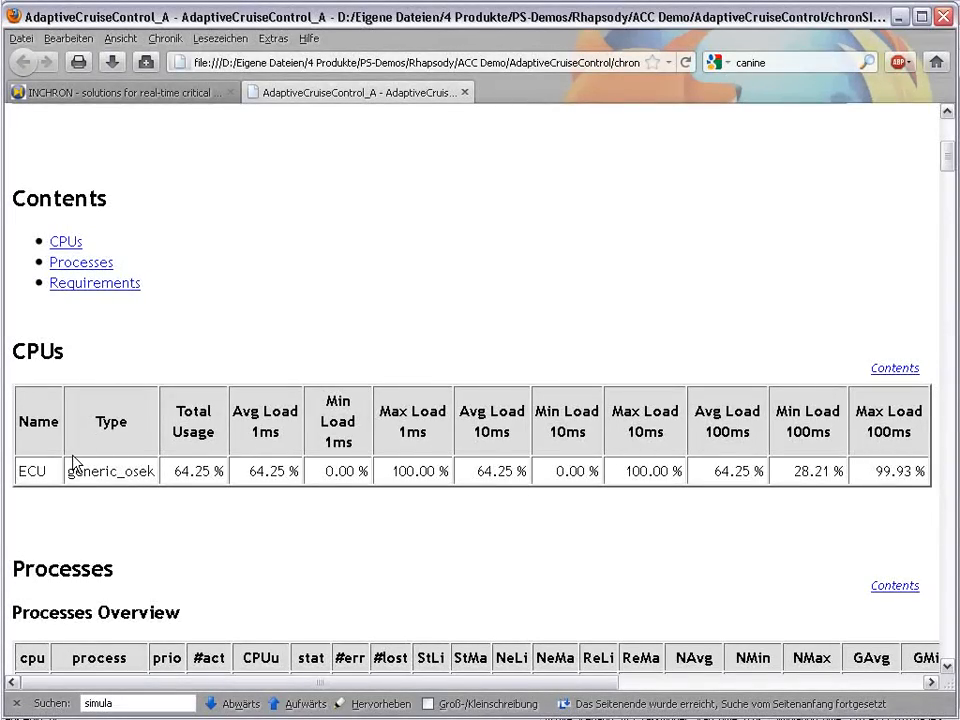
pyautogui.moveTo(60, 460)
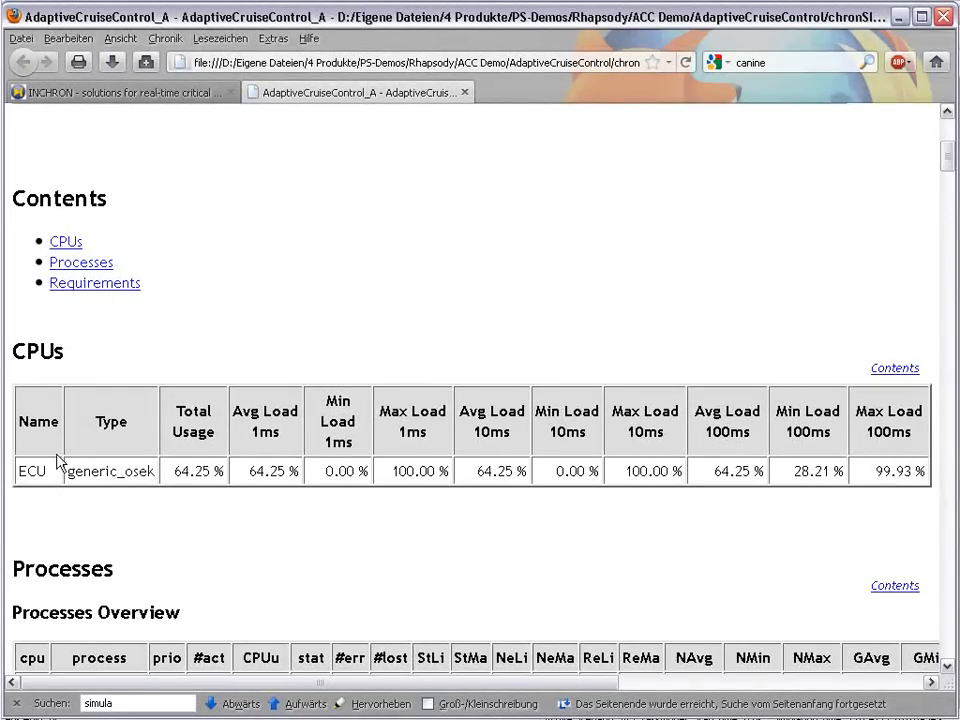
pyautogui.moveTo(72, 452)
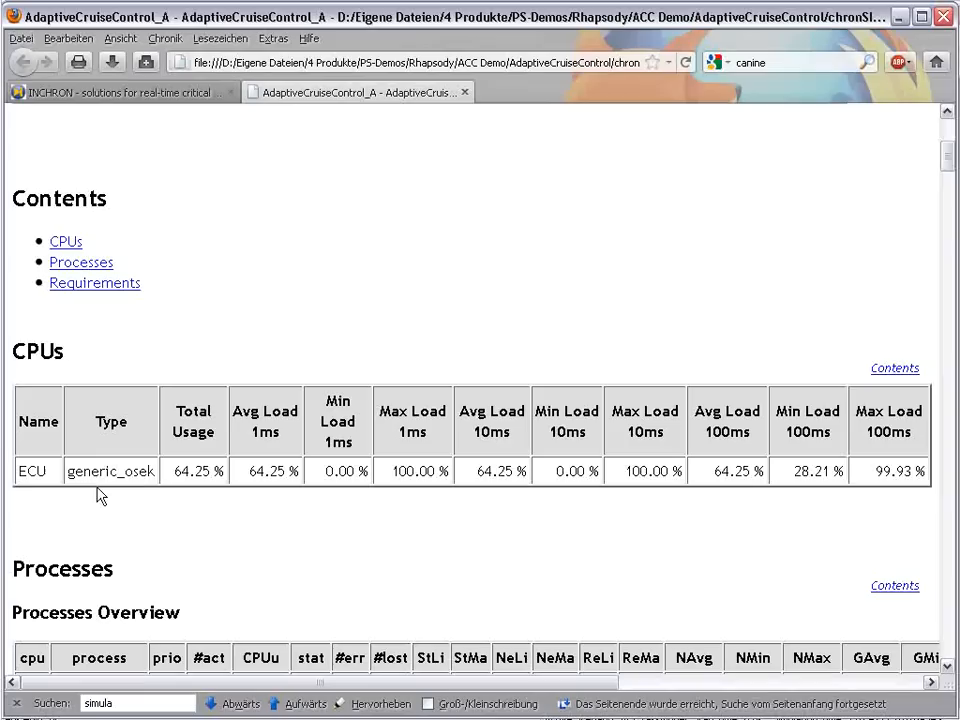
pyautogui.moveTo(728, 452)
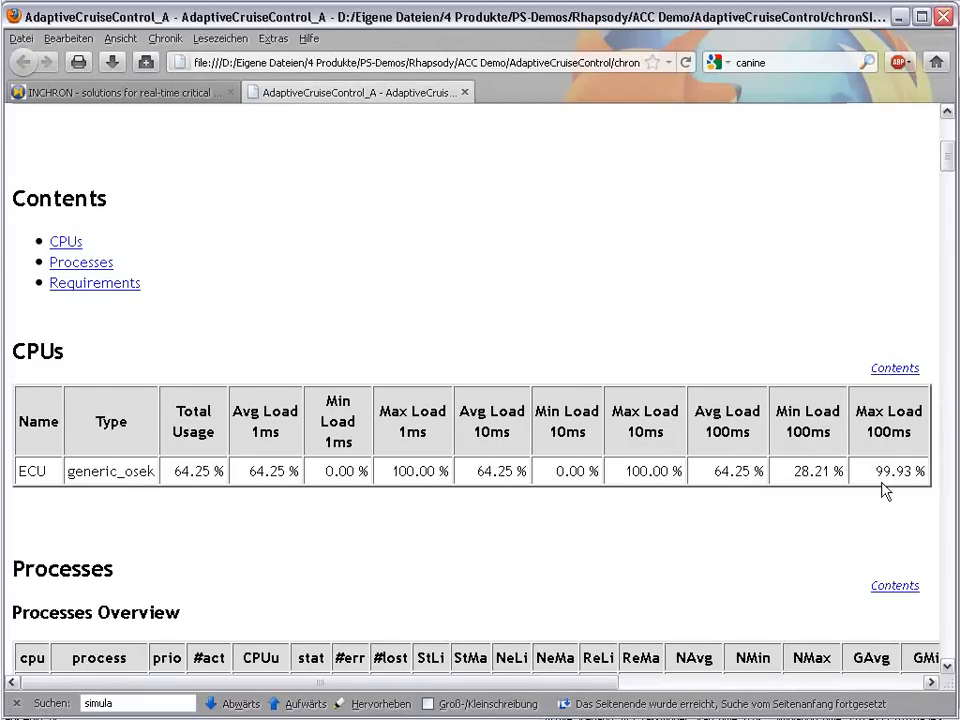
pyautogui.moveTo(714, 460)
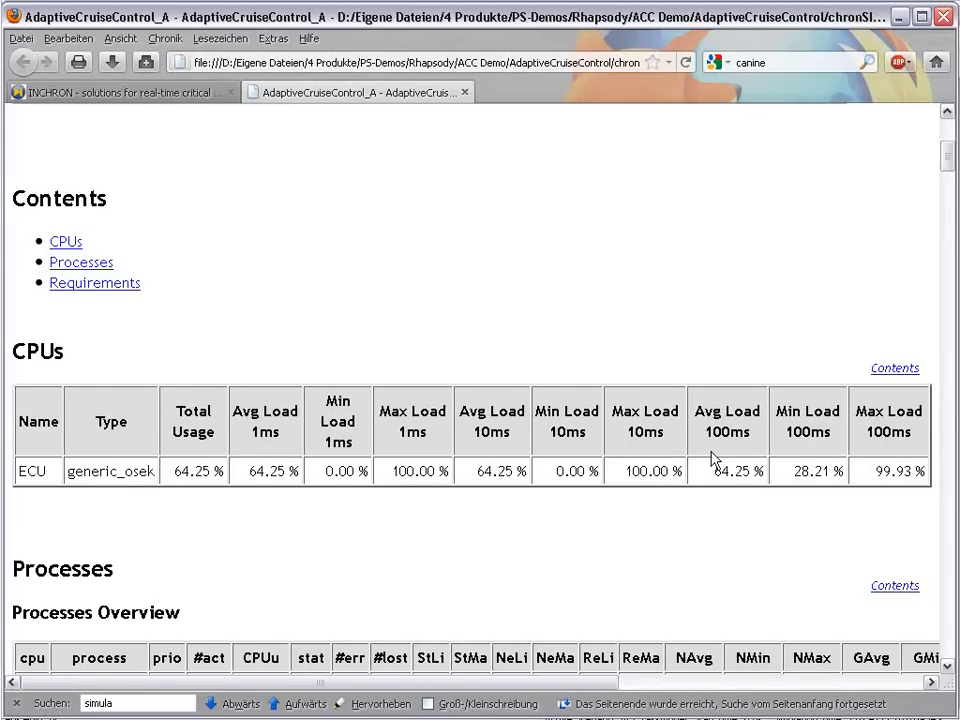
pyautogui.moveTo(722, 486)
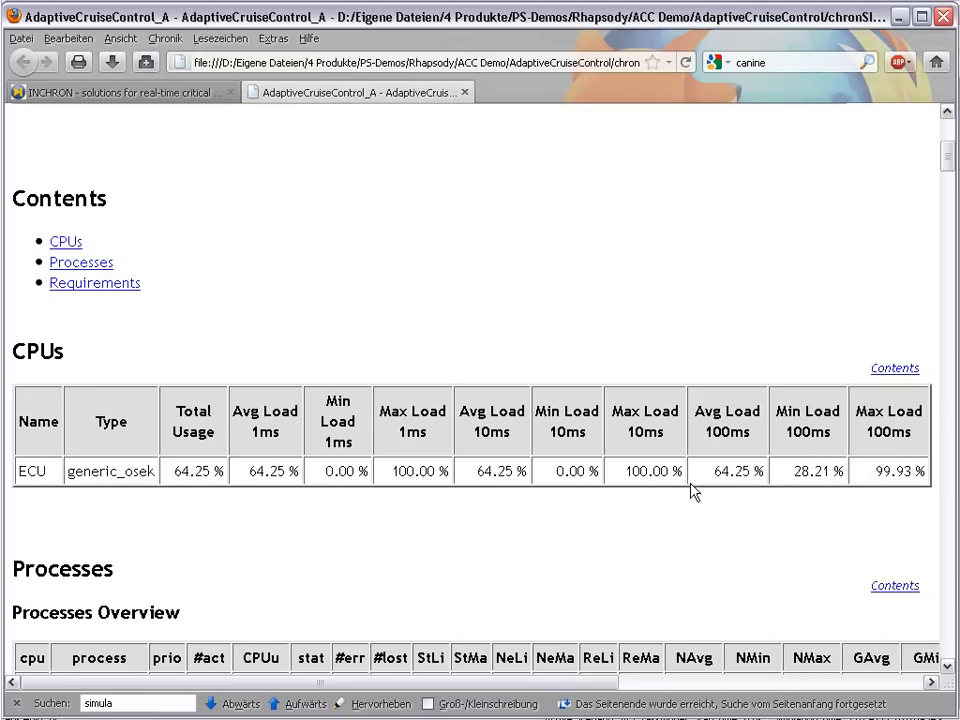
pyautogui.scroll(-3)
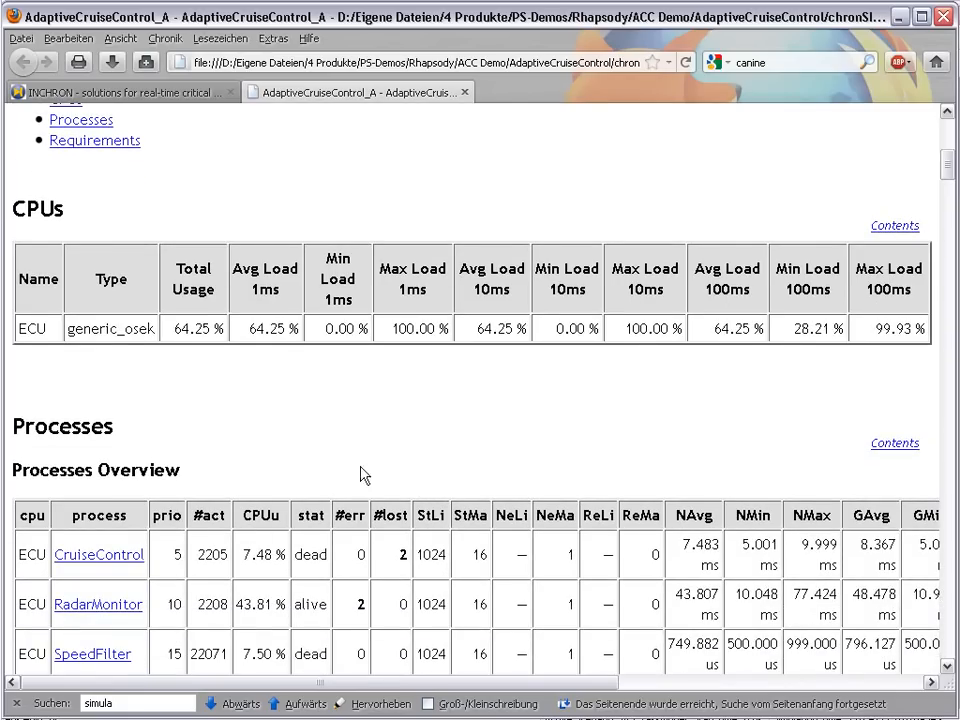
pyautogui.scroll(-3)
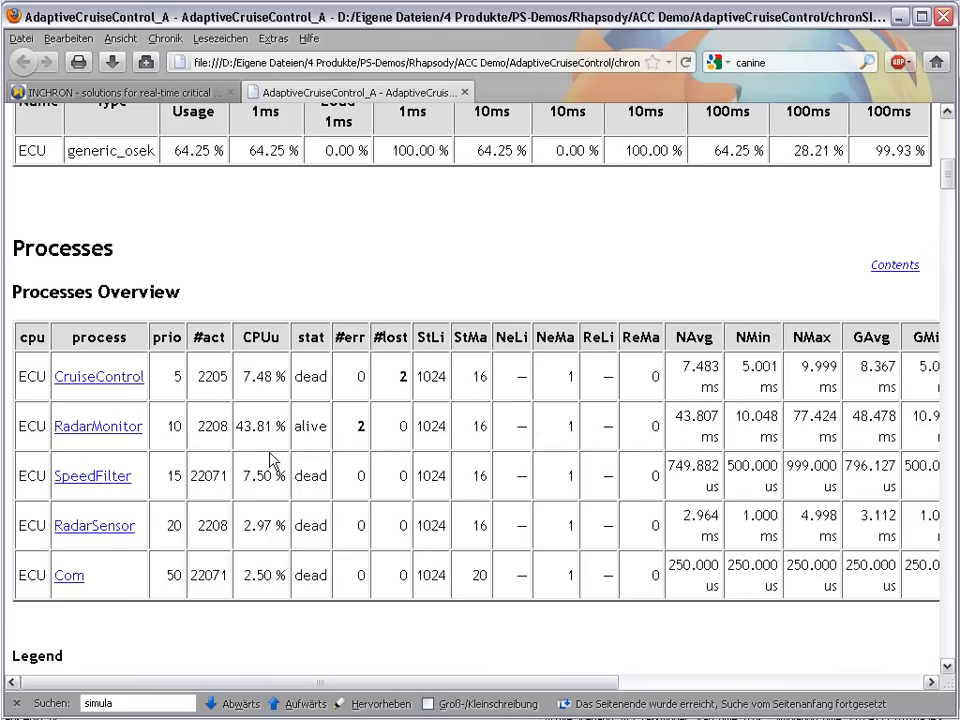
pyautogui.click(98, 426)
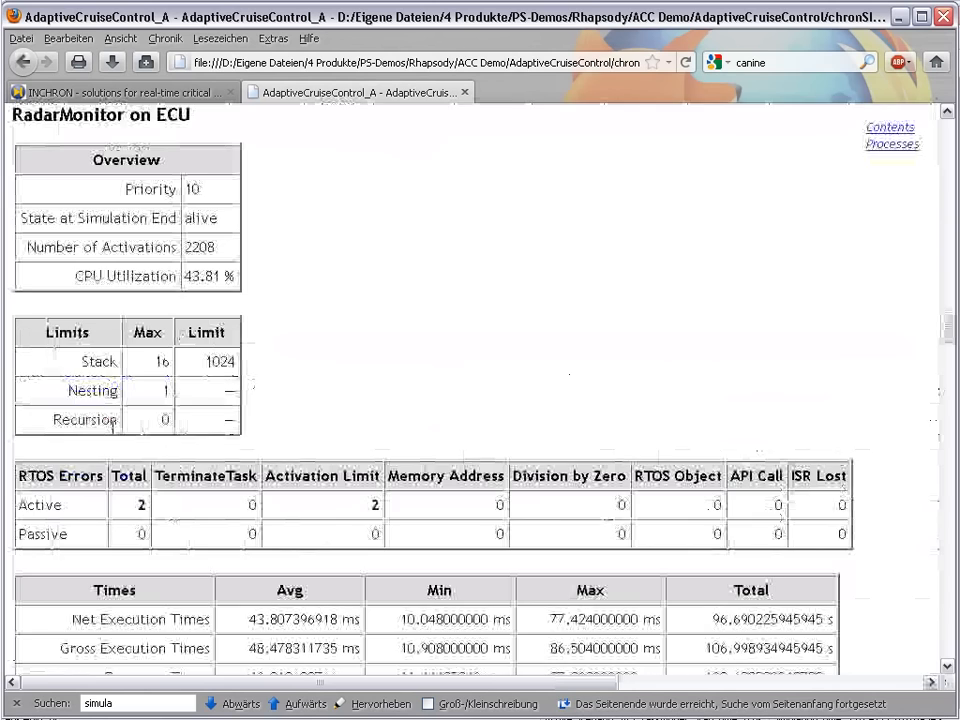
# Scroll through RadarMonitor's execution times down to the process jitter and latency charts.
pyautogui.scroll(-3)
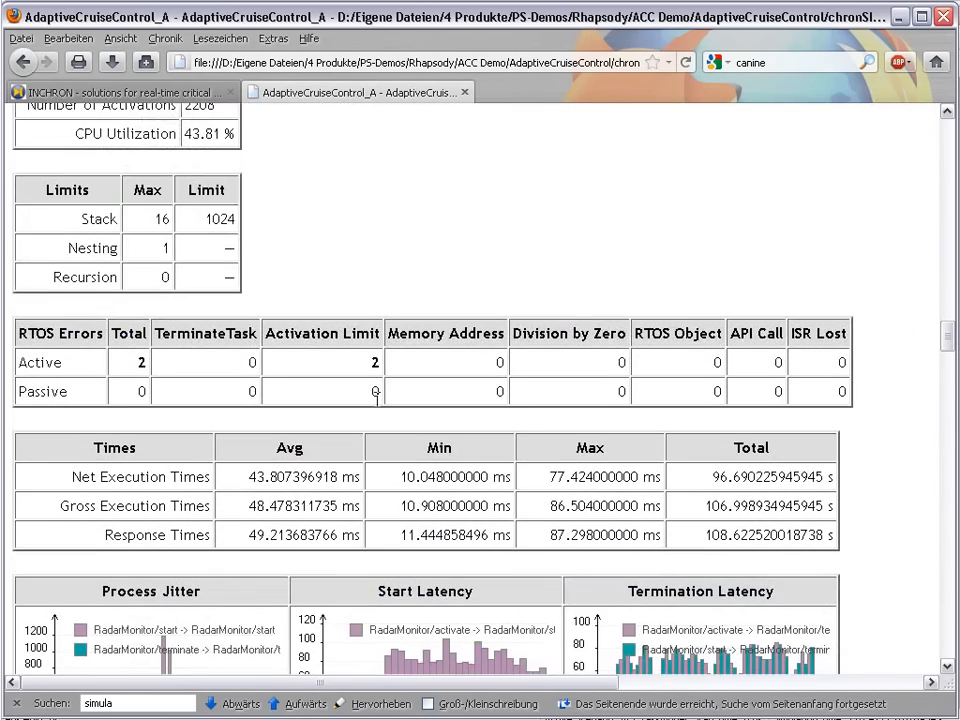
pyautogui.scroll(-3)
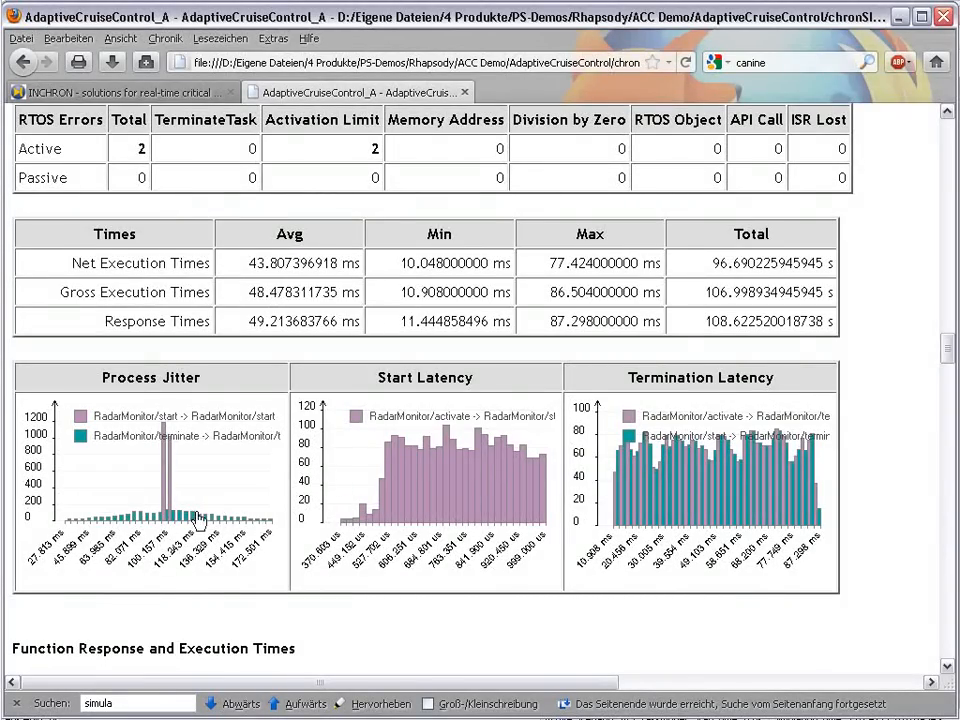
pyautogui.moveTo(910, 390)
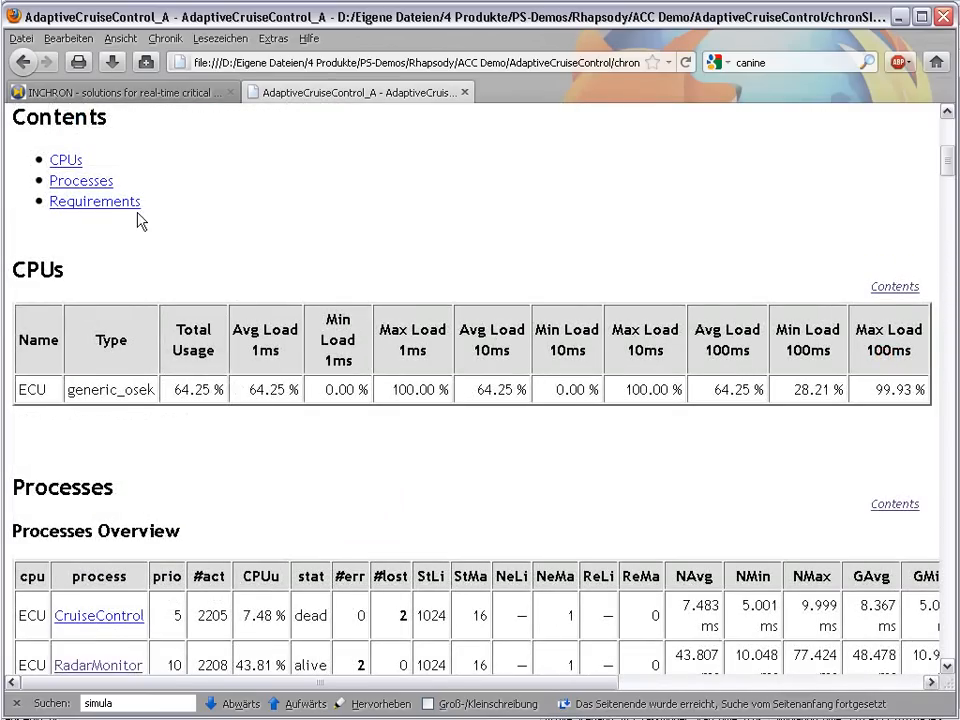
# Jump to Requirement Evaluations and bring the Cruise Control Jitter Upper Bound histogram into view.
pyautogui.click(96, 200)
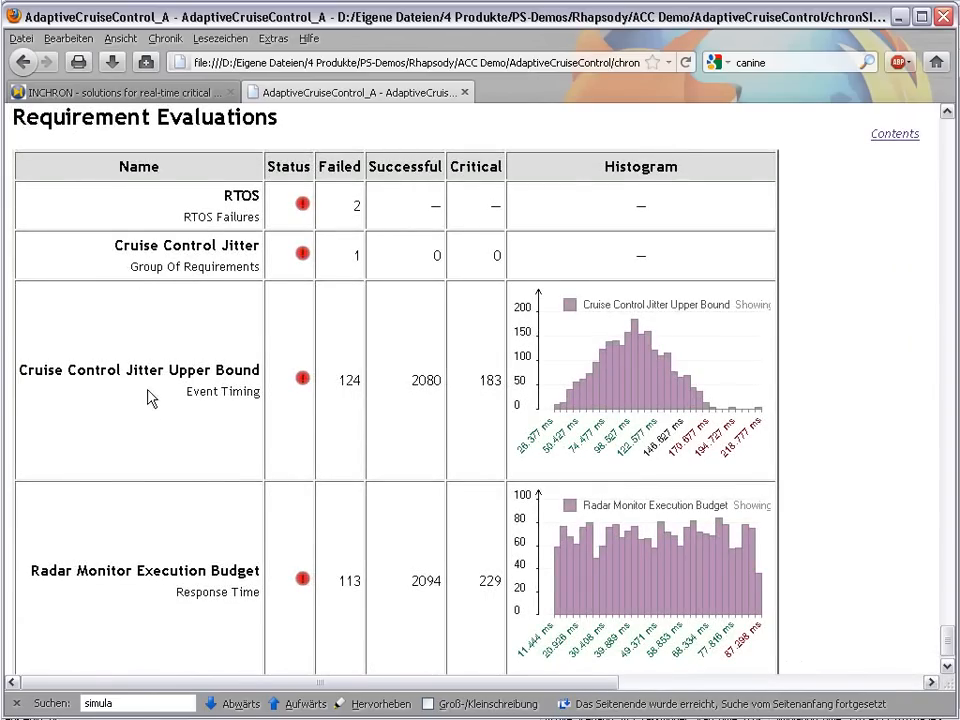
pyautogui.moveTo(620, 392)
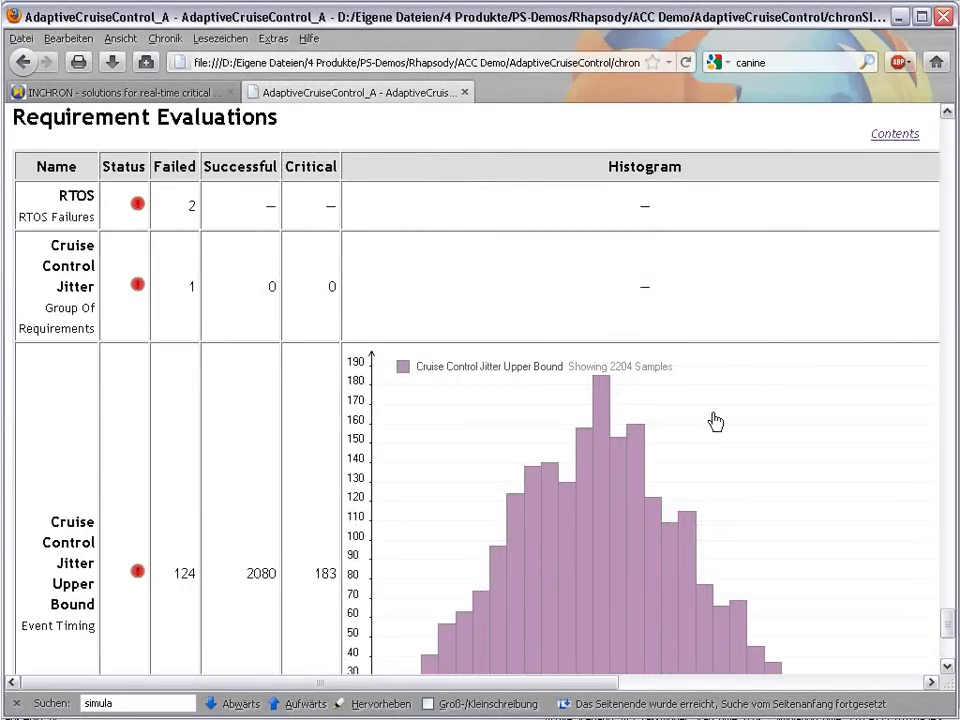
pyautogui.scroll(-3)
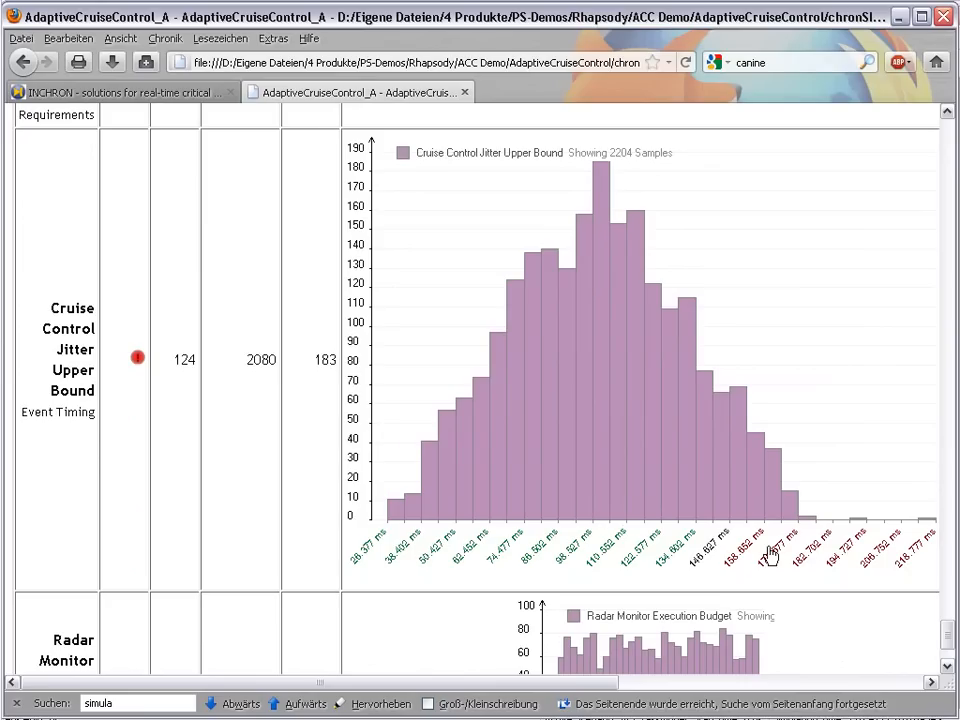
pyautogui.moveTo(920, 536)
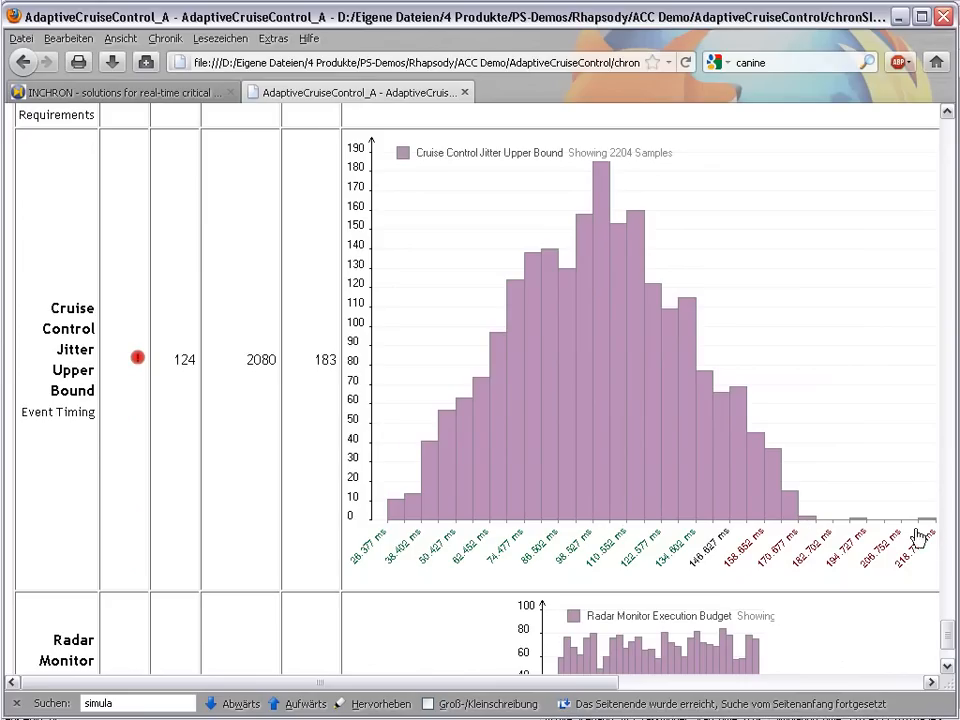
pyautogui.moveTo(924, 536)
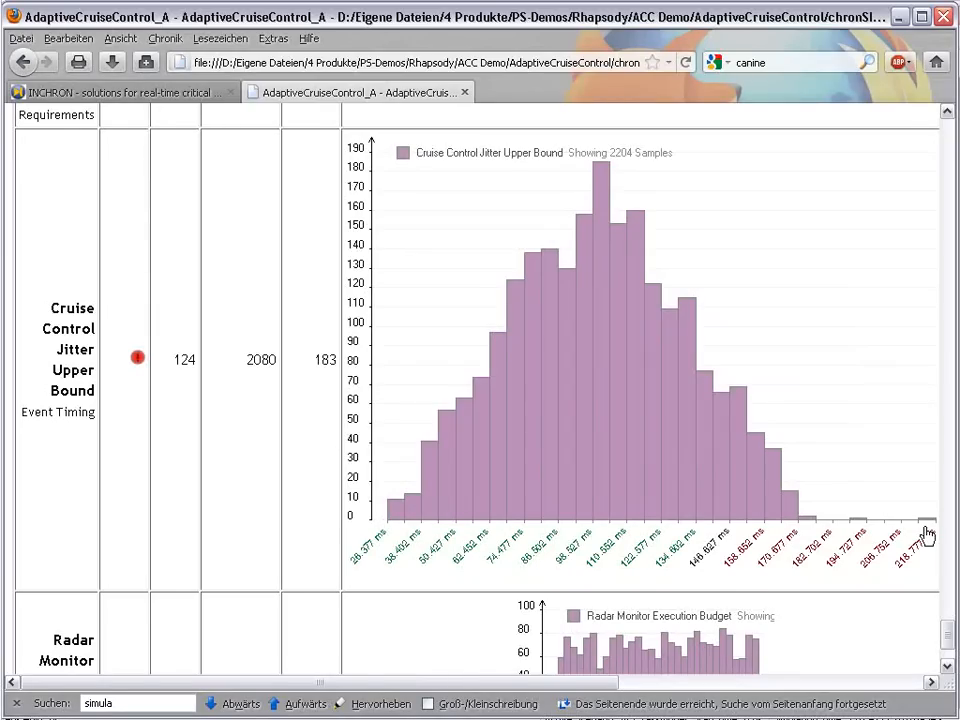
pyautogui.moveTo(860, 524)
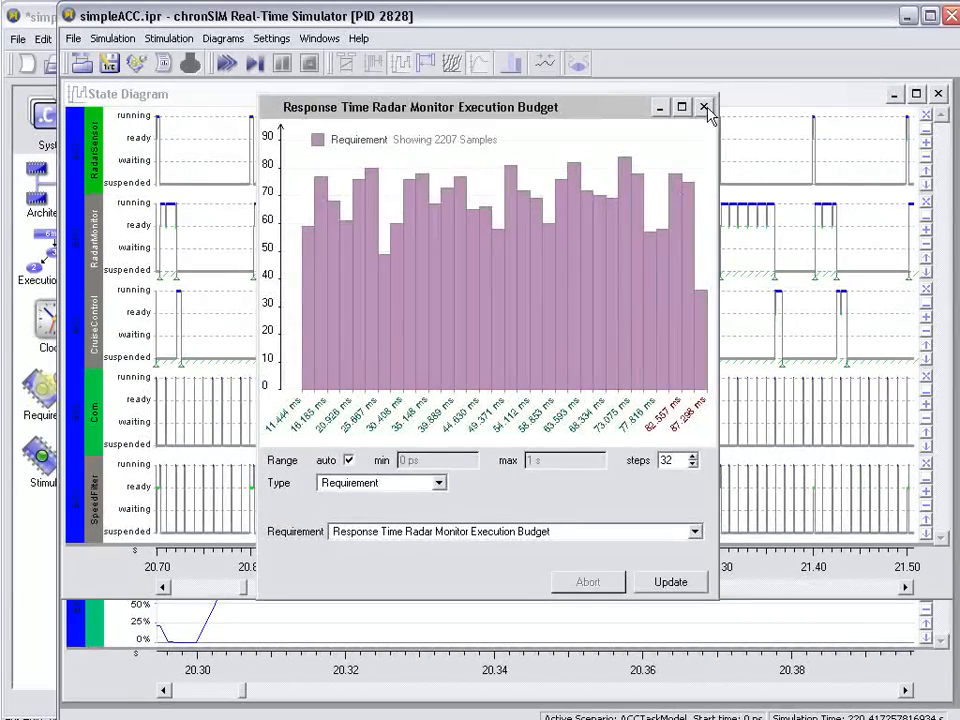
# Close the Radar Monitor Execution Budget histogram, leaving the task state diagram.
pyautogui.click(704, 108)
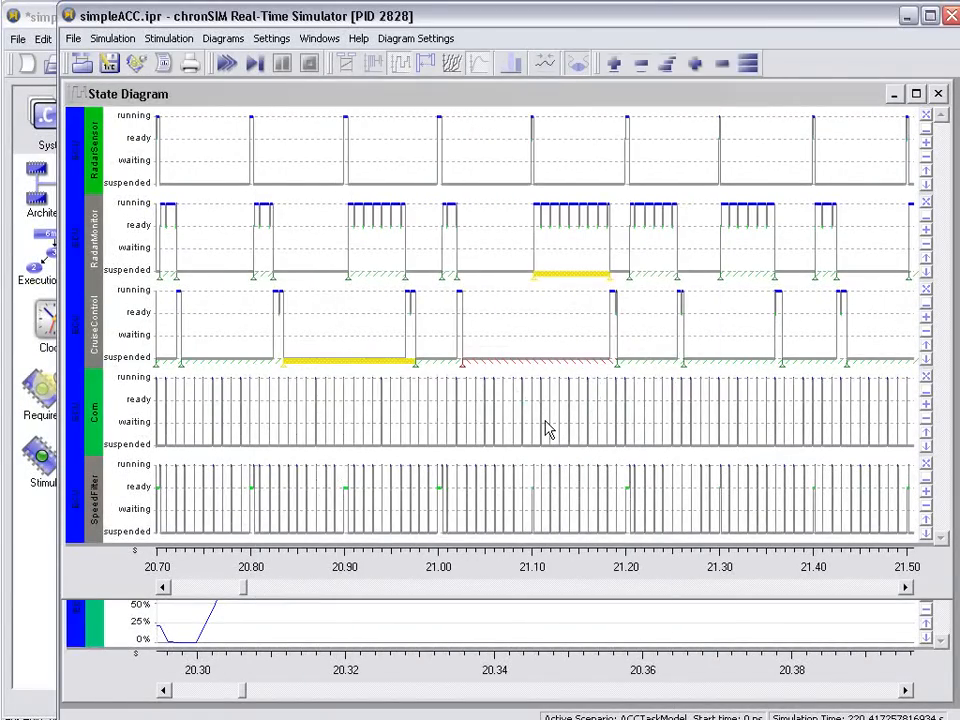
pyautogui.moveTo(548, 428)
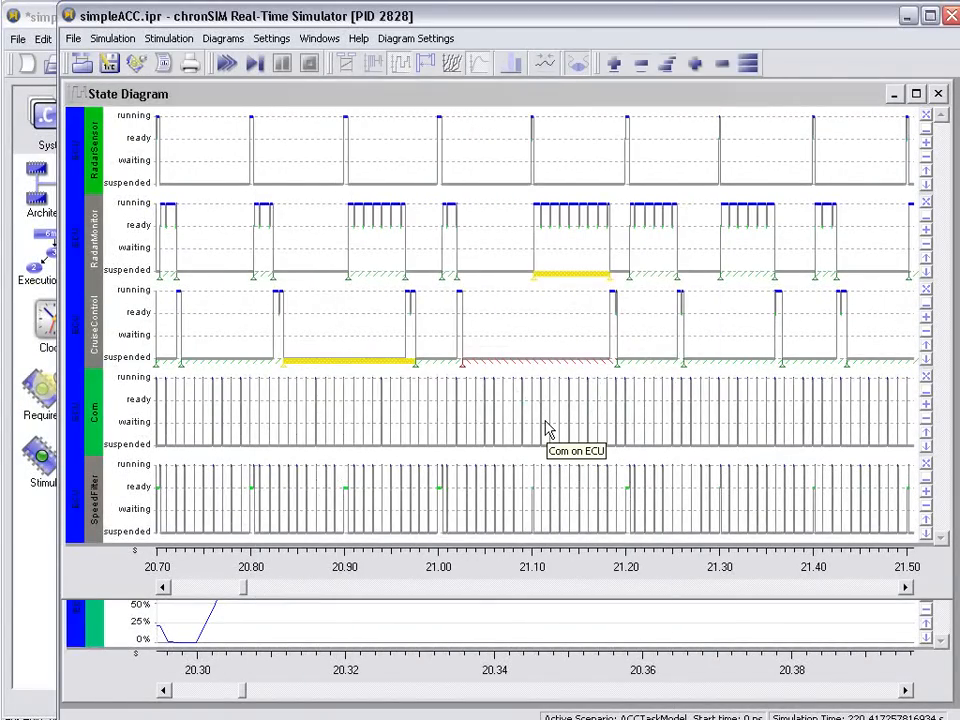
pyautogui.moveTo(528, 412)
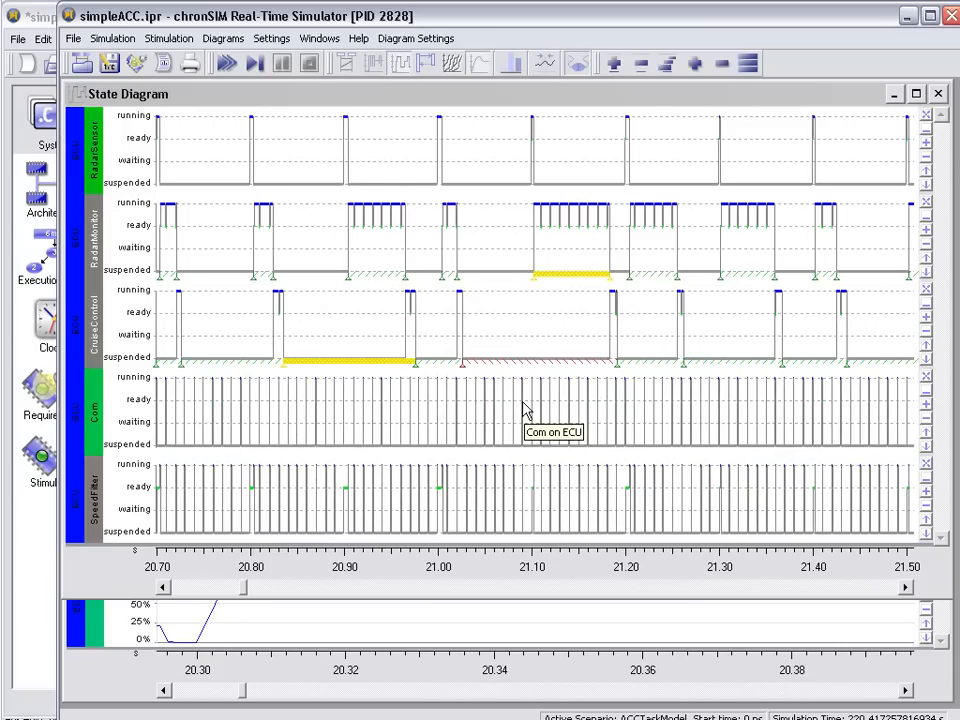
pyautogui.moveTo(536, 404)
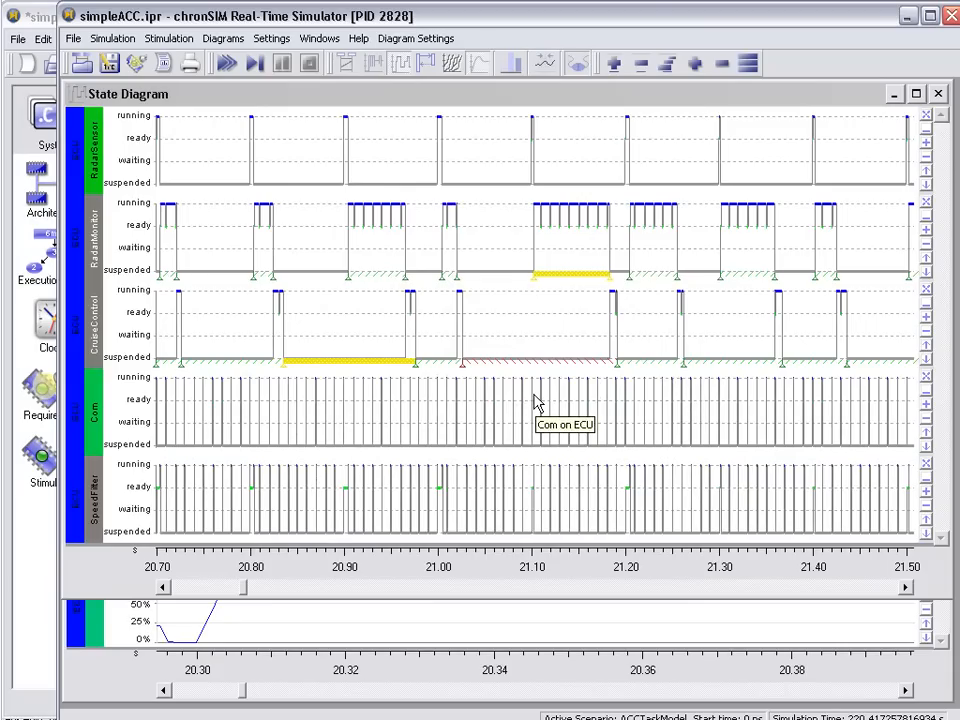
pyautogui.moveTo(556, 400)
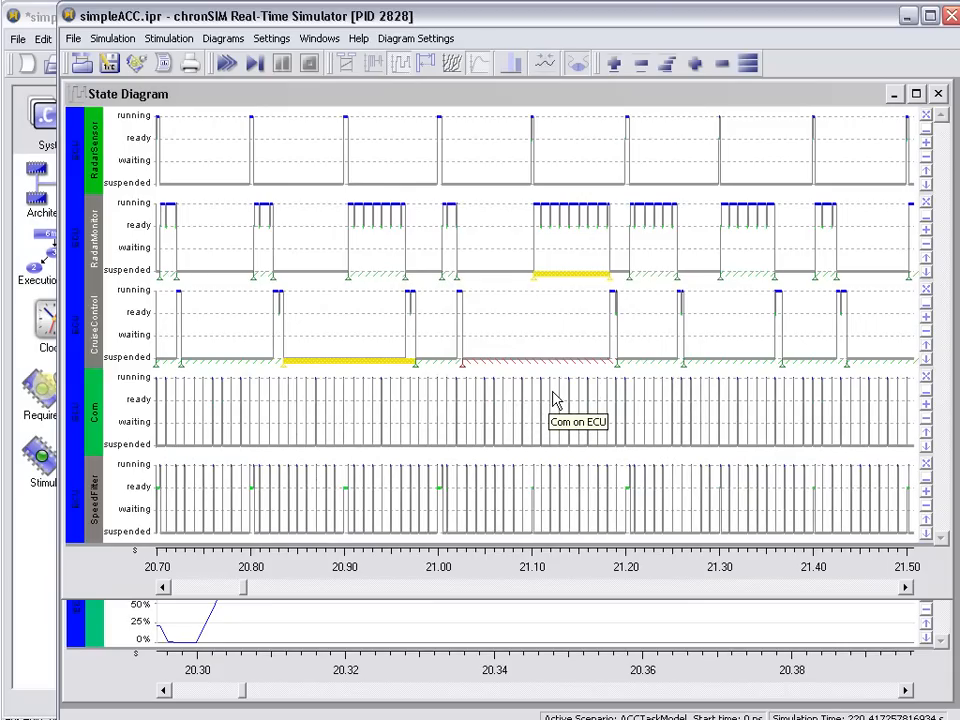
pyautogui.moveTo(878, 80)
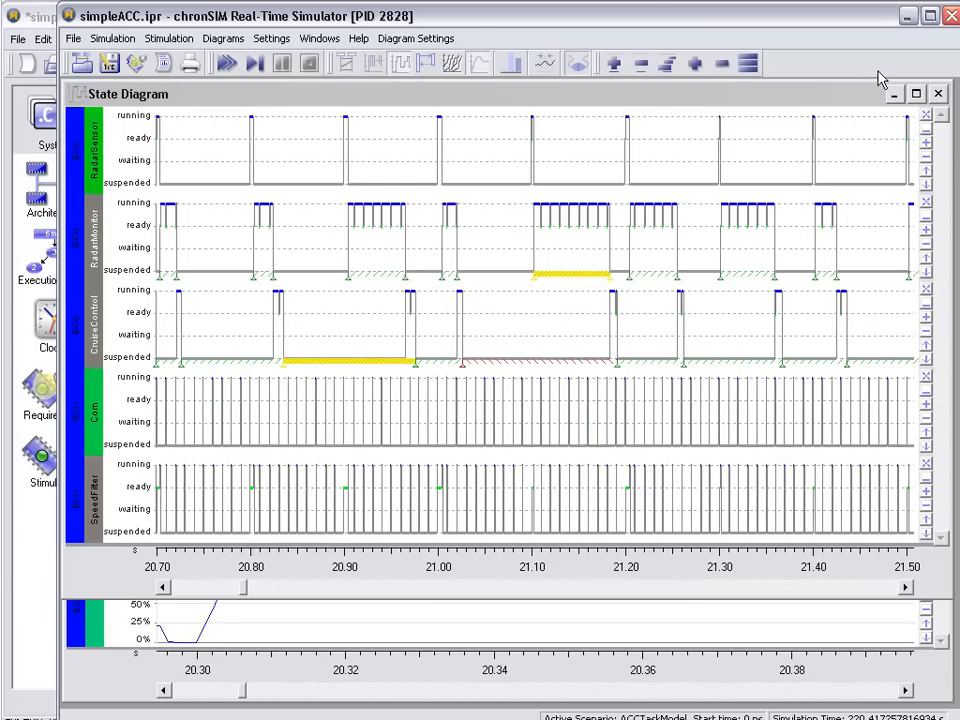